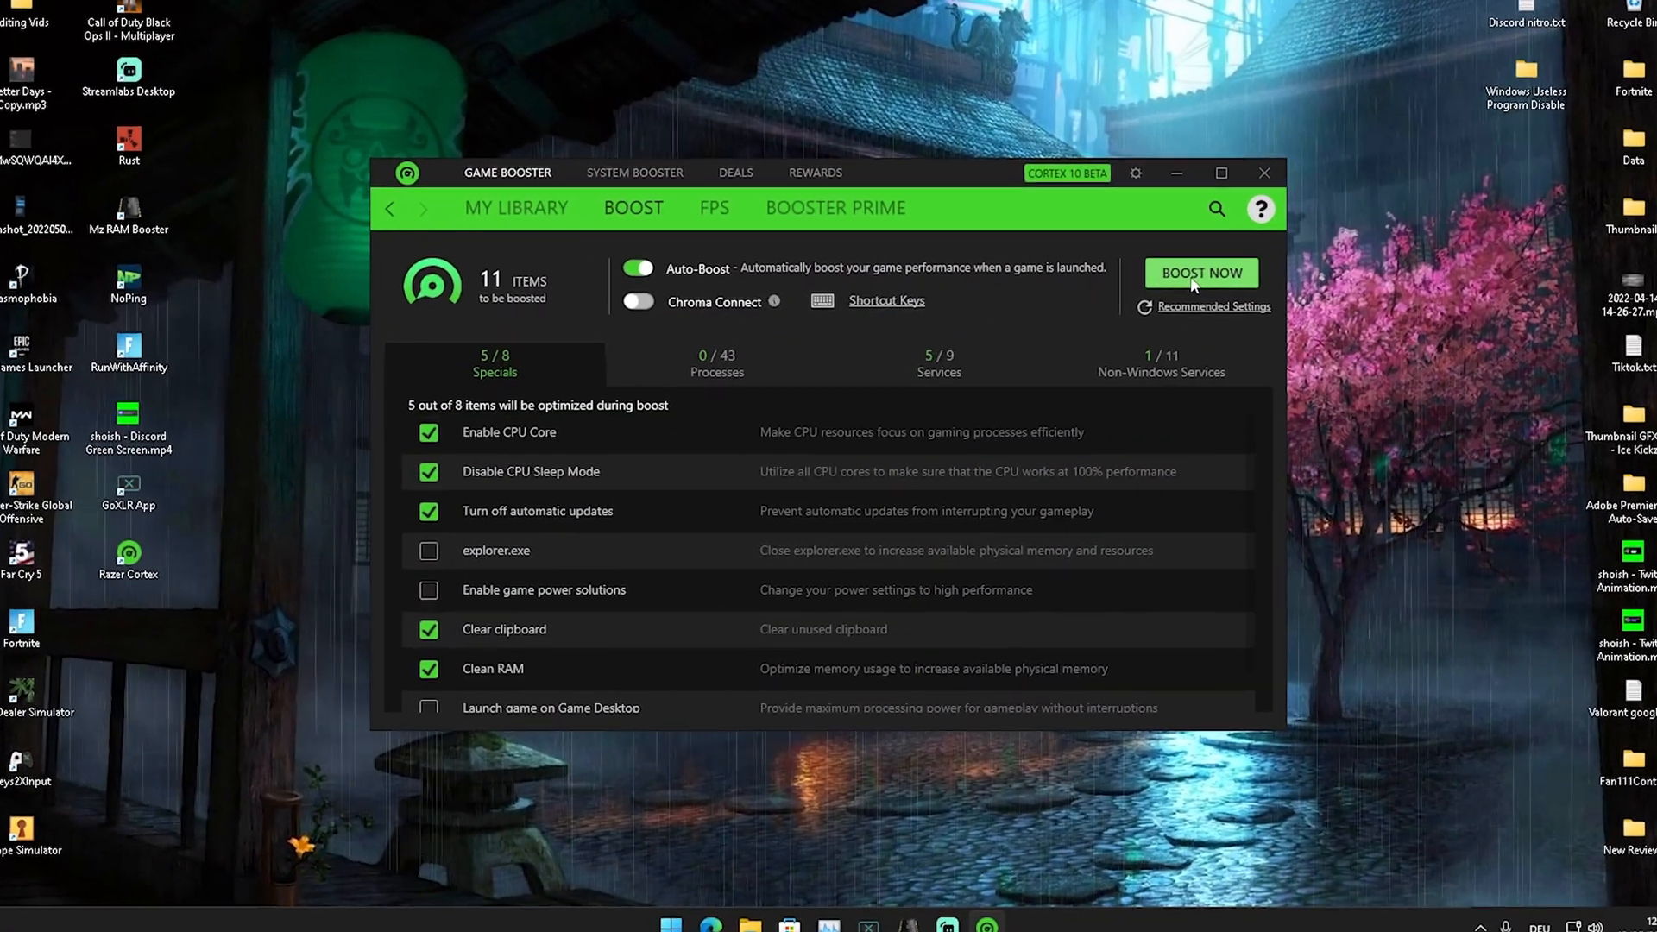
Navigate to the Razer Cortex product page and request the installer via DOWNLOAD NOW.
{"action": "left_click", "coordinate": [1202, 272]}
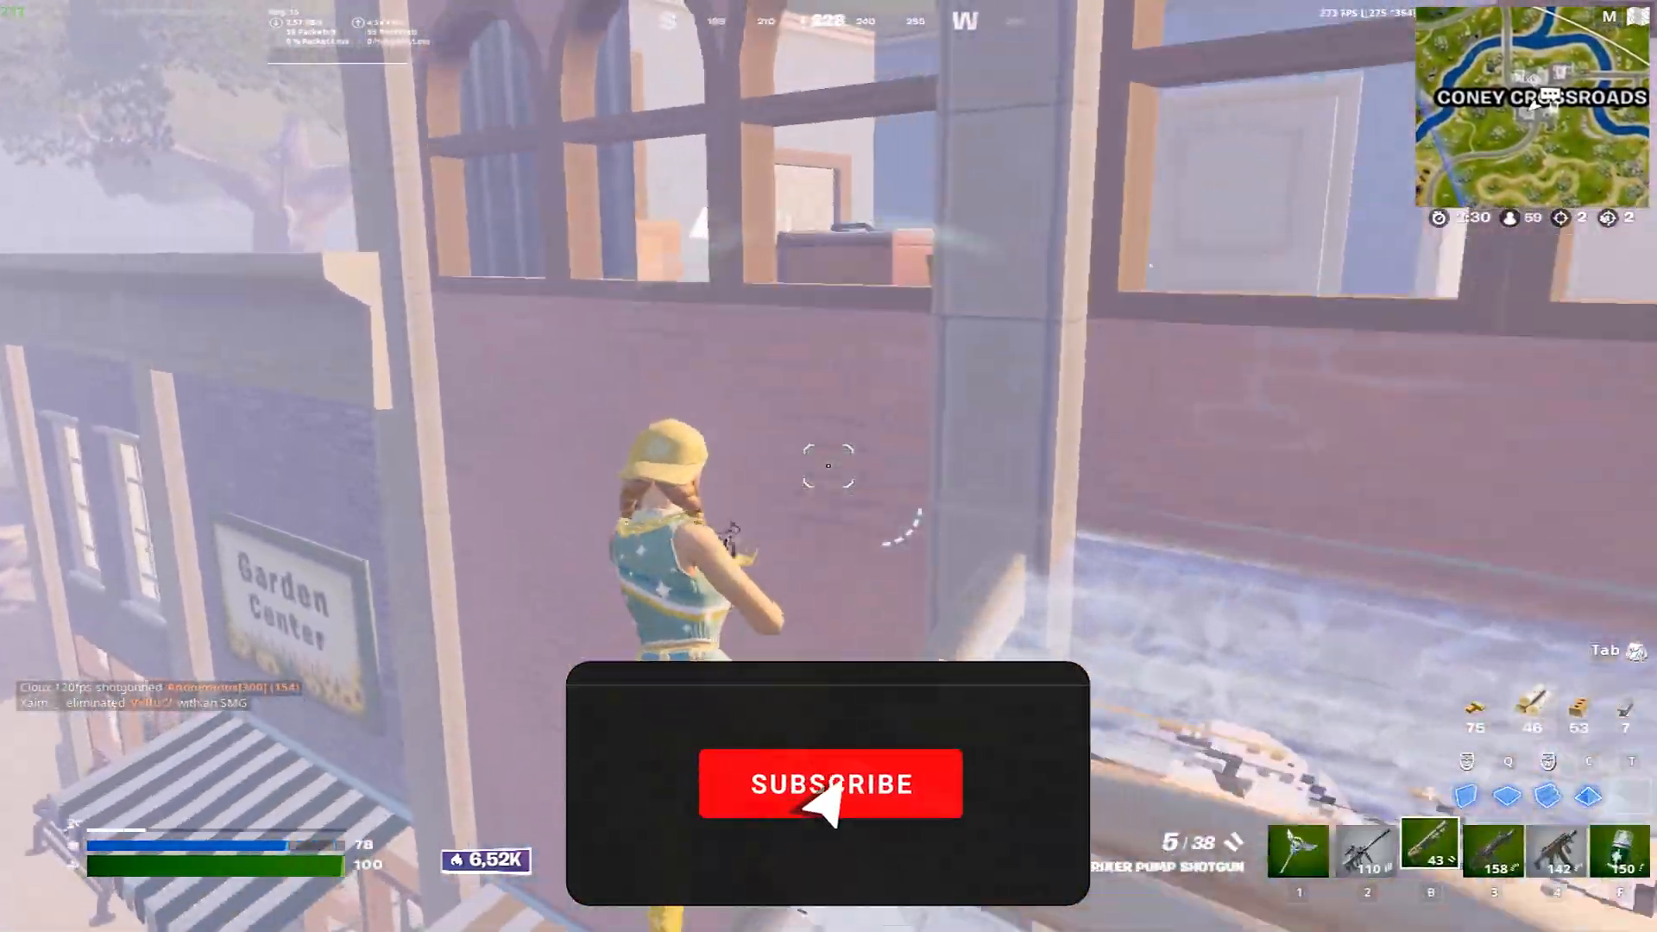
{"action": "left_click", "coordinate": [830, 784]}
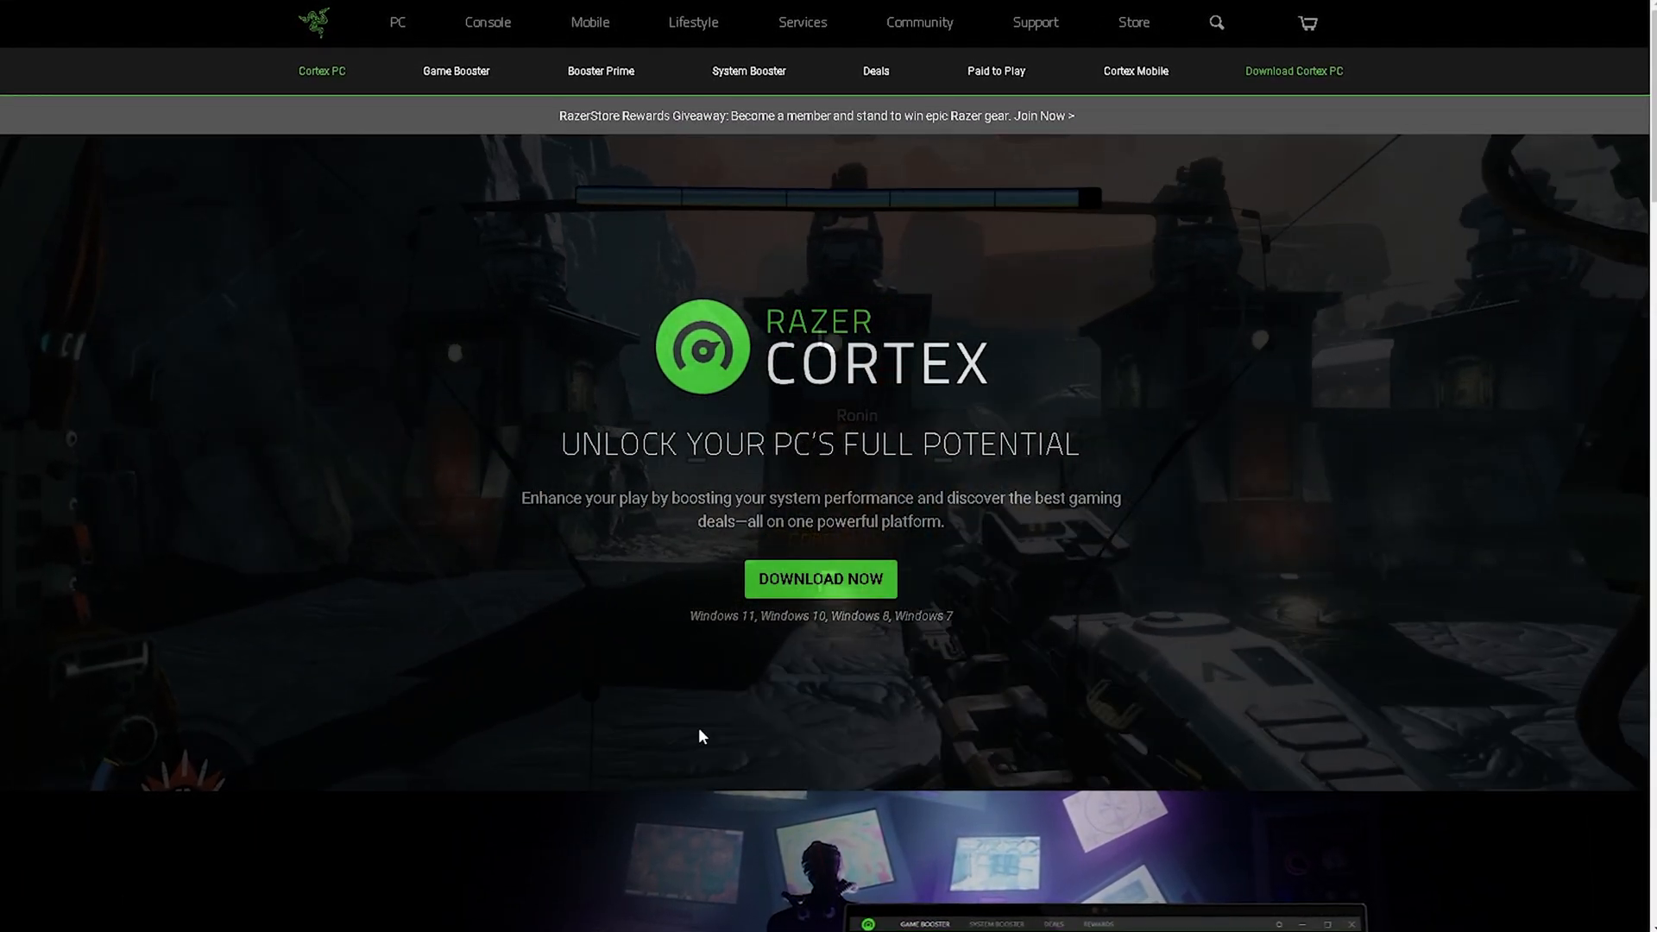
{"action": "left_click", "coordinate": [818, 580]}
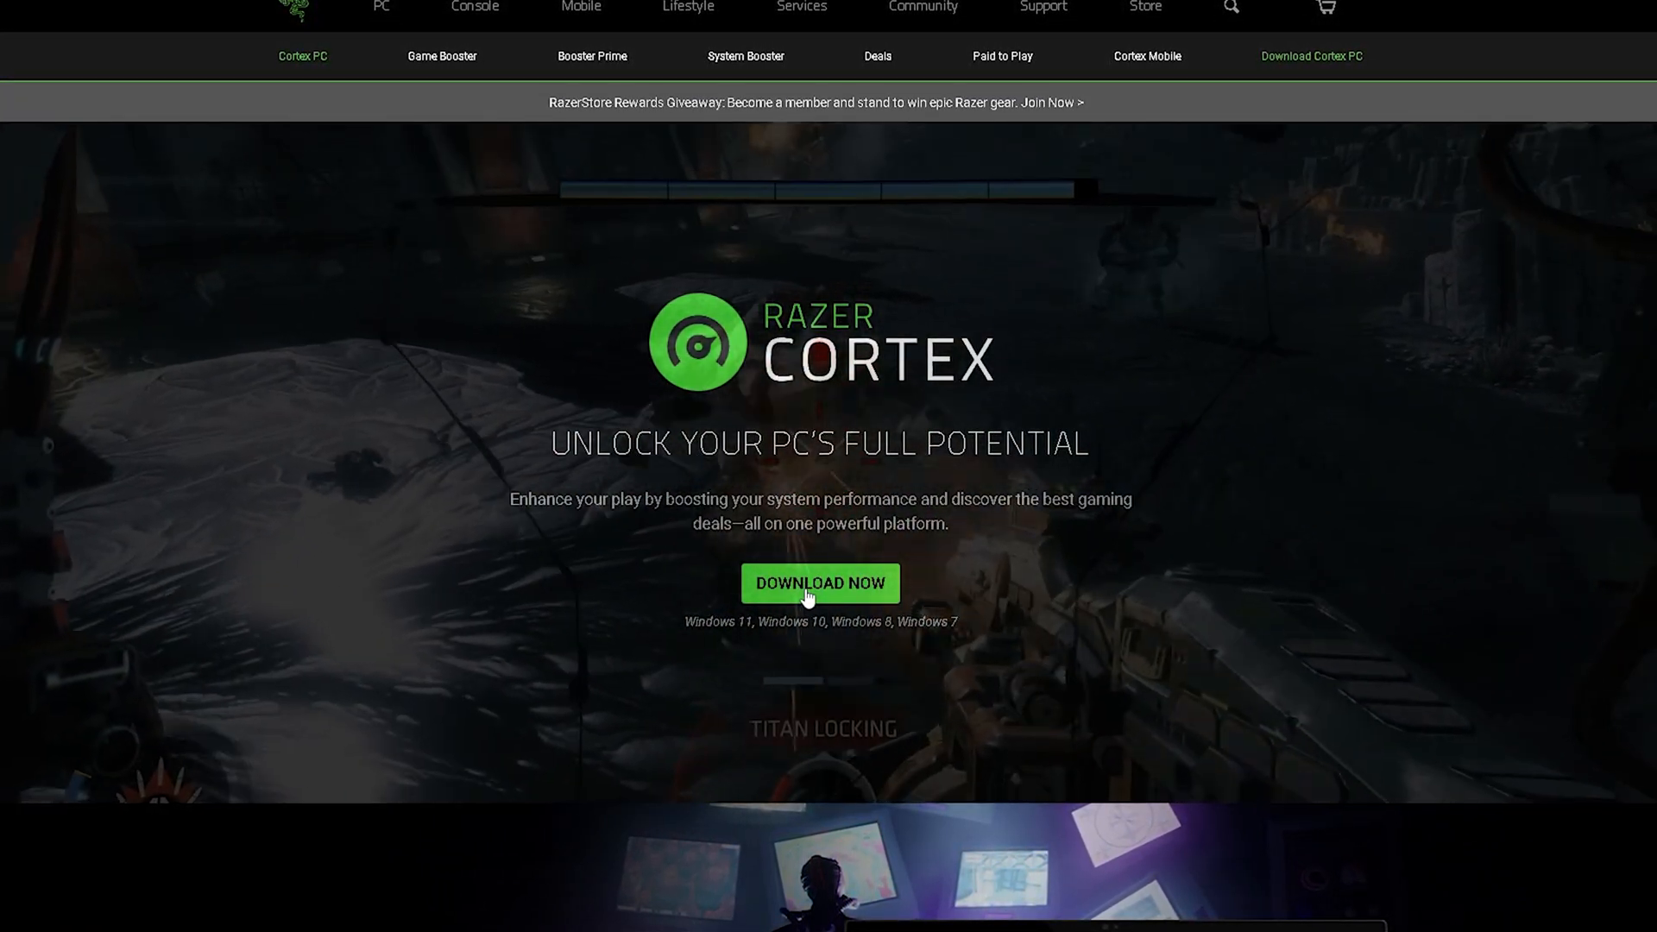
{"action": "left_click", "coordinate": [820, 583]}
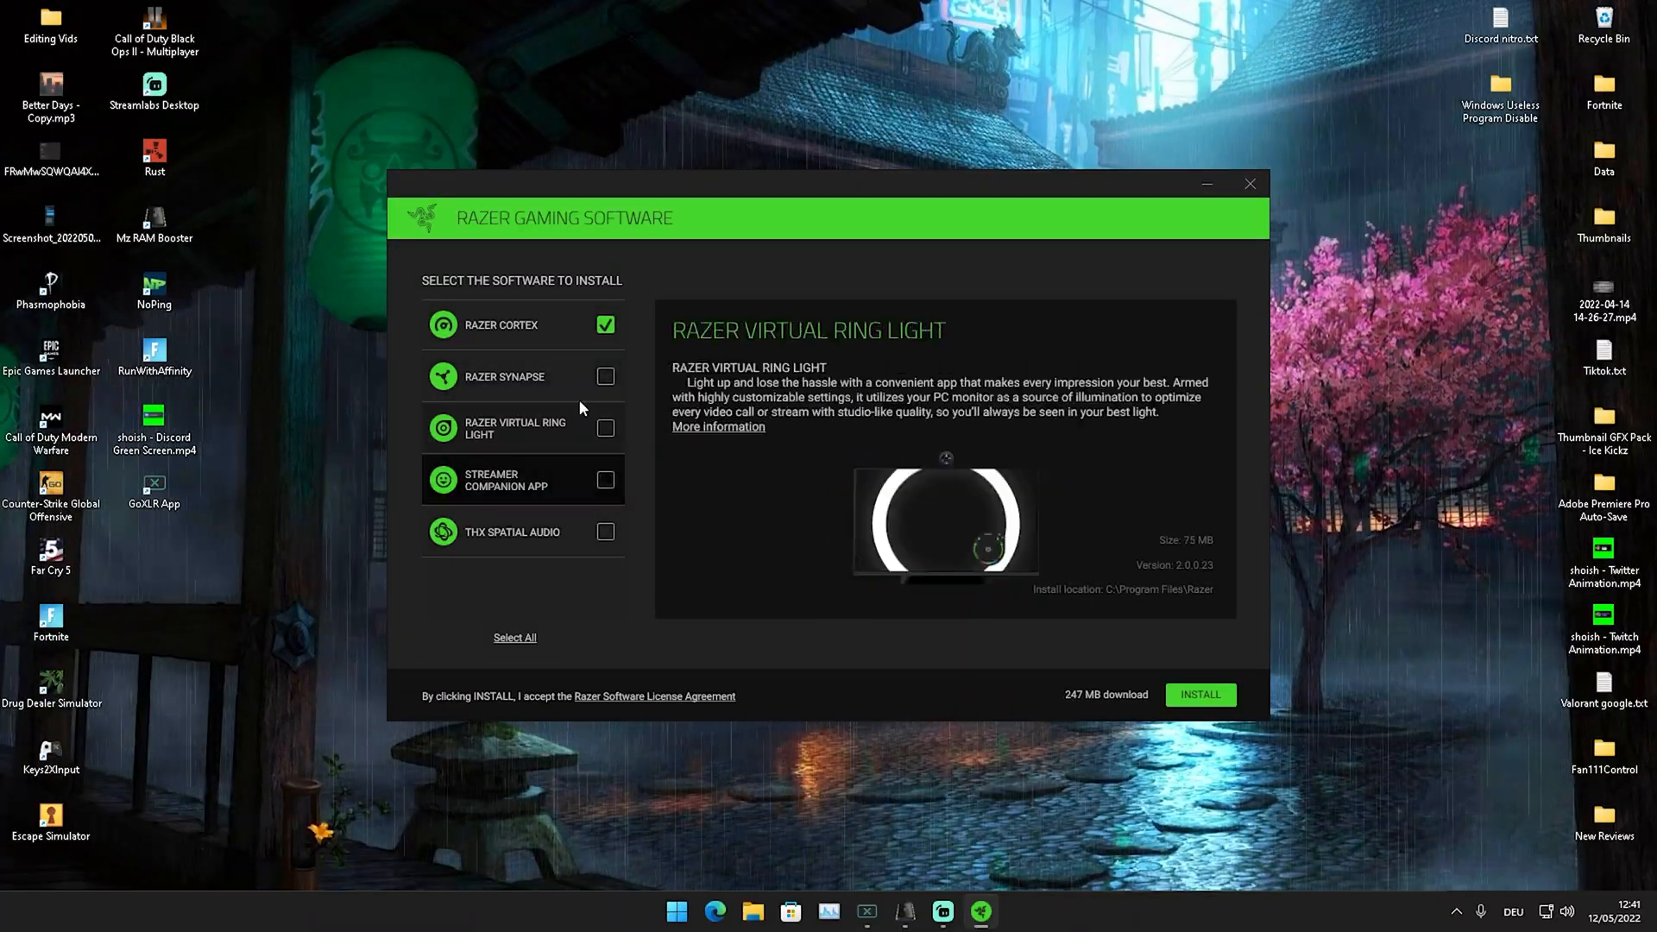
Install Razer Cortex as the only selected software and launch it to the game library.
{"action": "left_click", "coordinate": [506, 480]}
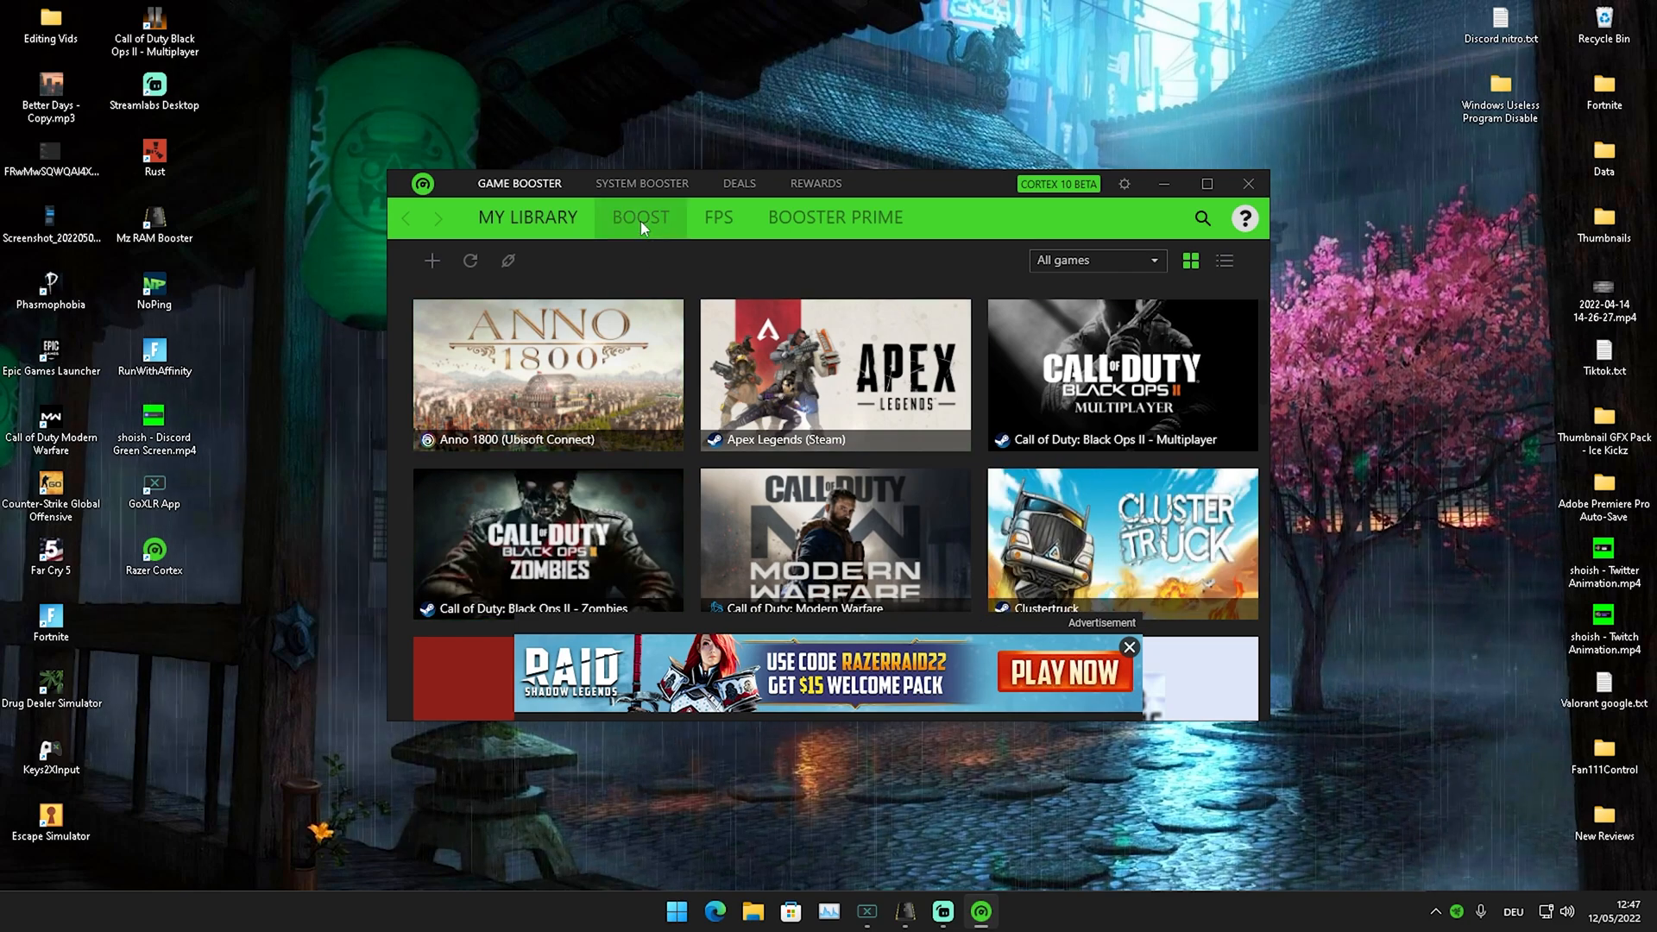
In the maximized BOOST view, untick Enable game power solutions, leaving 5 of 8 specials.
{"action": "left_click", "coordinate": [640, 217]}
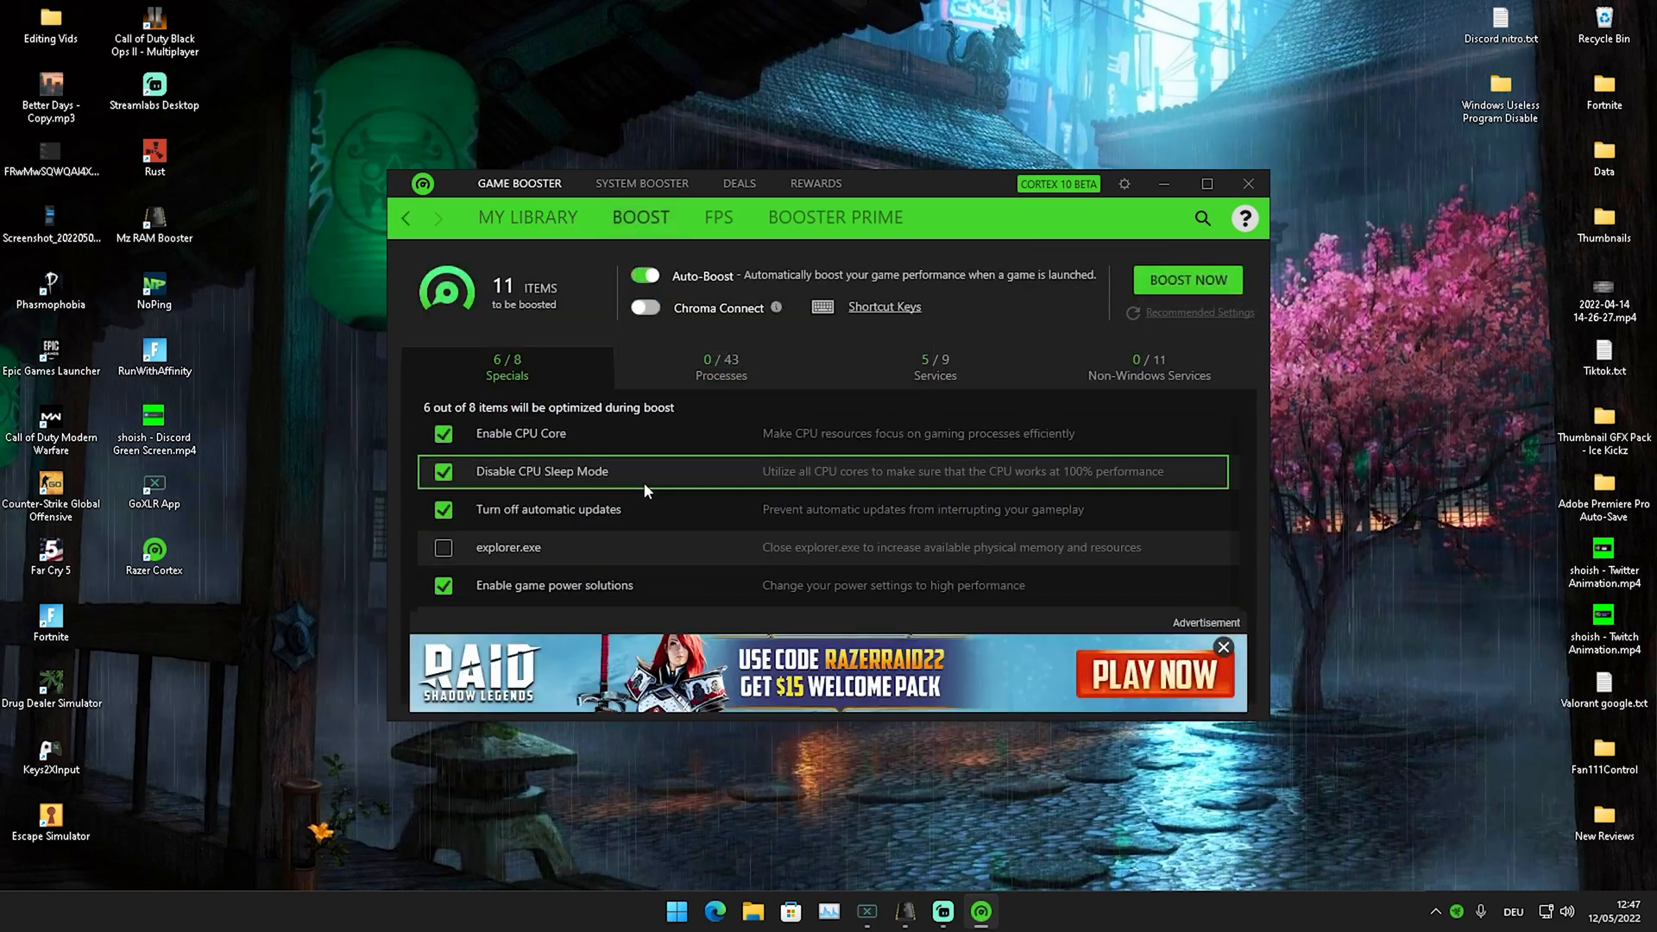
{"action": "mouse_move", "coordinate": [1207, 185]}
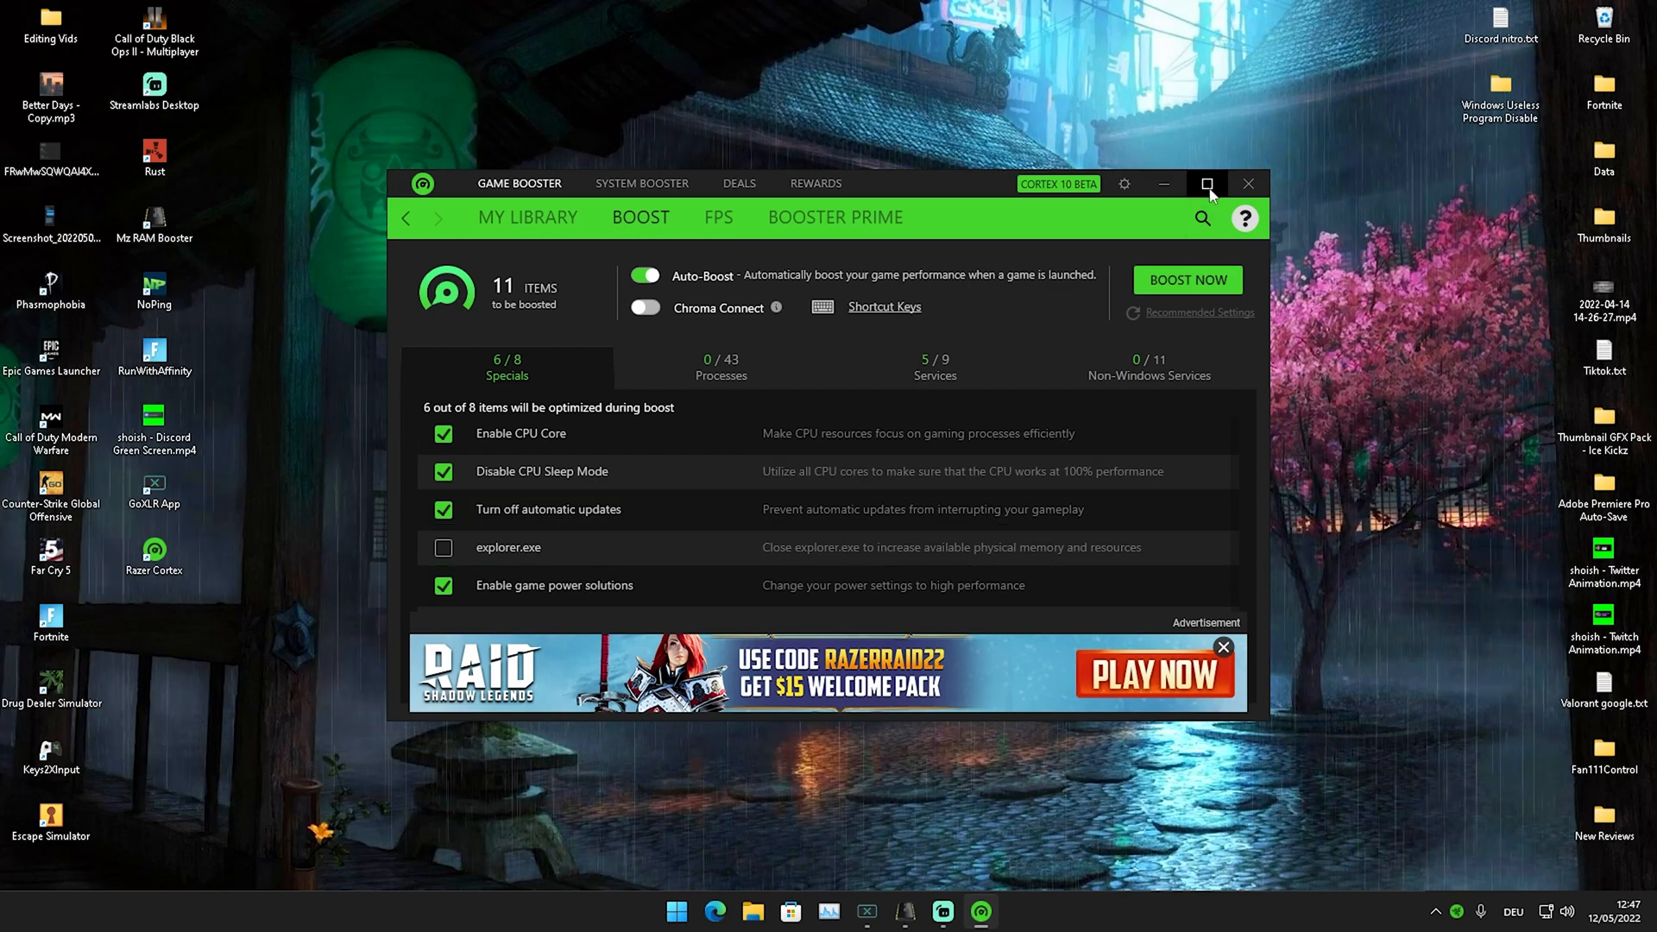
{"action": "left_click", "coordinate": [1207, 183]}
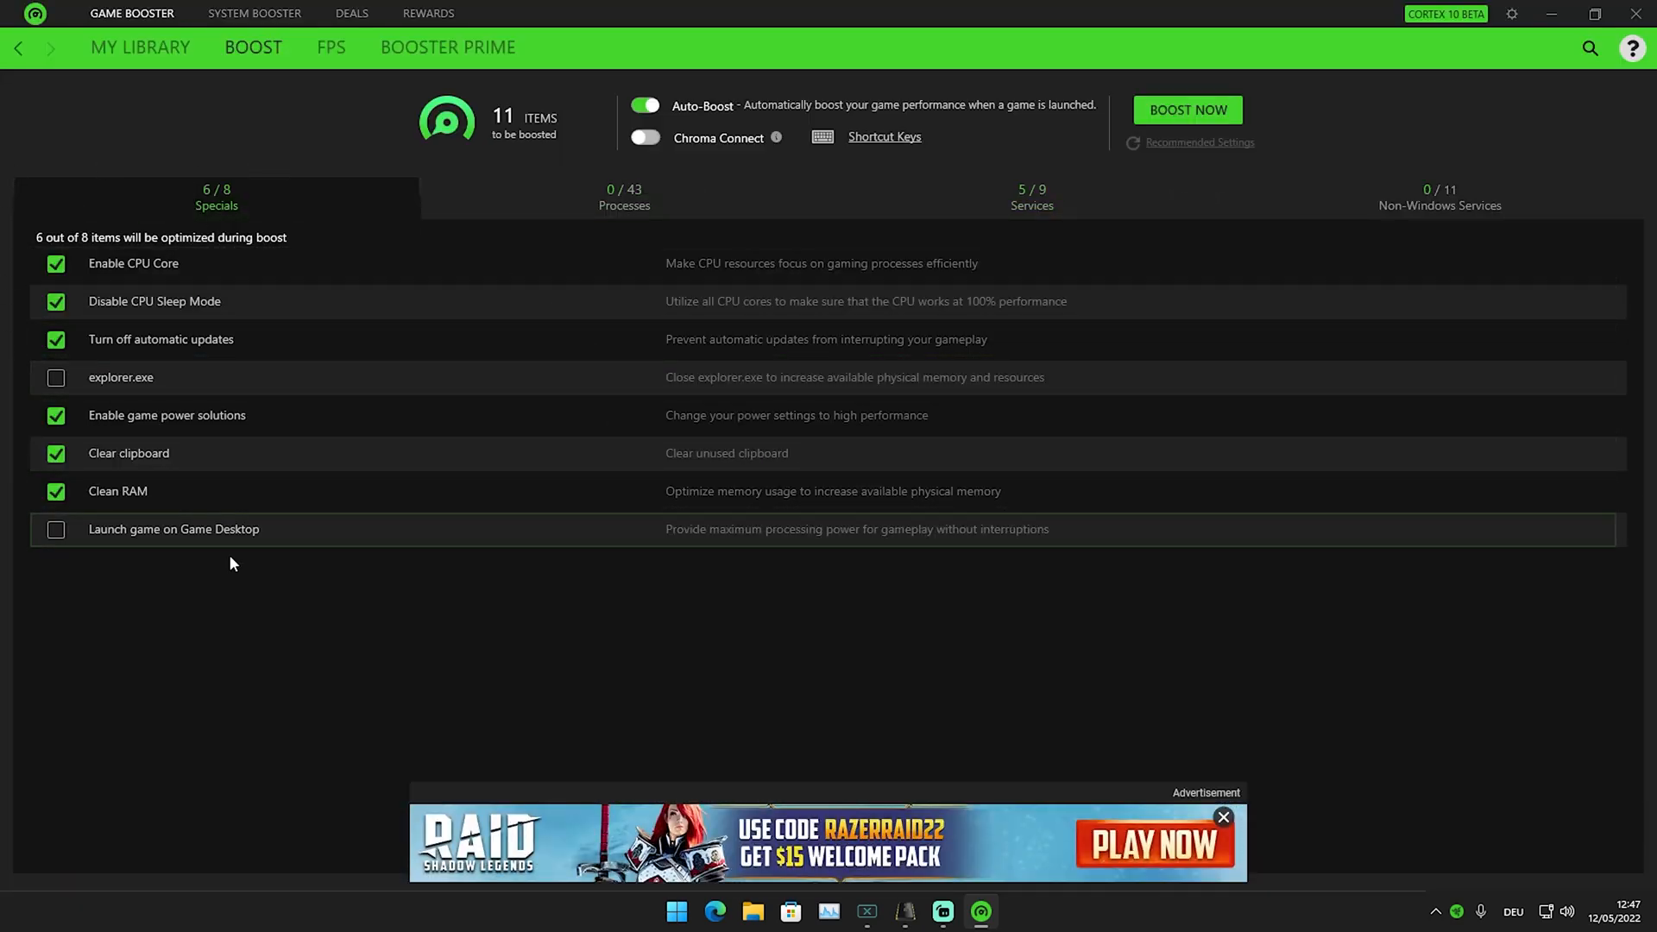
{"action": "mouse_move", "coordinate": [375, 577]}
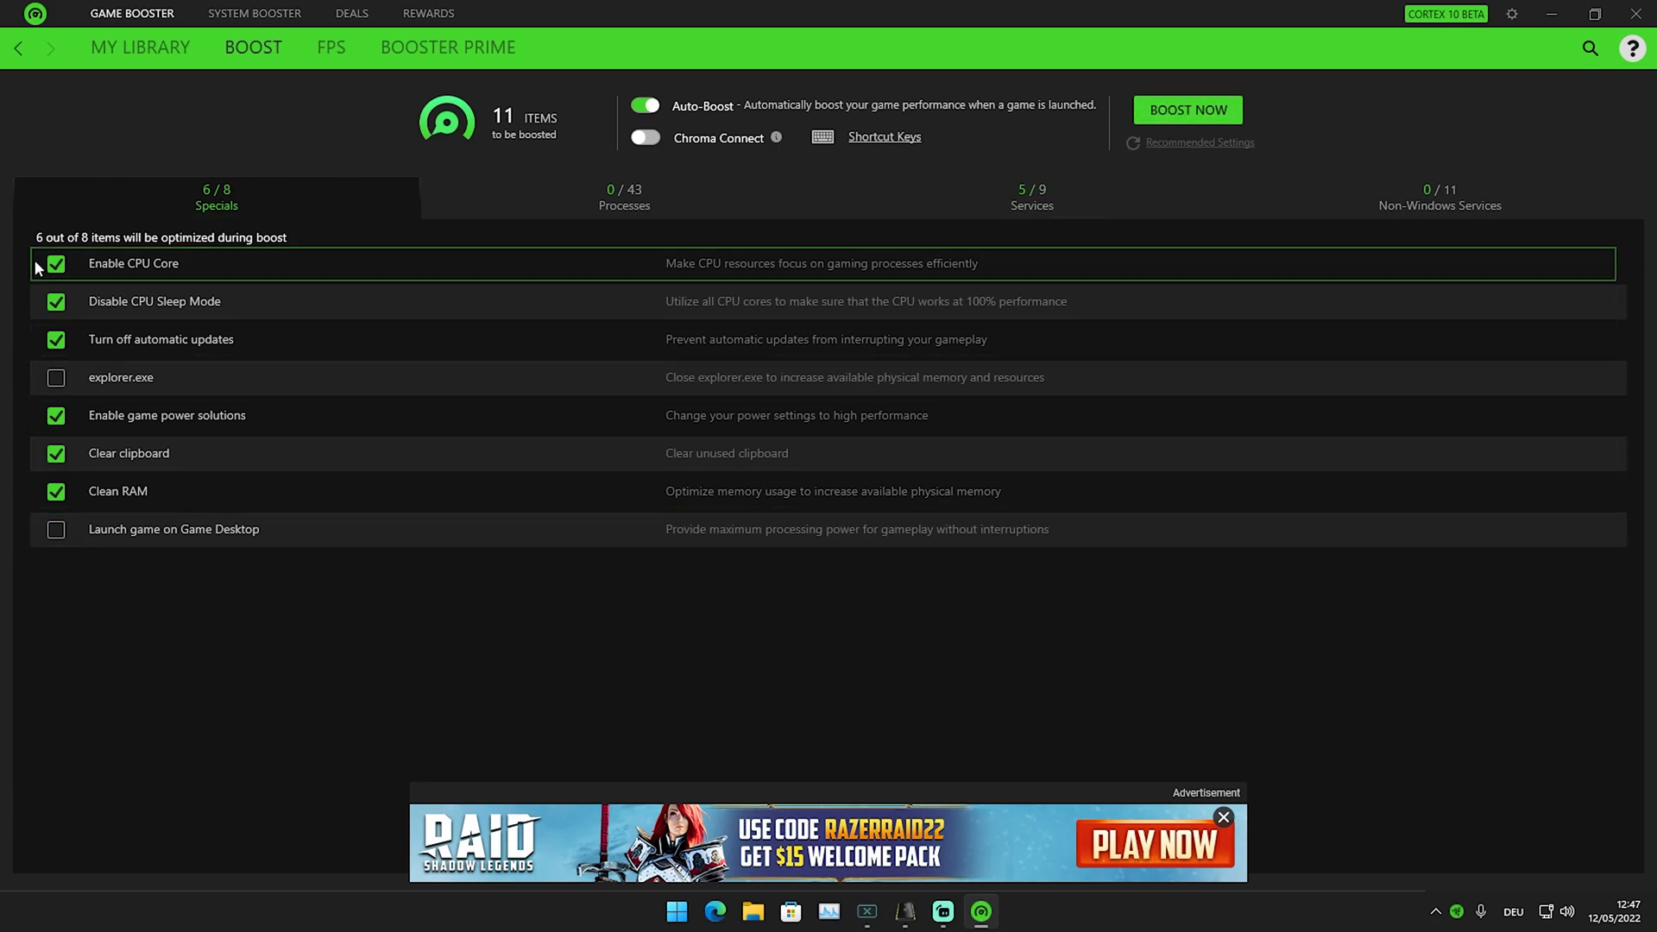
{"action": "mouse_move", "coordinate": [737, 276]}
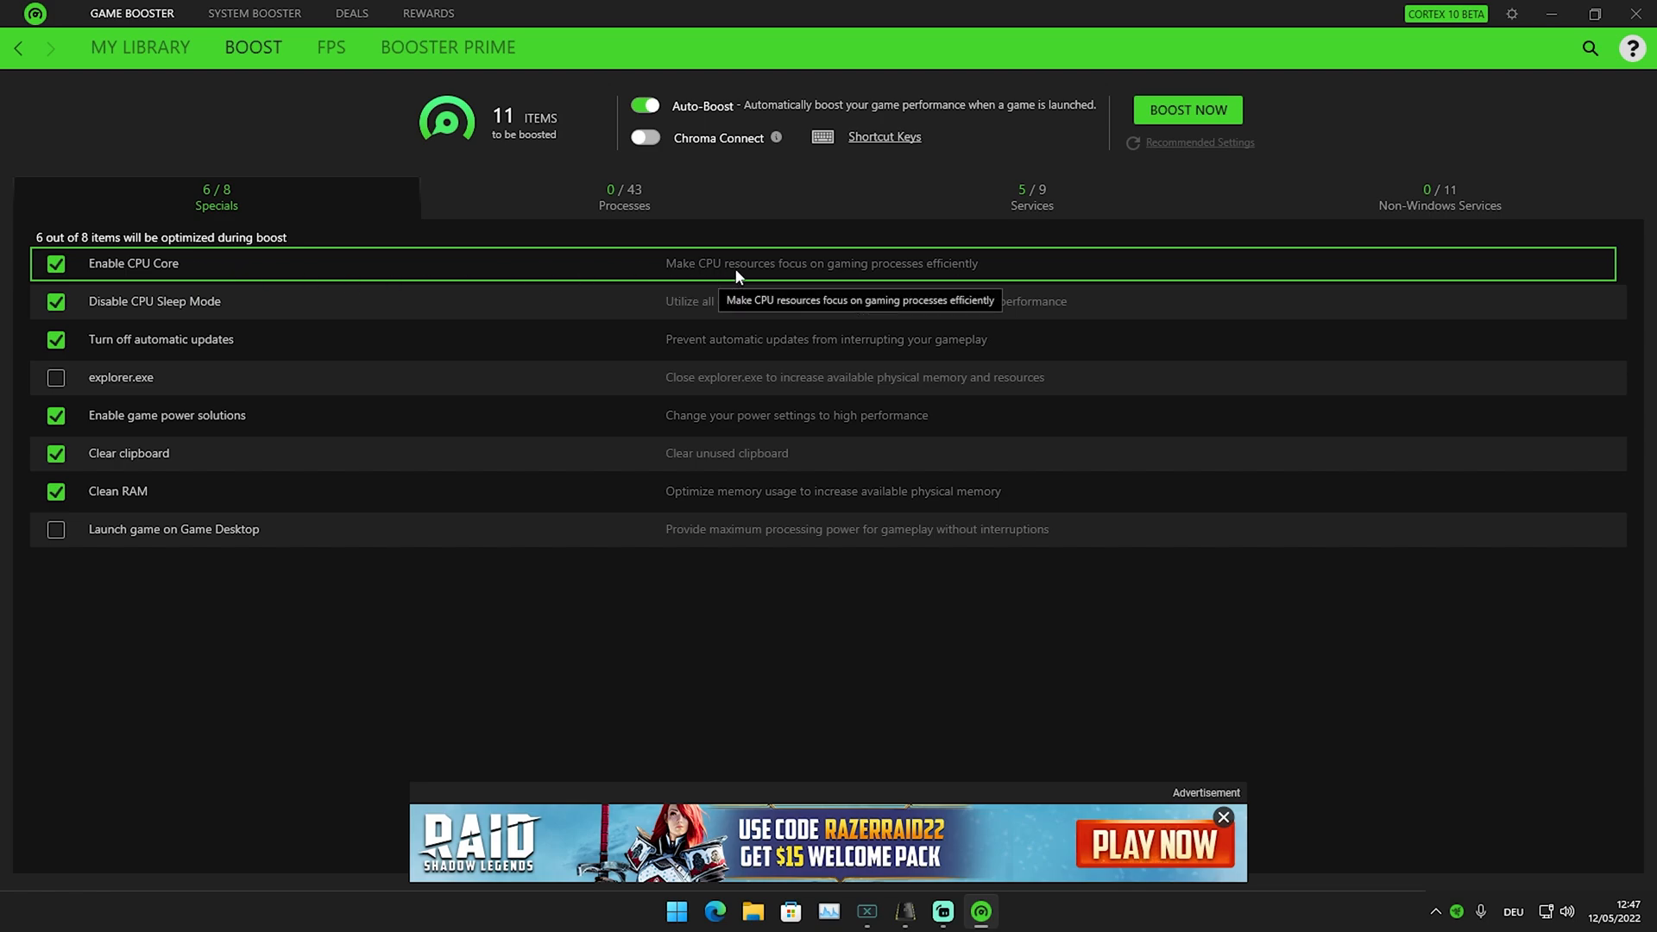
{"action": "mouse_move", "coordinate": [857, 280]}
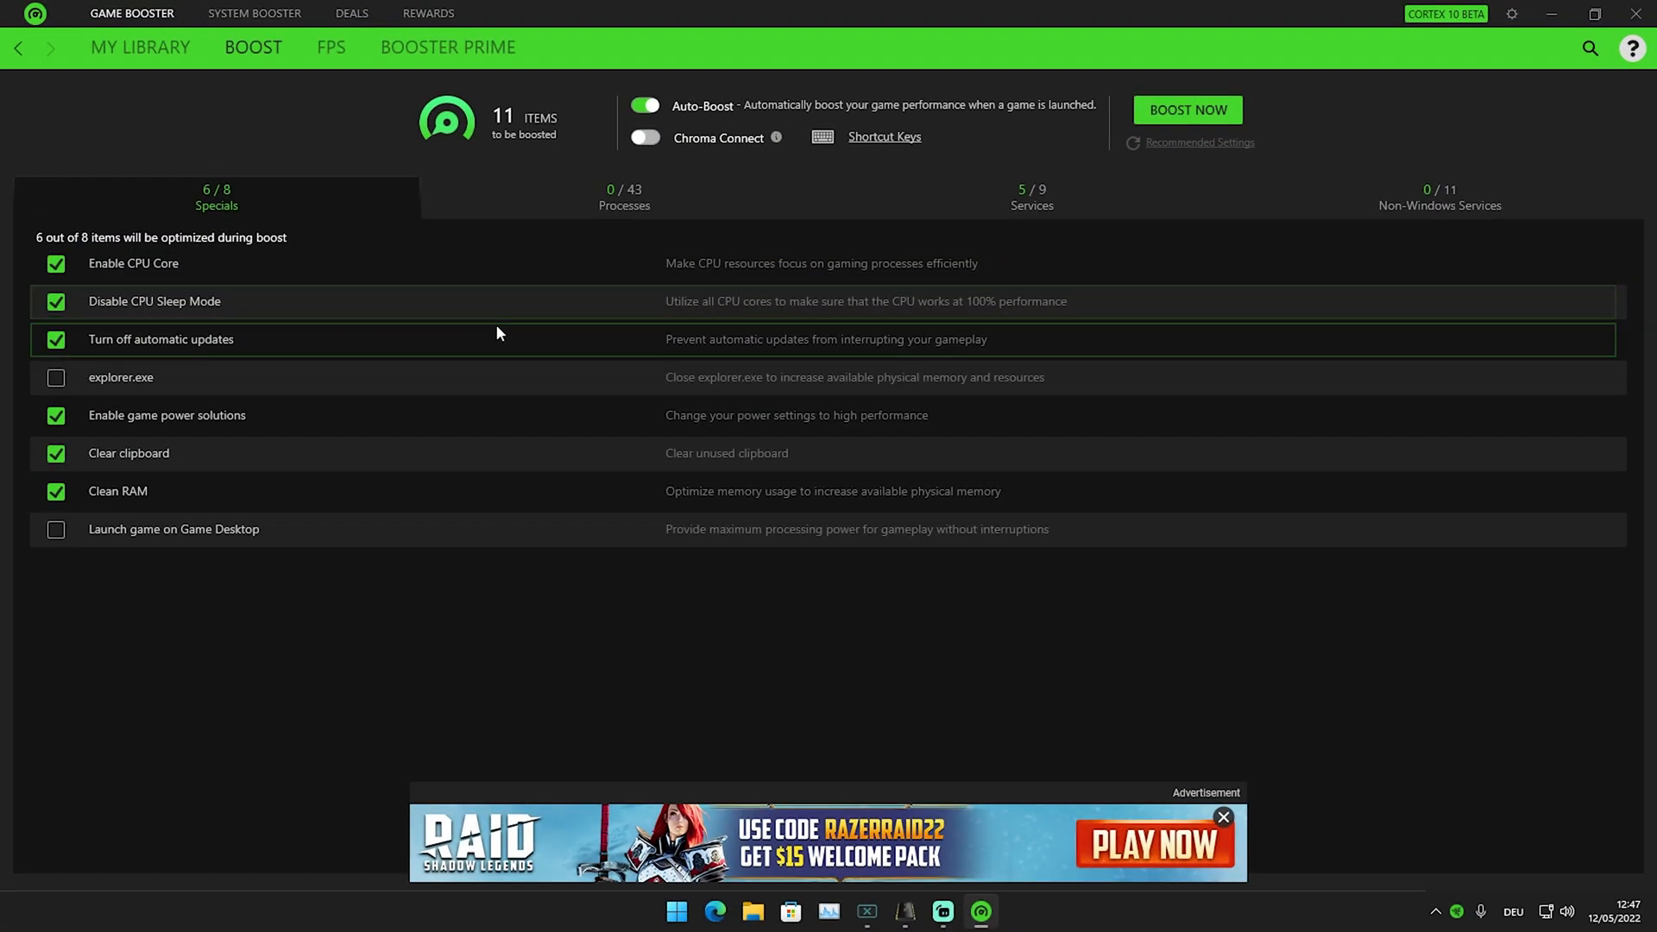
{"action": "mouse_move", "coordinate": [722, 321]}
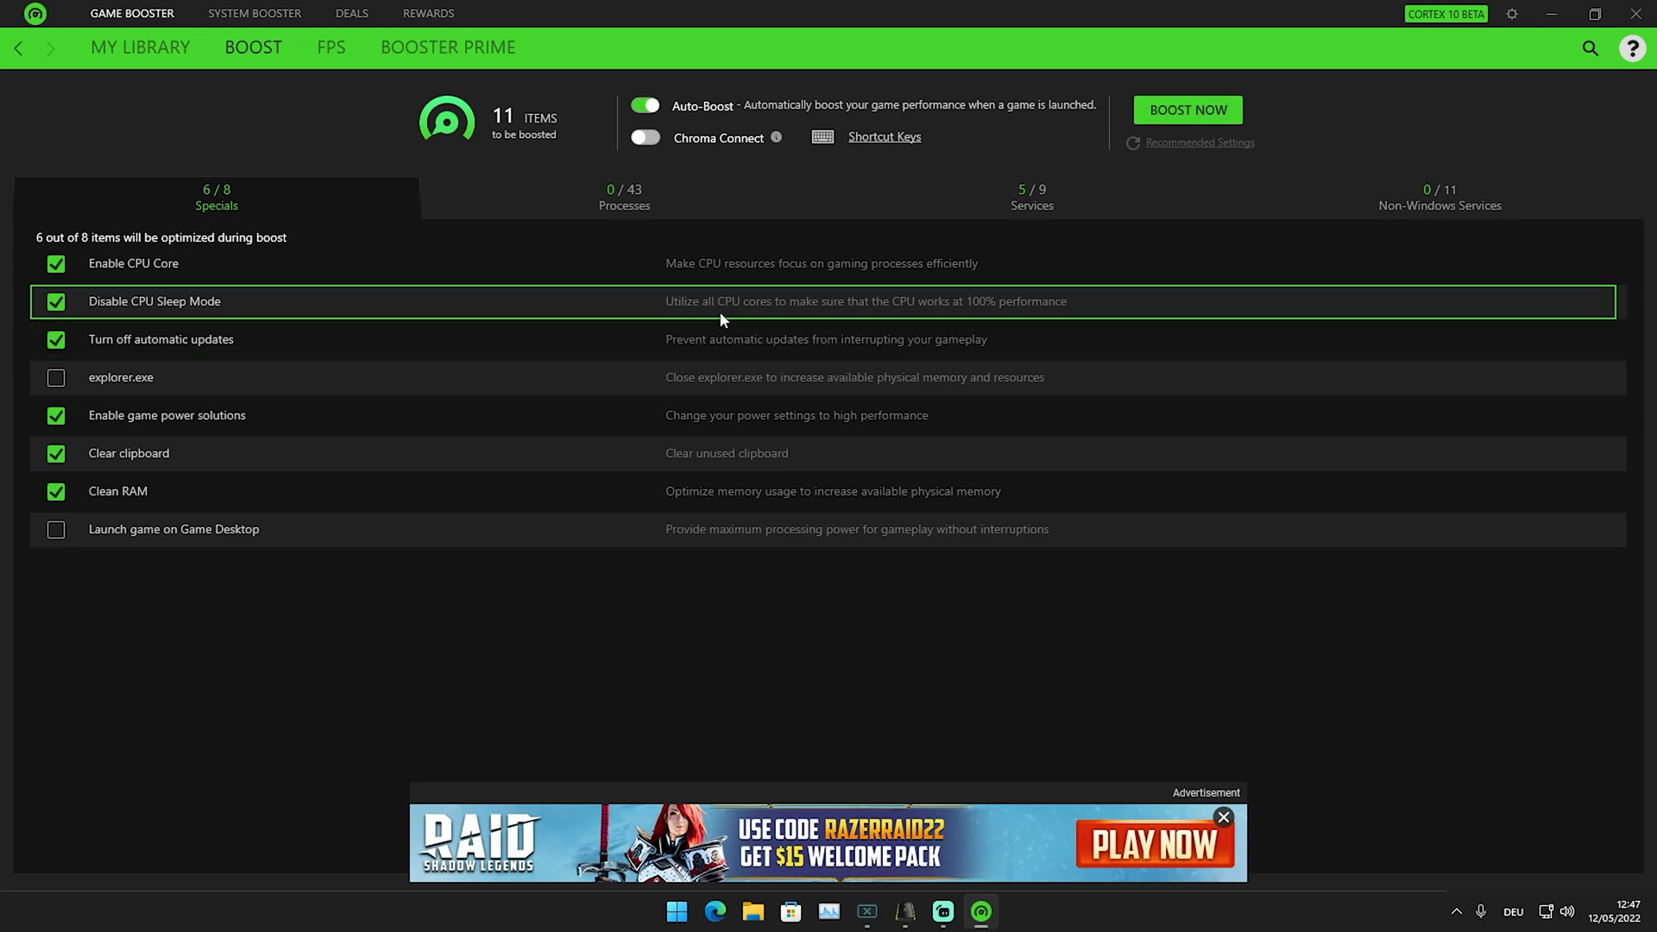
{"action": "mouse_move", "coordinate": [991, 322]}
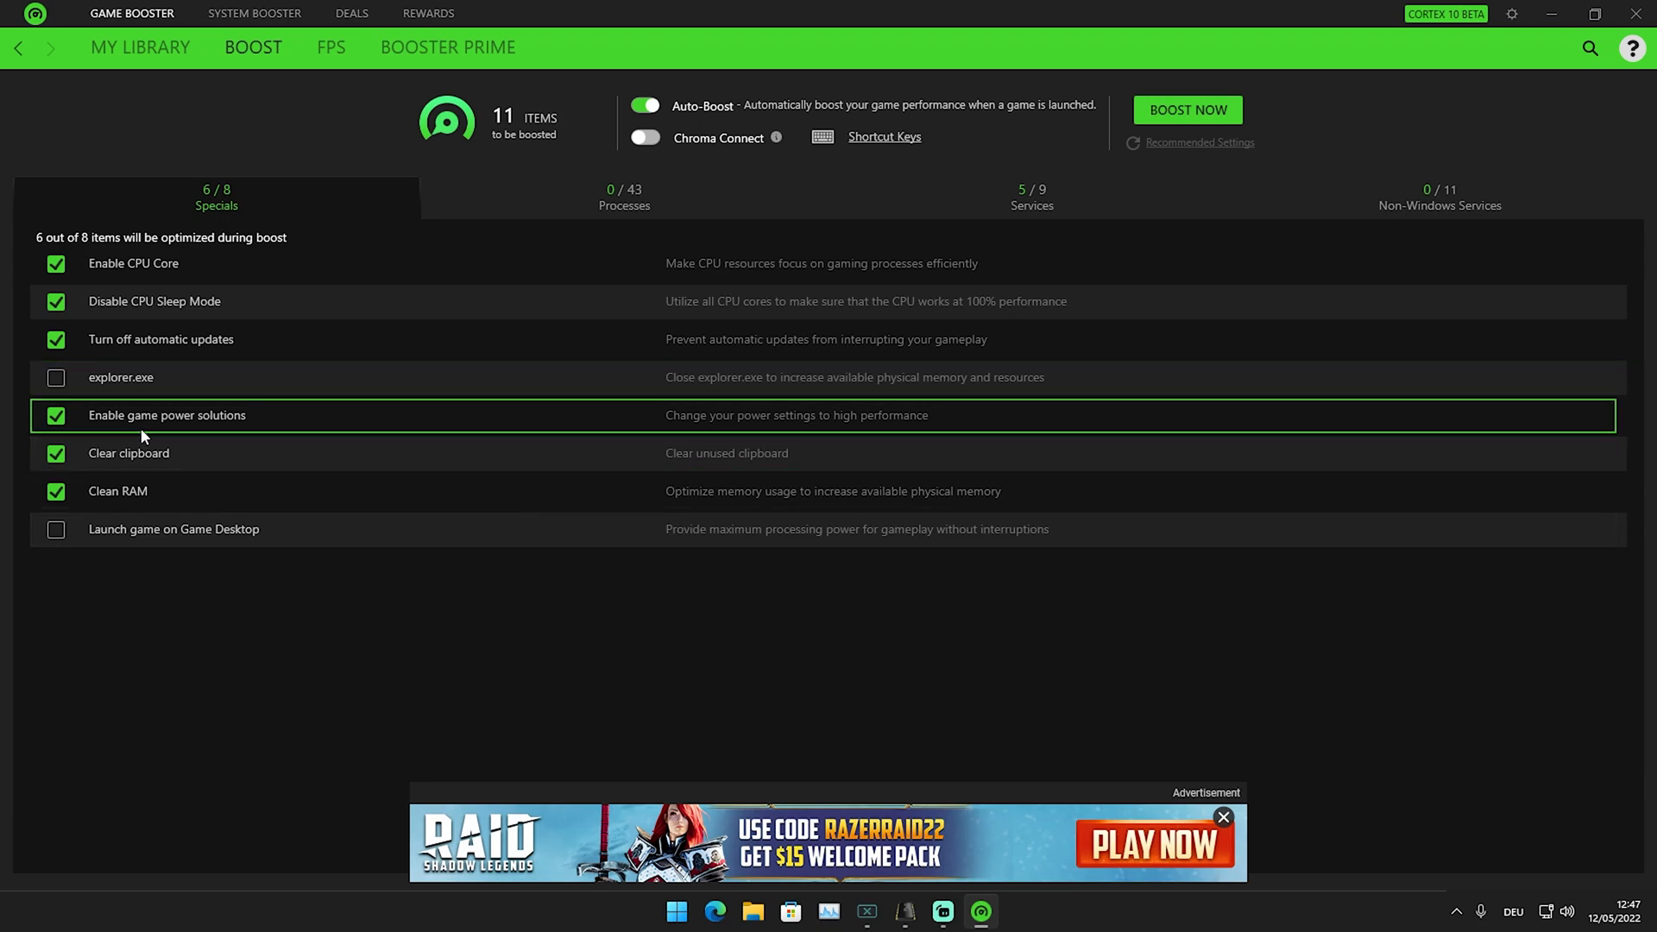
{"action": "mouse_move", "coordinate": [269, 437]}
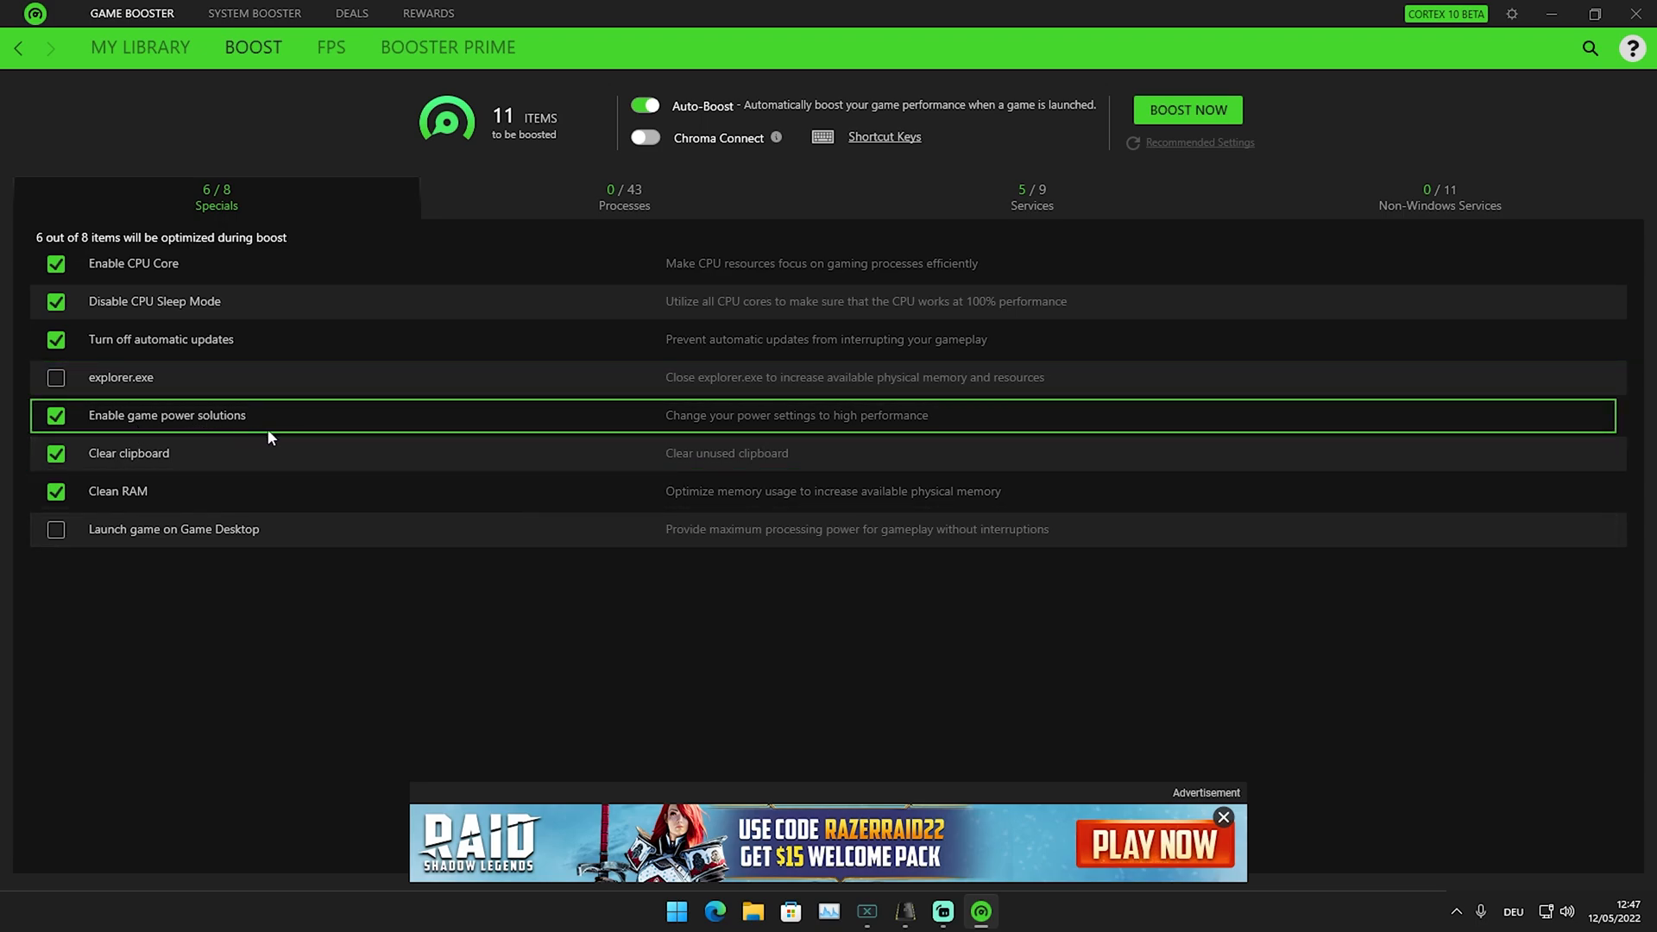
{"action": "mouse_move", "coordinate": [775, 428]}
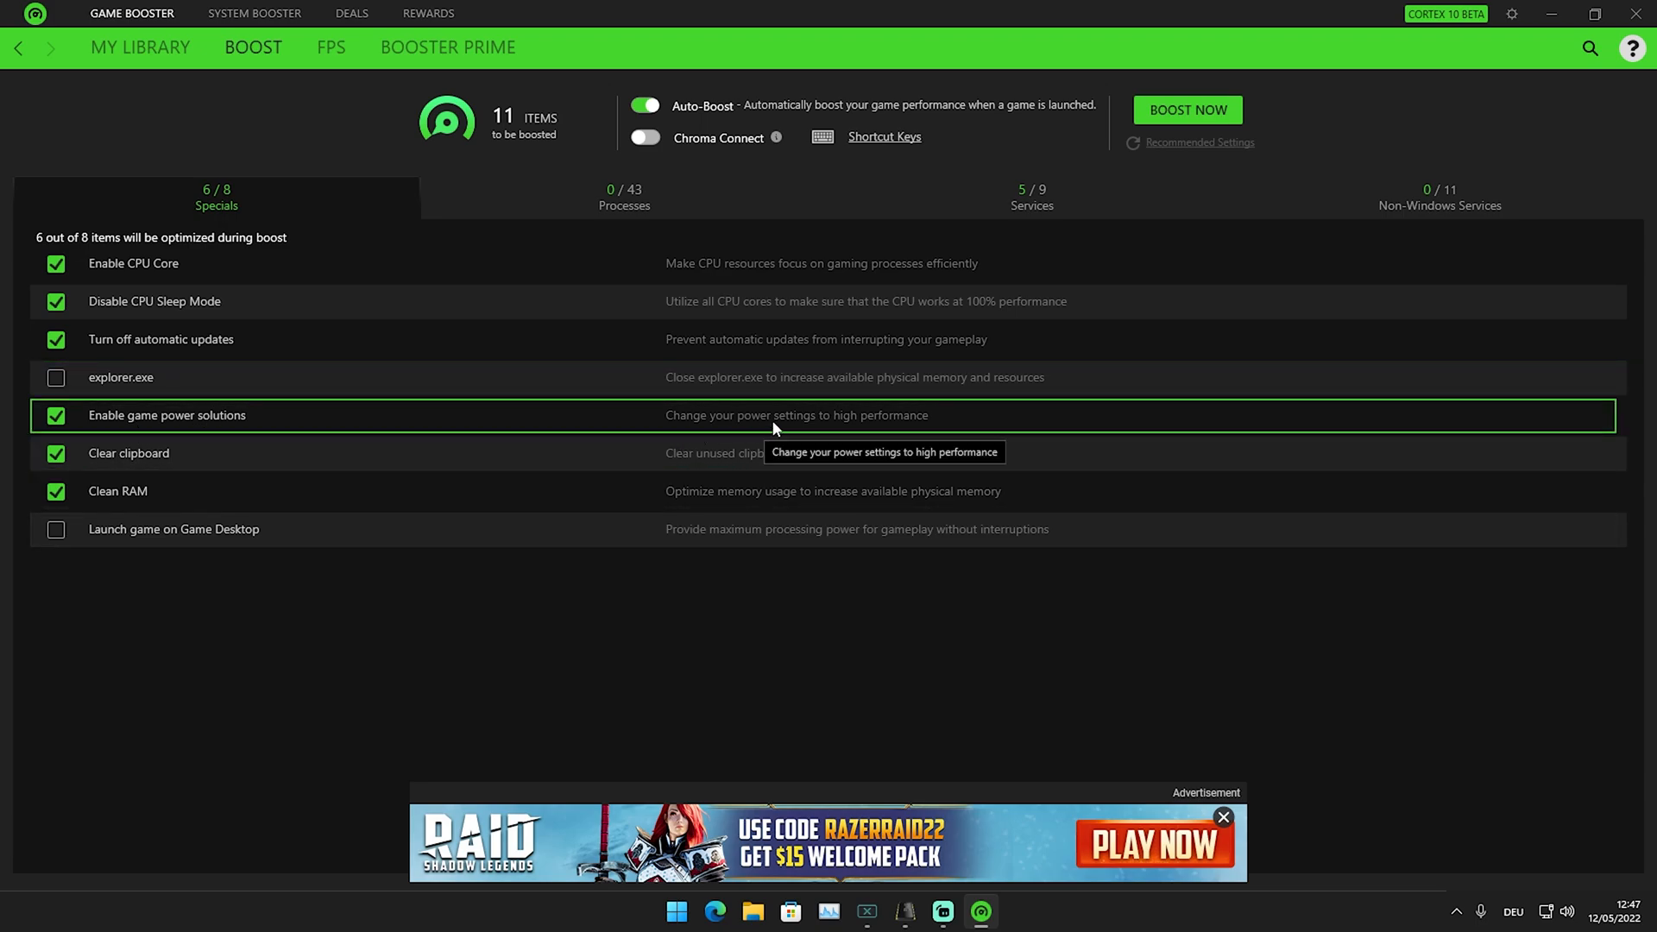
{"action": "left_click", "coordinate": [55, 414]}
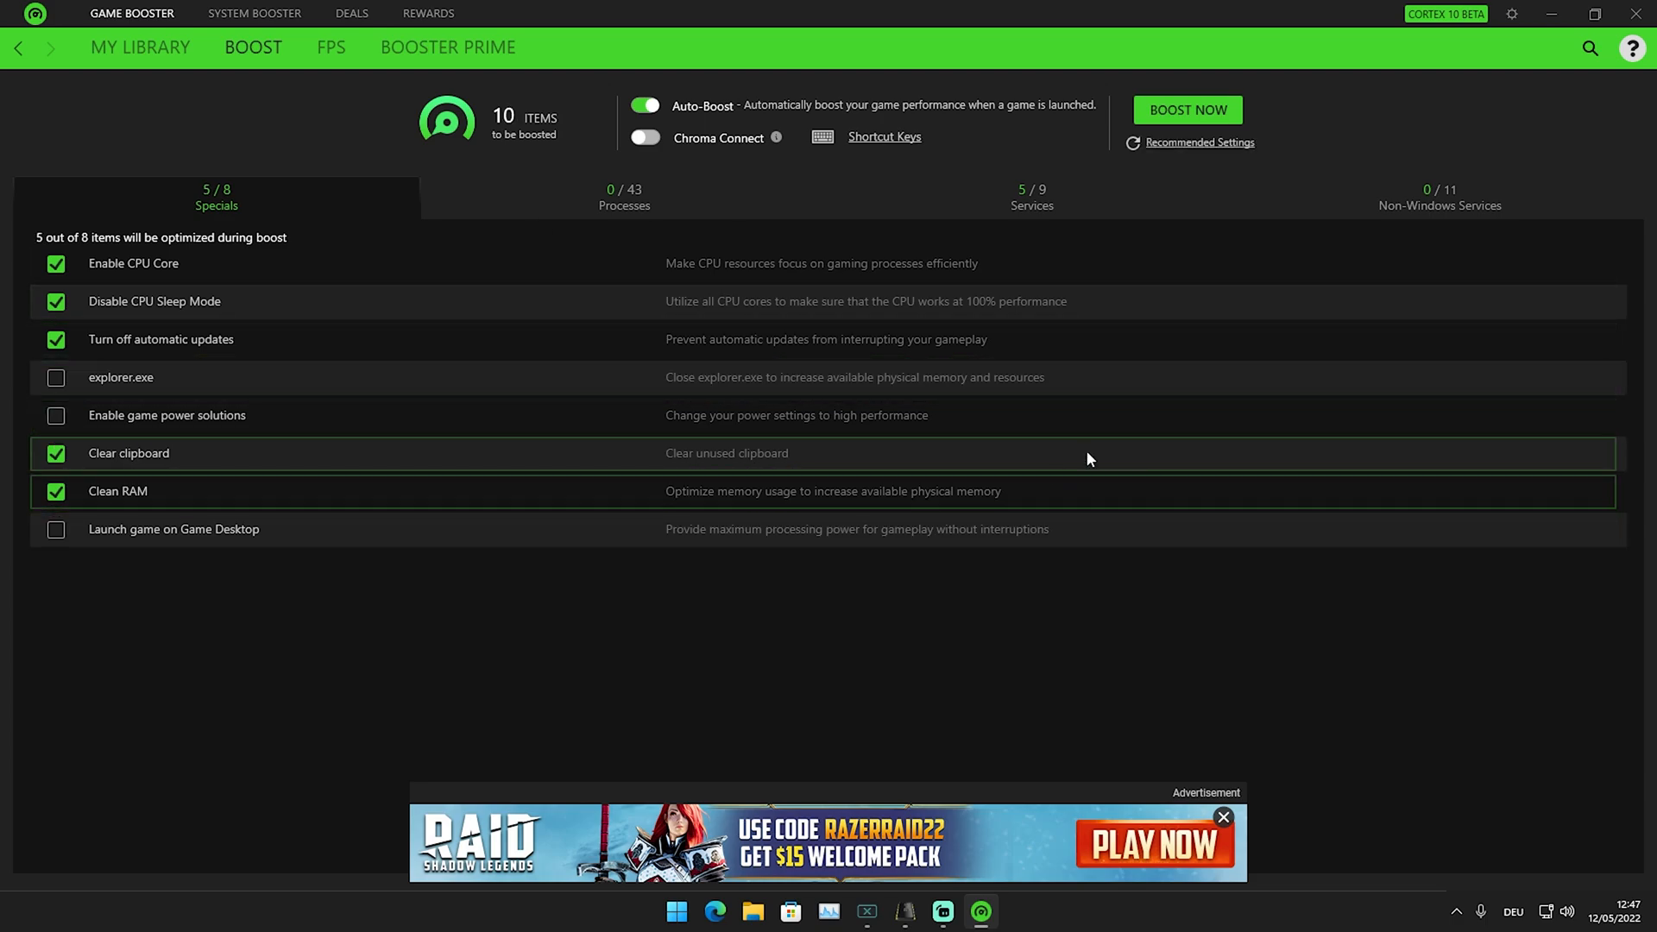
{"action": "mouse_move", "coordinate": [725, 429]}
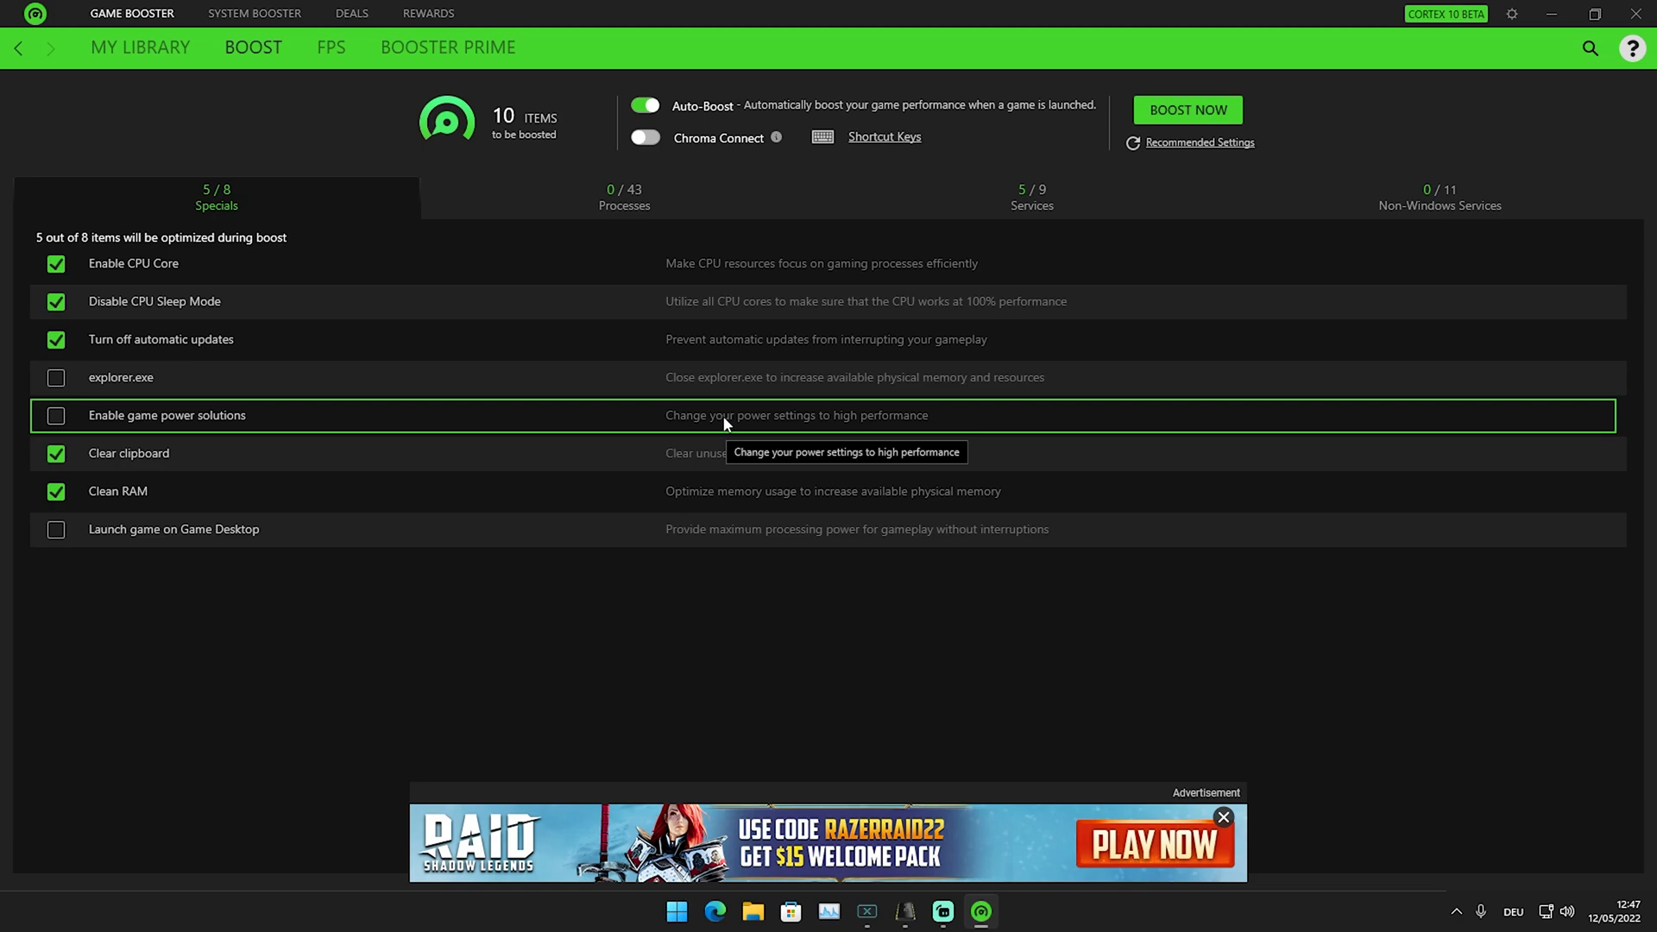
{"action": "mouse_move", "coordinate": [549, 453]}
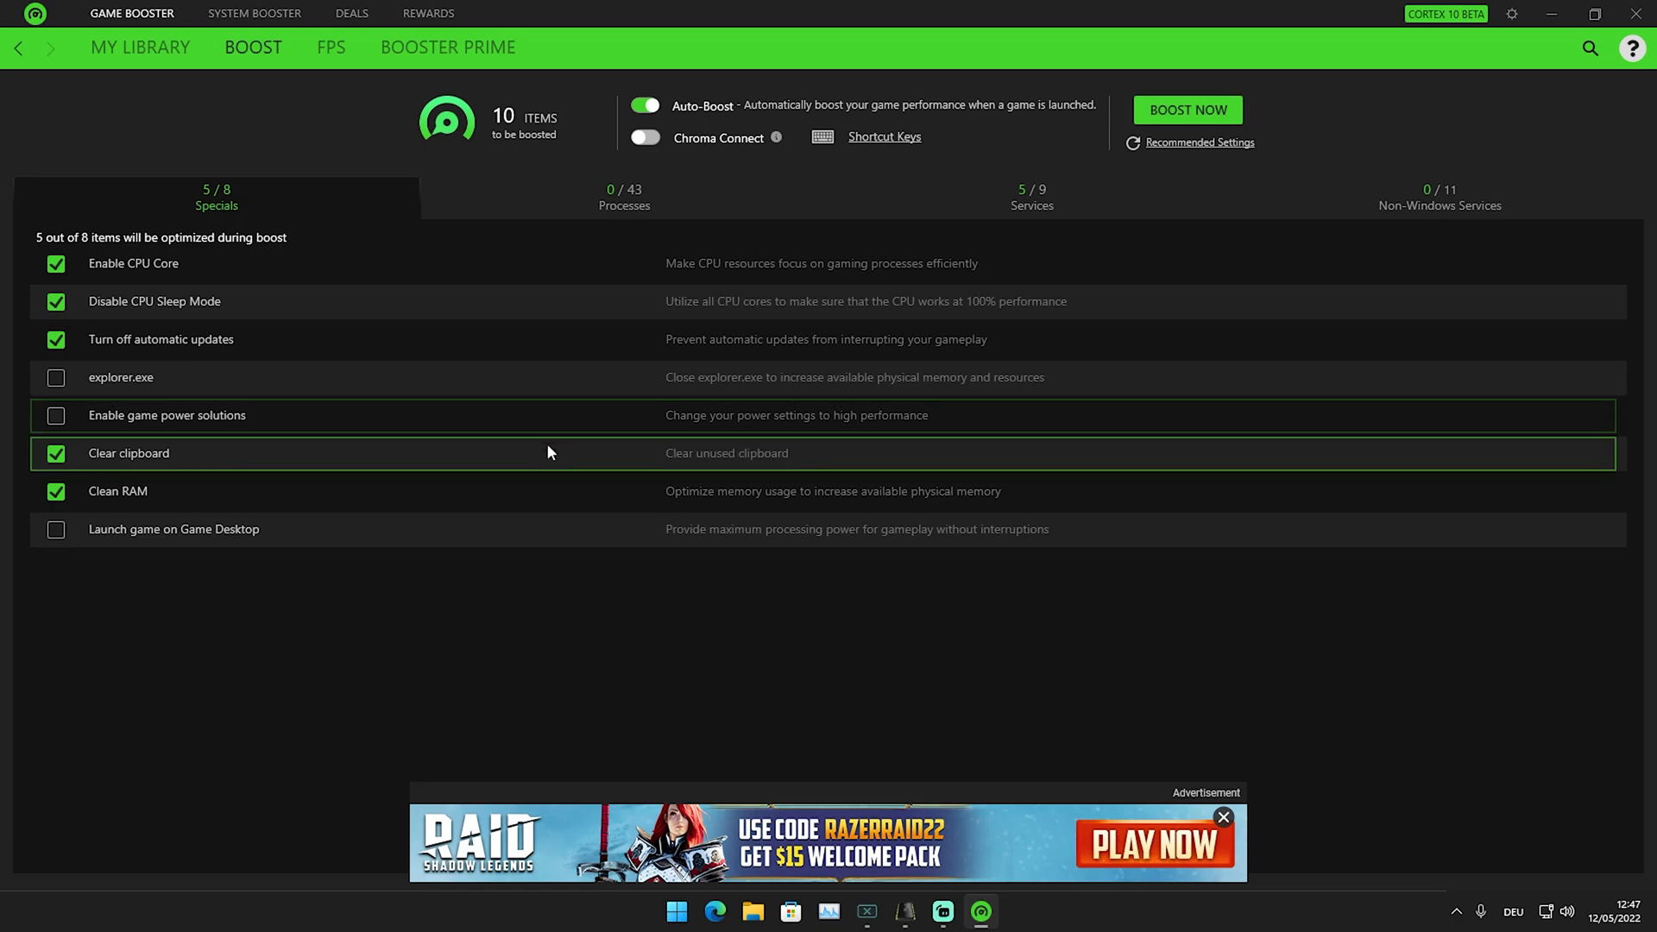
{"action": "mouse_move", "coordinate": [934, 397]}
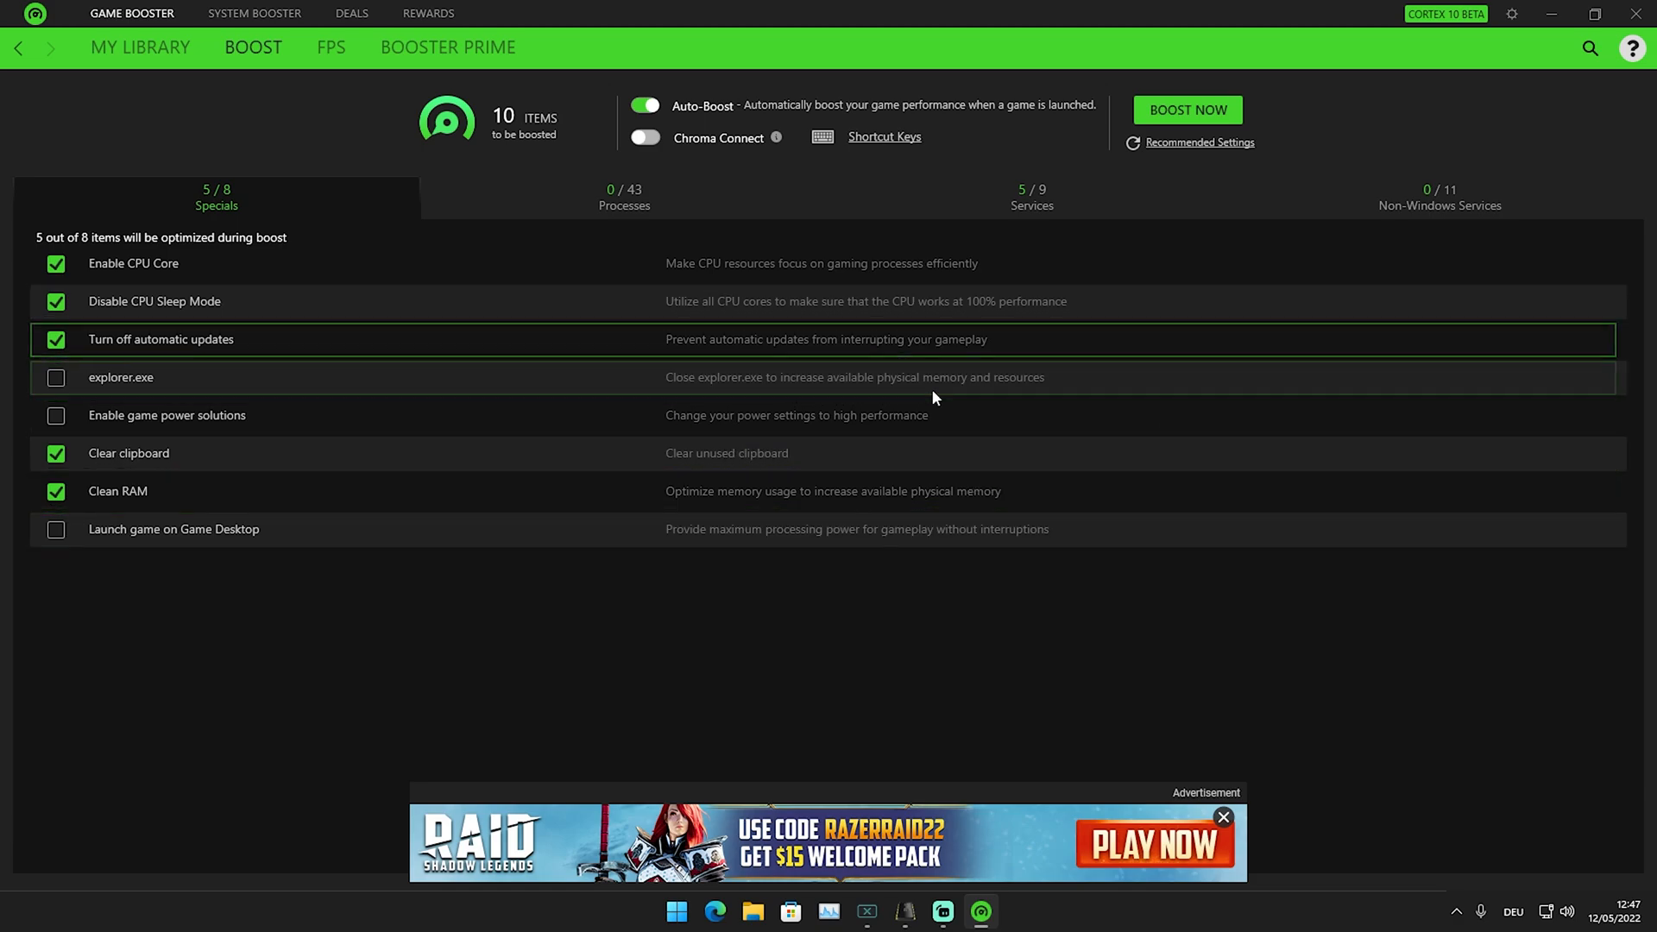
Review the 43 unticked boost processes, then show the Services list with 5 of 9 enabled.
{"action": "left_click", "coordinate": [624, 197]}
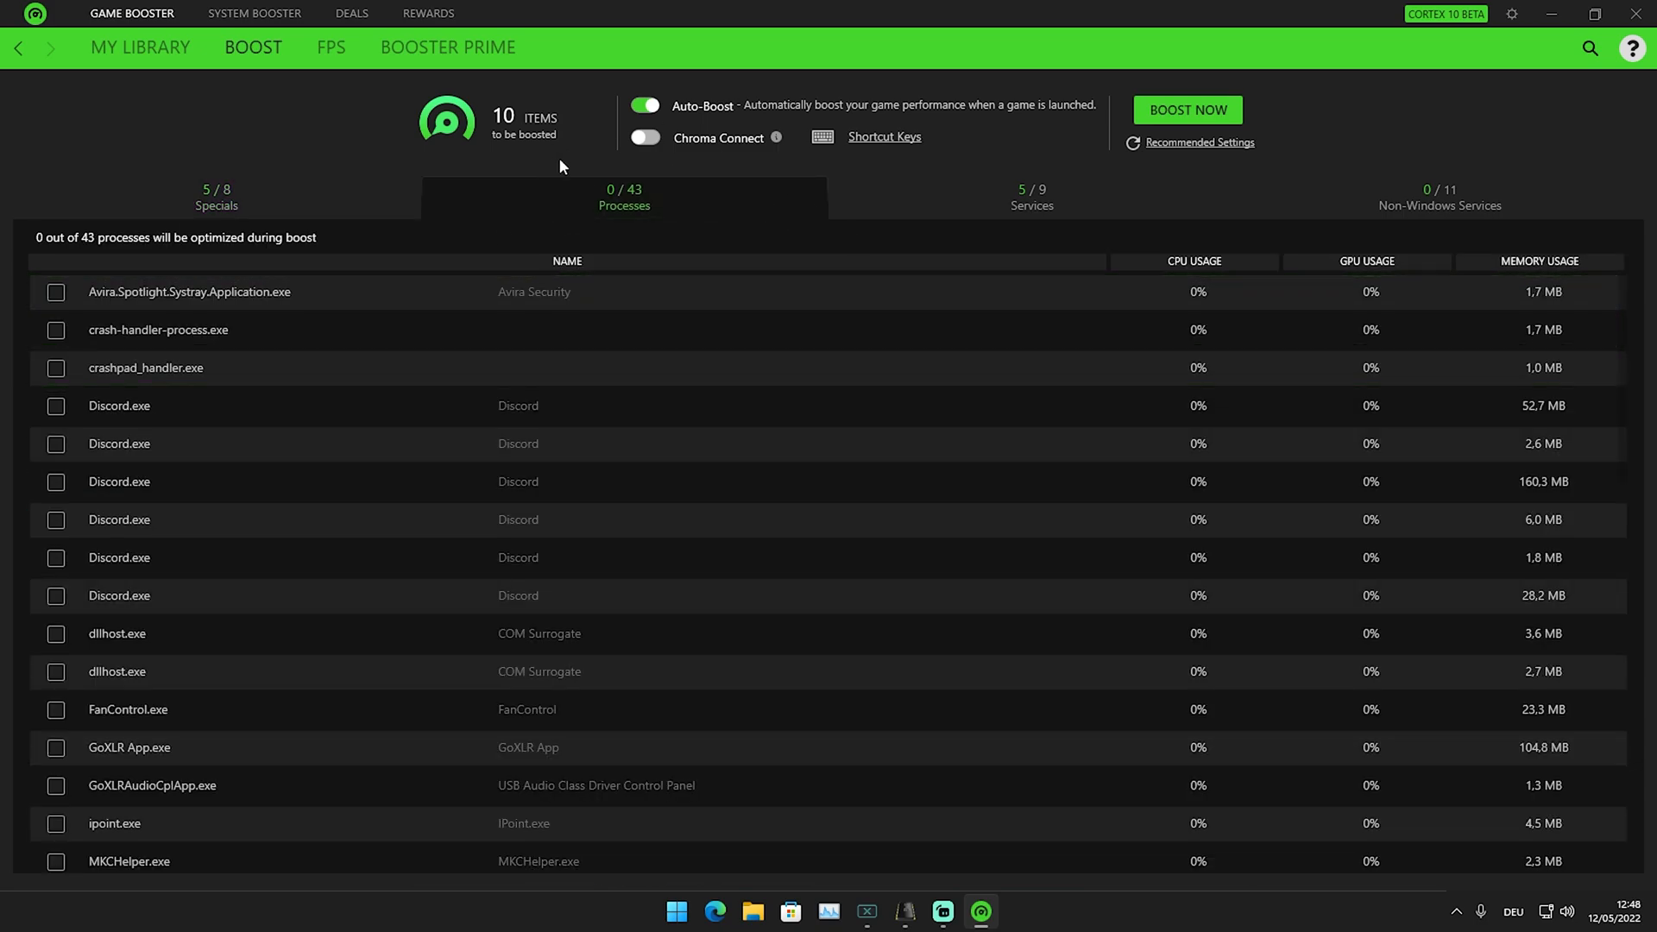
{"action": "mouse_move", "coordinate": [1354, 482]}
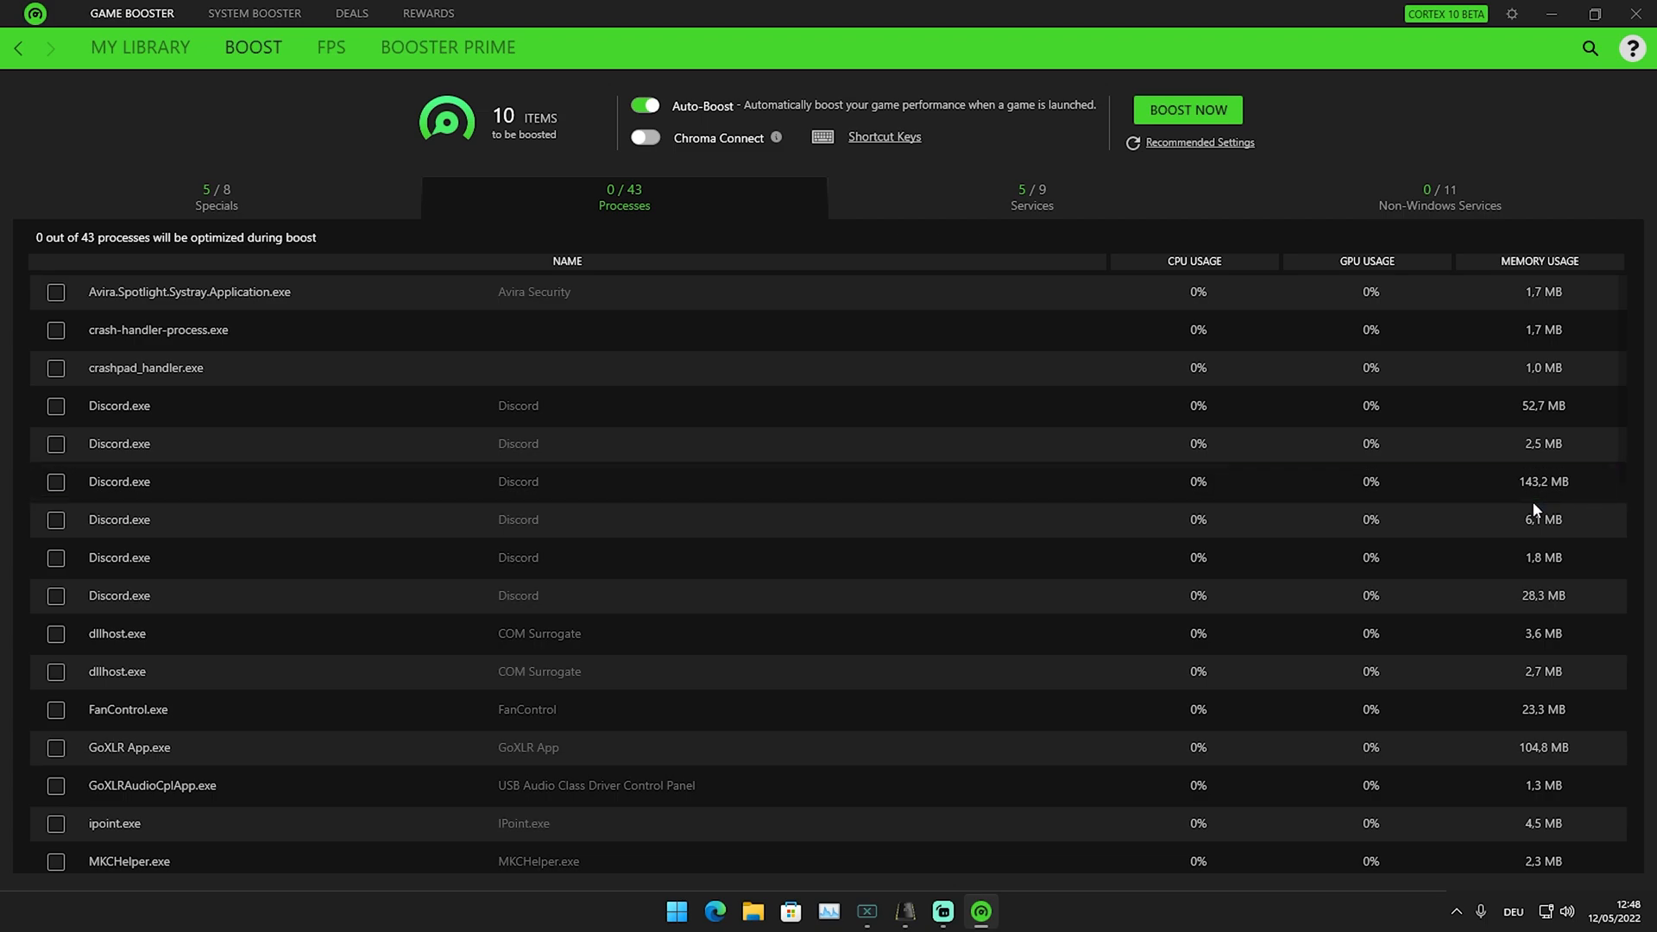
{"action": "mouse_move", "coordinate": [1519, 508]}
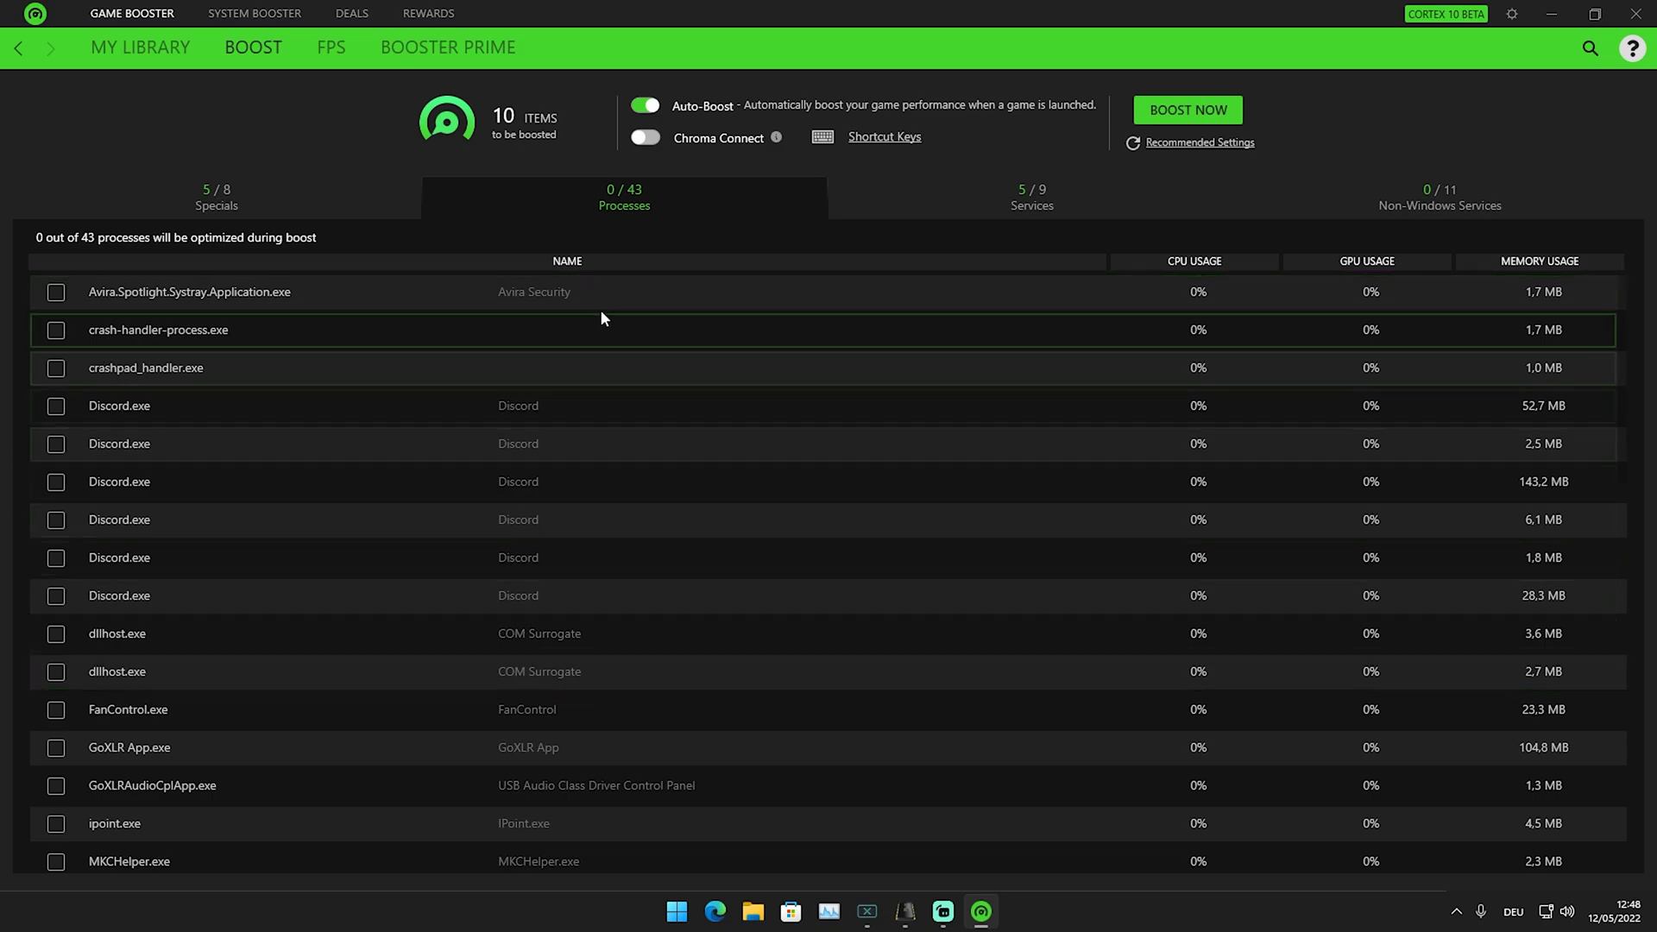
{"action": "scroll", "scroll_direction": "down", "scroll_amount": 3}
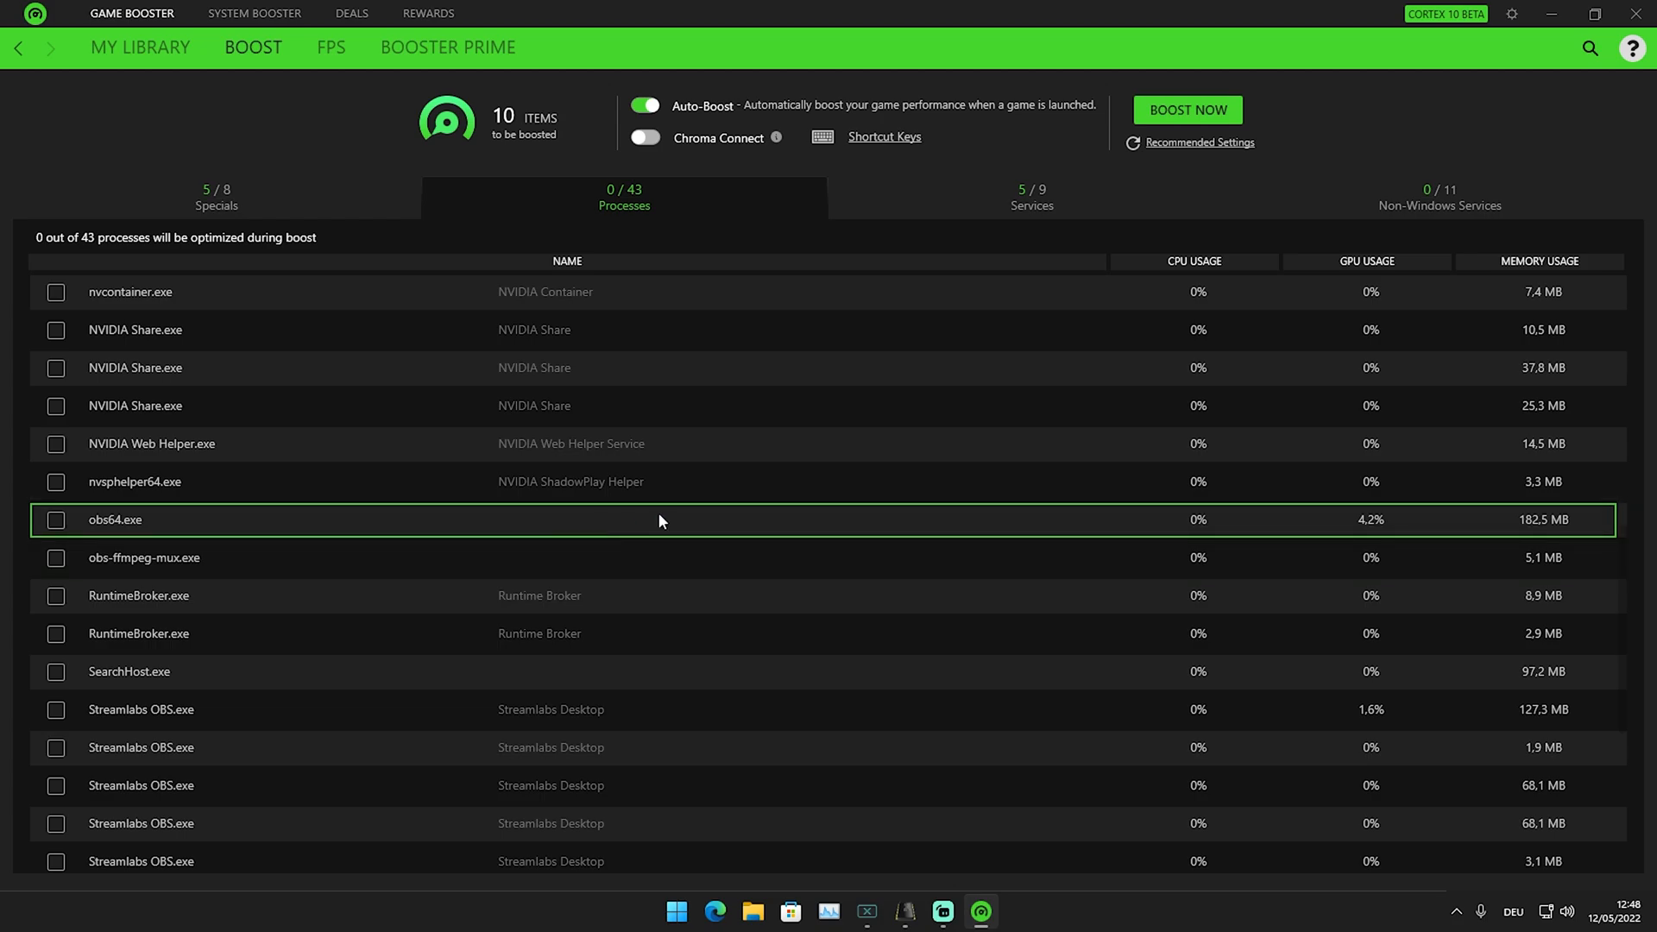
{"action": "left_click", "coordinate": [1030, 199]}
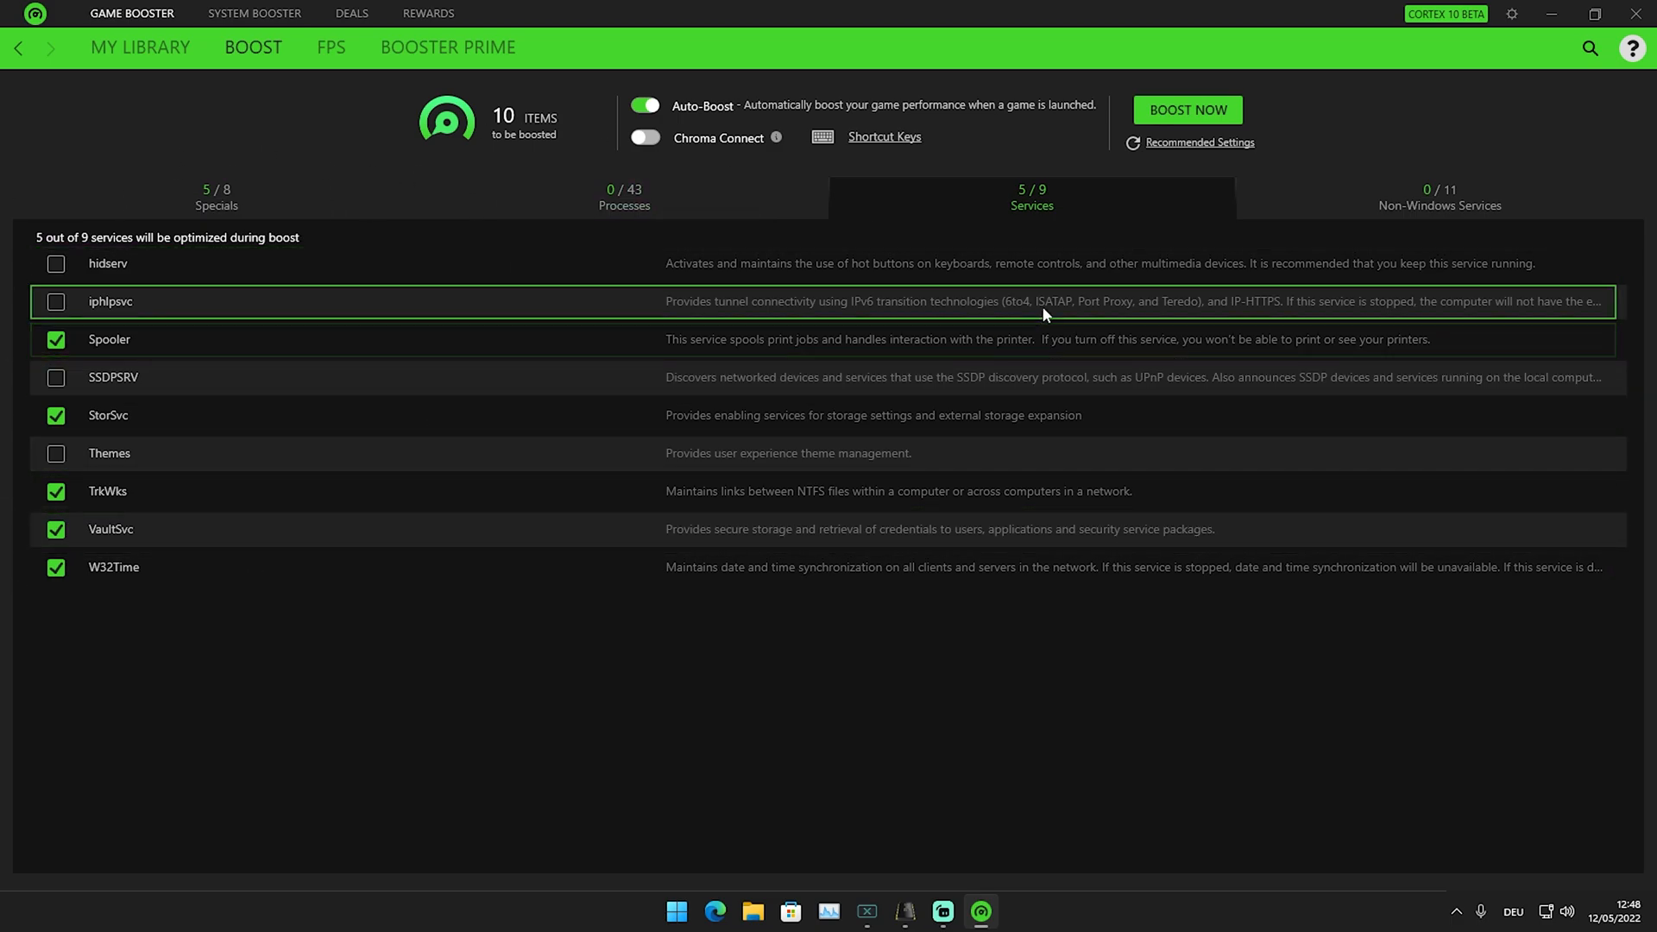
Include Origin Web Helper Service in the boost under Non-Windows Services, making 11 items.
{"action": "left_click", "coordinate": [1438, 197]}
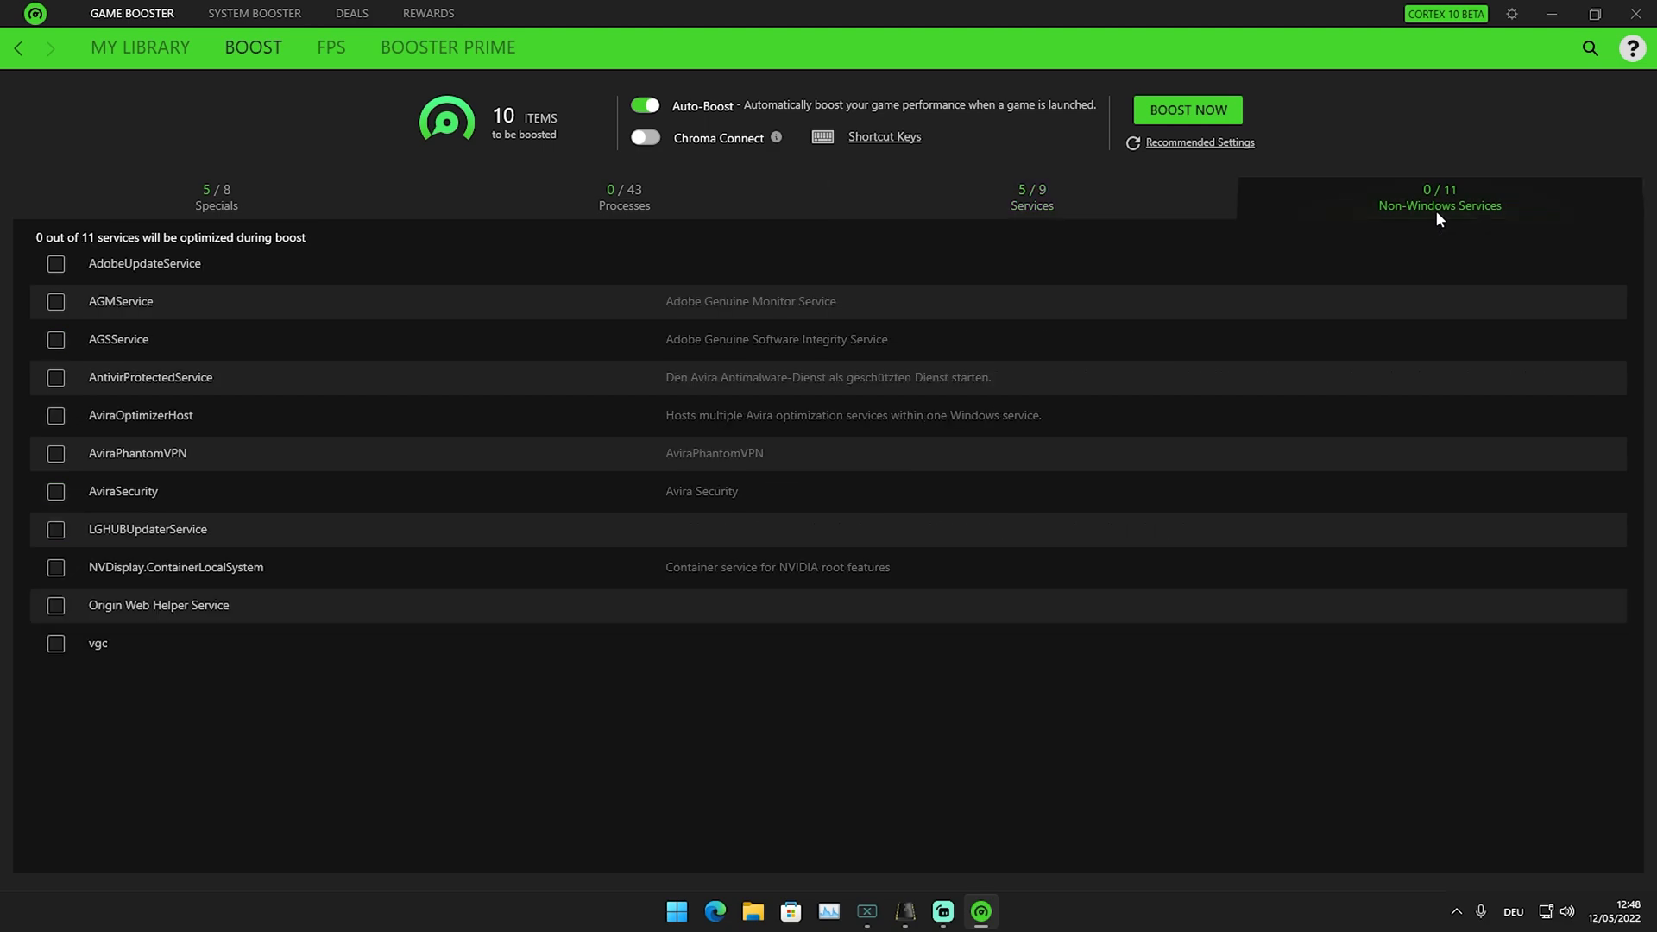
{"action": "mouse_move", "coordinate": [400, 639]}
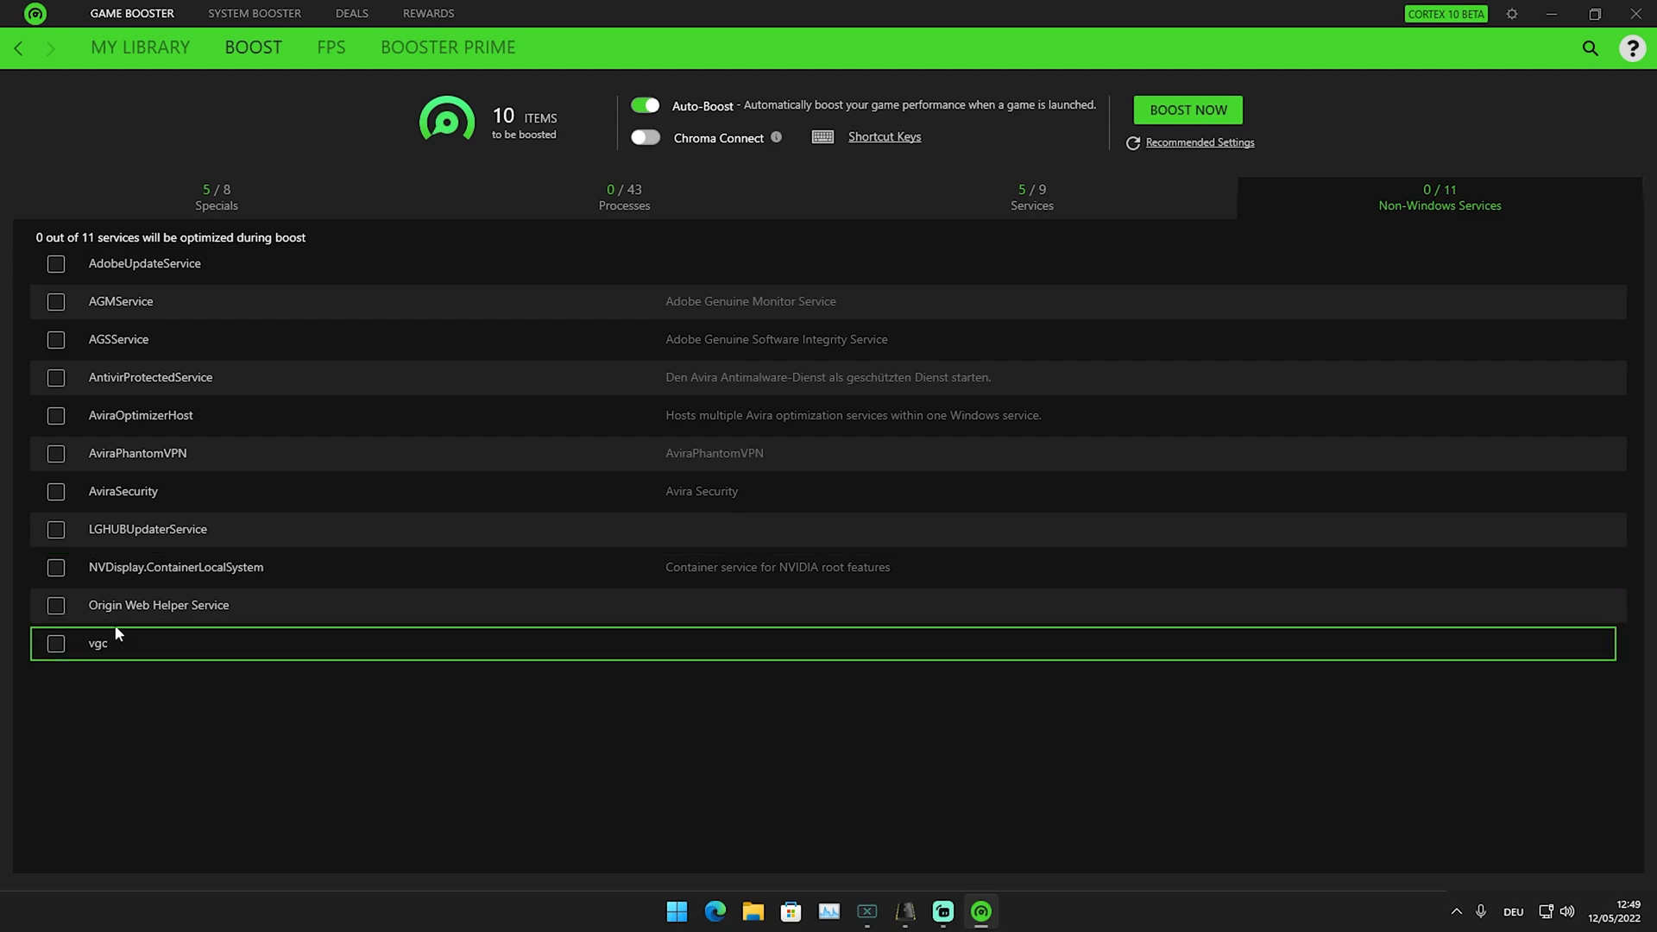
{"action": "left_click", "coordinate": [55, 606]}
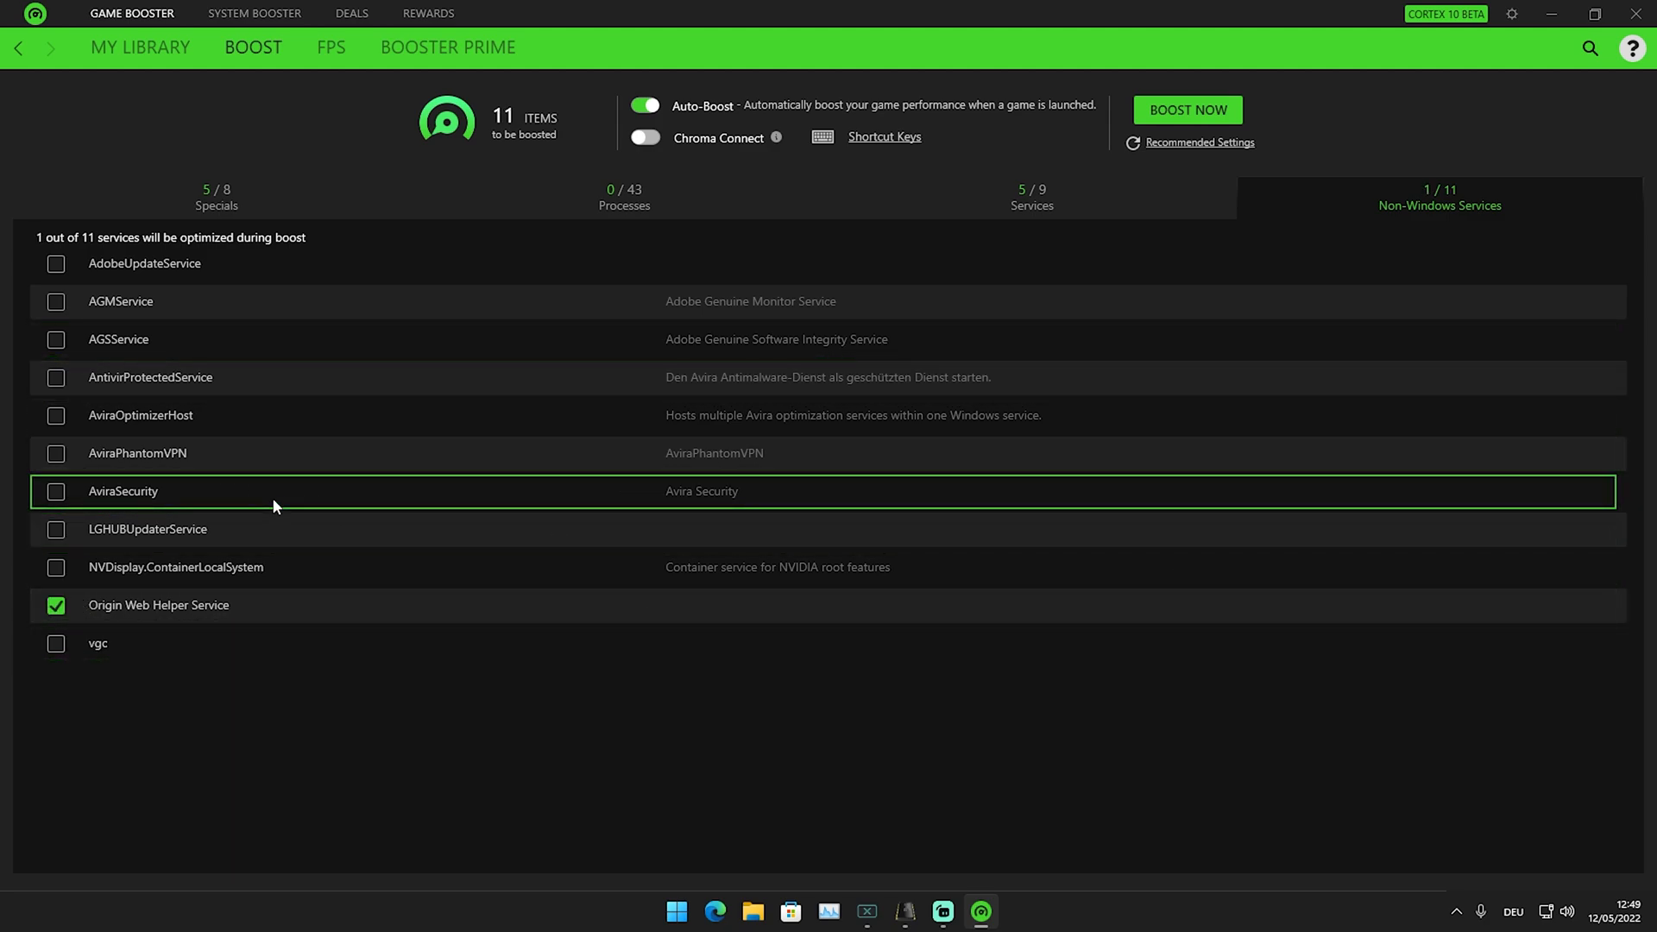
Enable 'Show FPS overlay while in-game' and view Fortnite's empty FPS chart in My Library.
{"action": "left_click", "coordinate": [330, 46]}
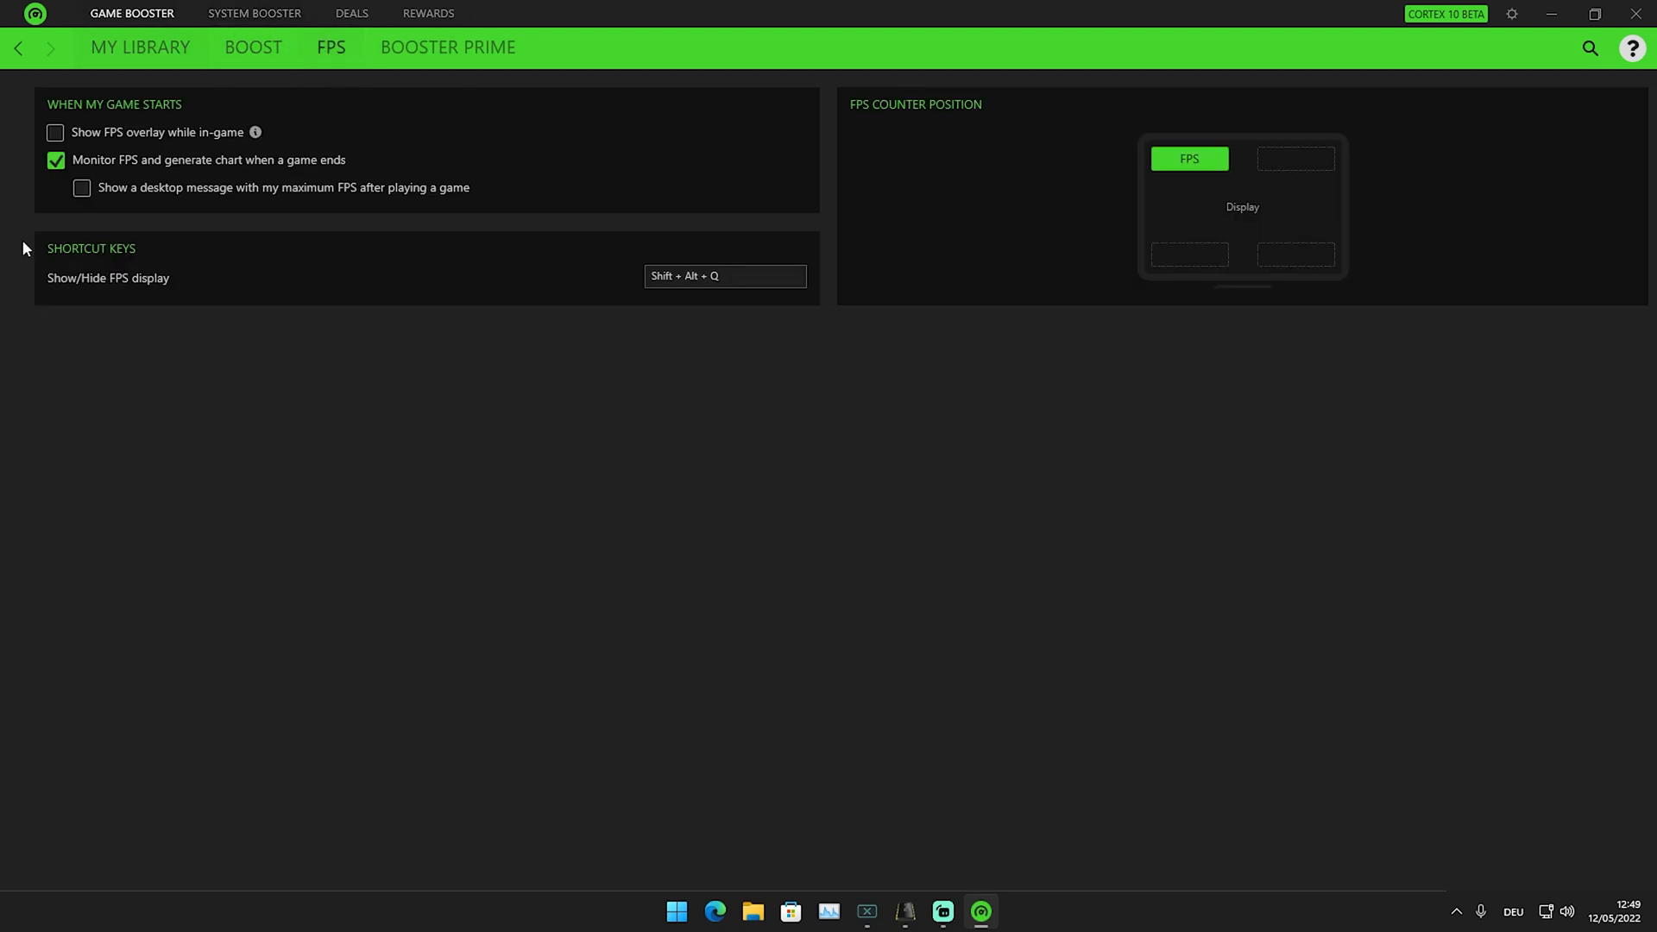
{"action": "mouse_move", "coordinate": [102, 176]}
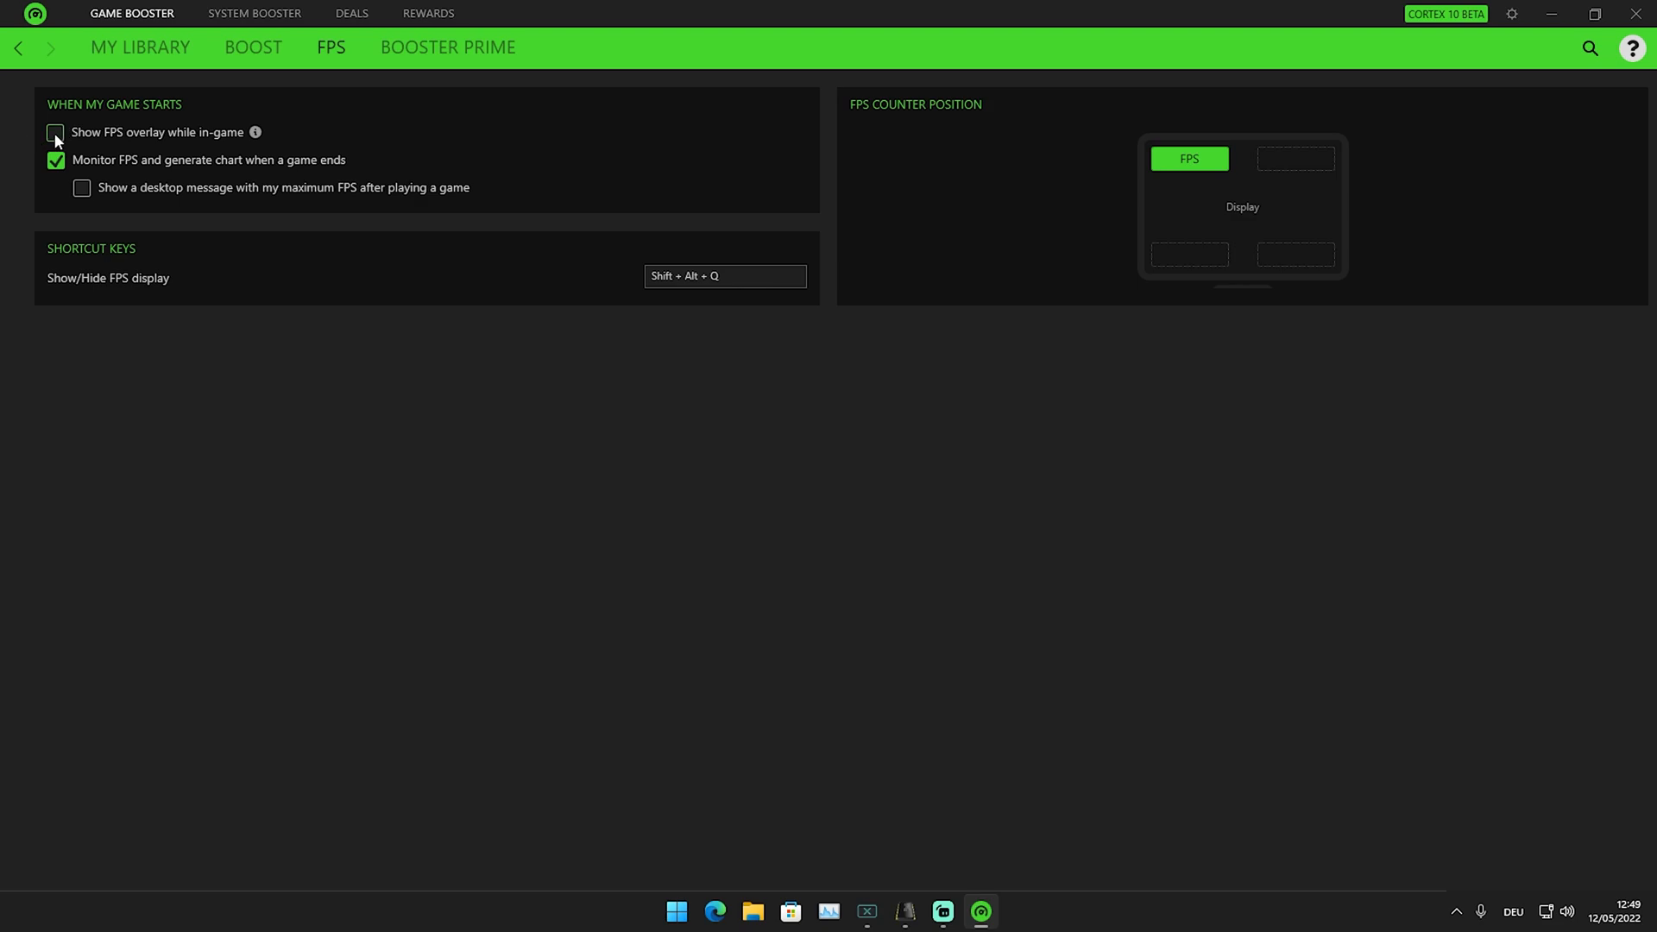
{"action": "left_click", "coordinate": [55, 133]}
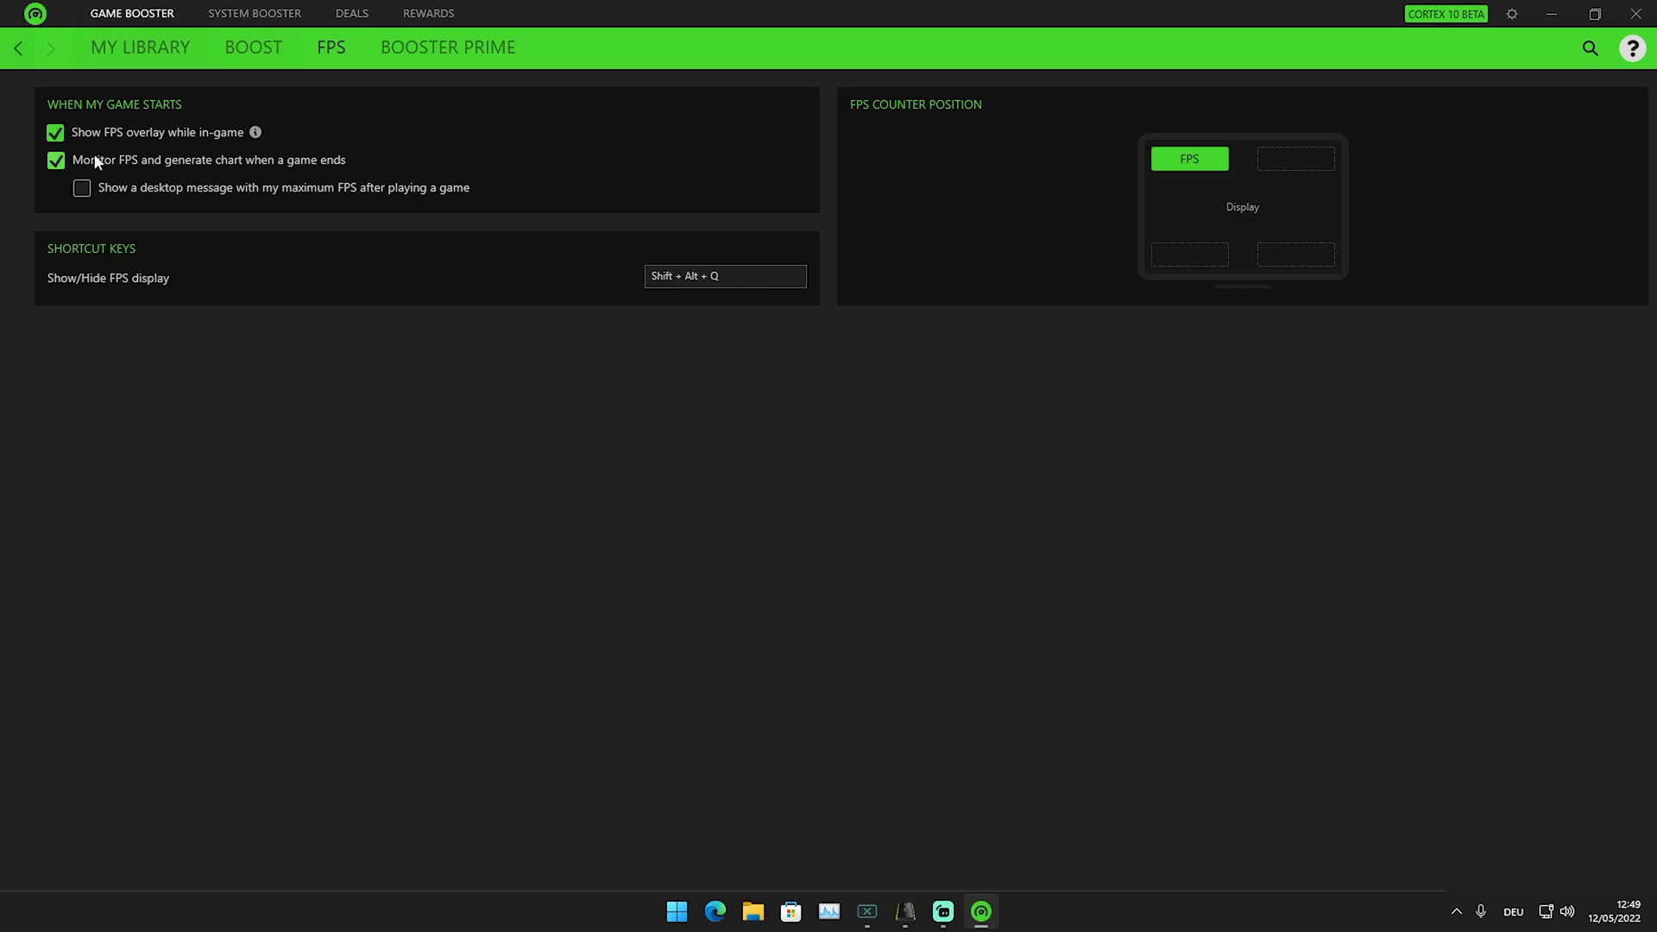
{"action": "mouse_move", "coordinate": [481, 295]}
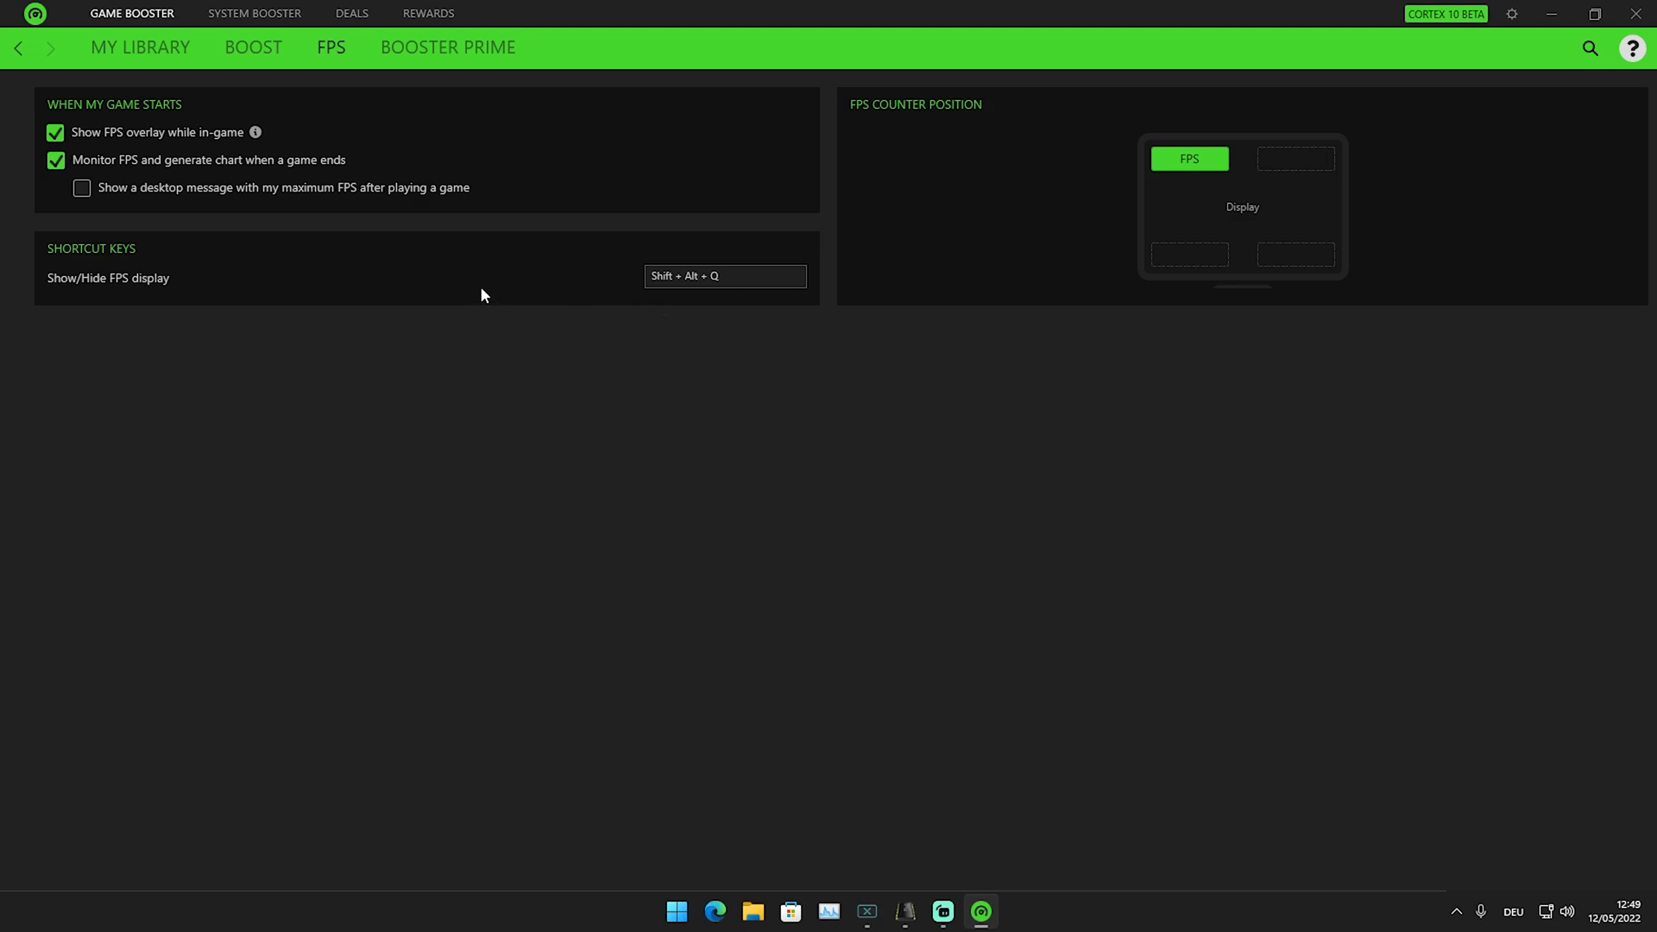
{"action": "left_click", "coordinate": [140, 47]}
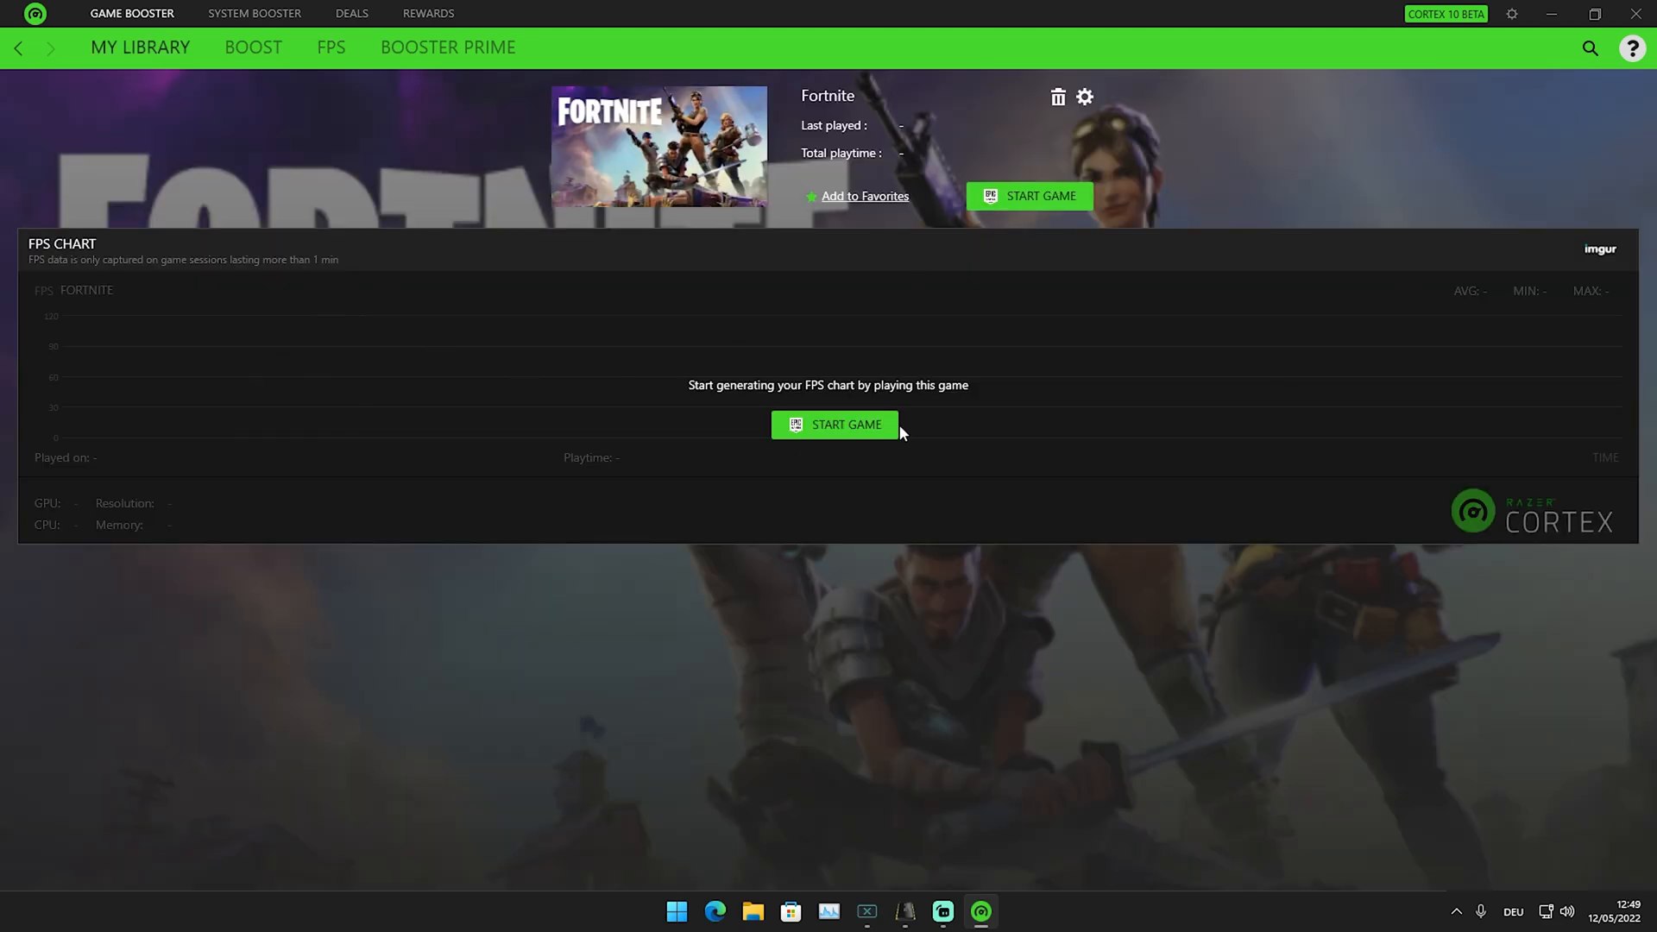
{"action": "mouse_move", "coordinate": [155, 306]}
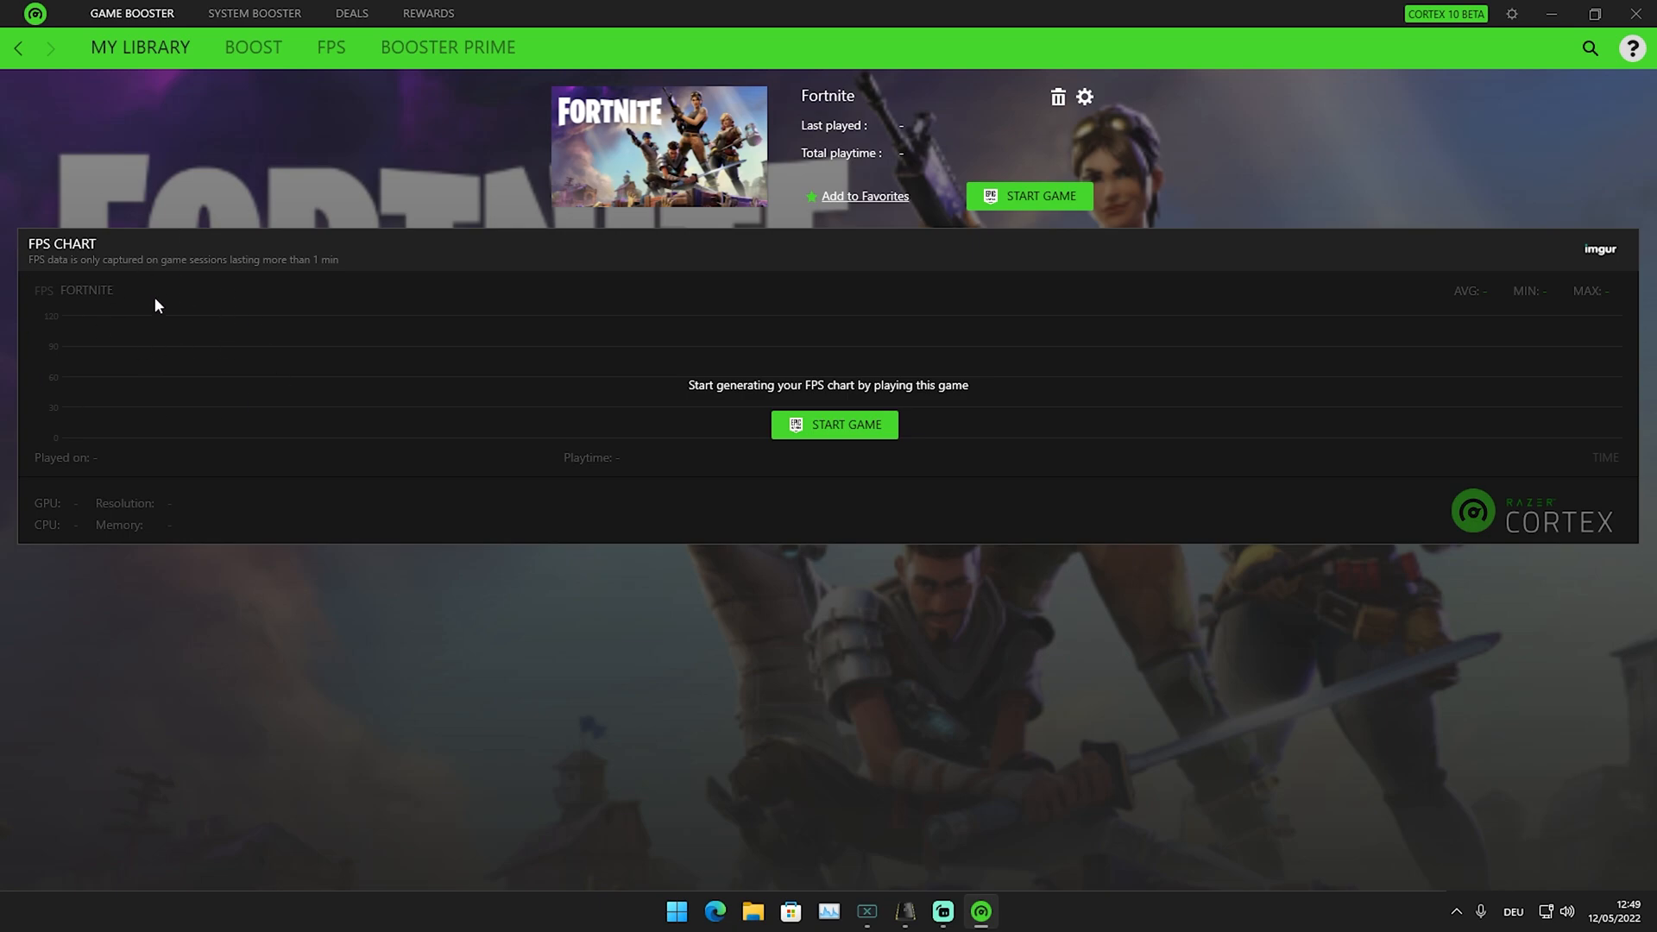
{"action": "mouse_move", "coordinate": [338, 469]}
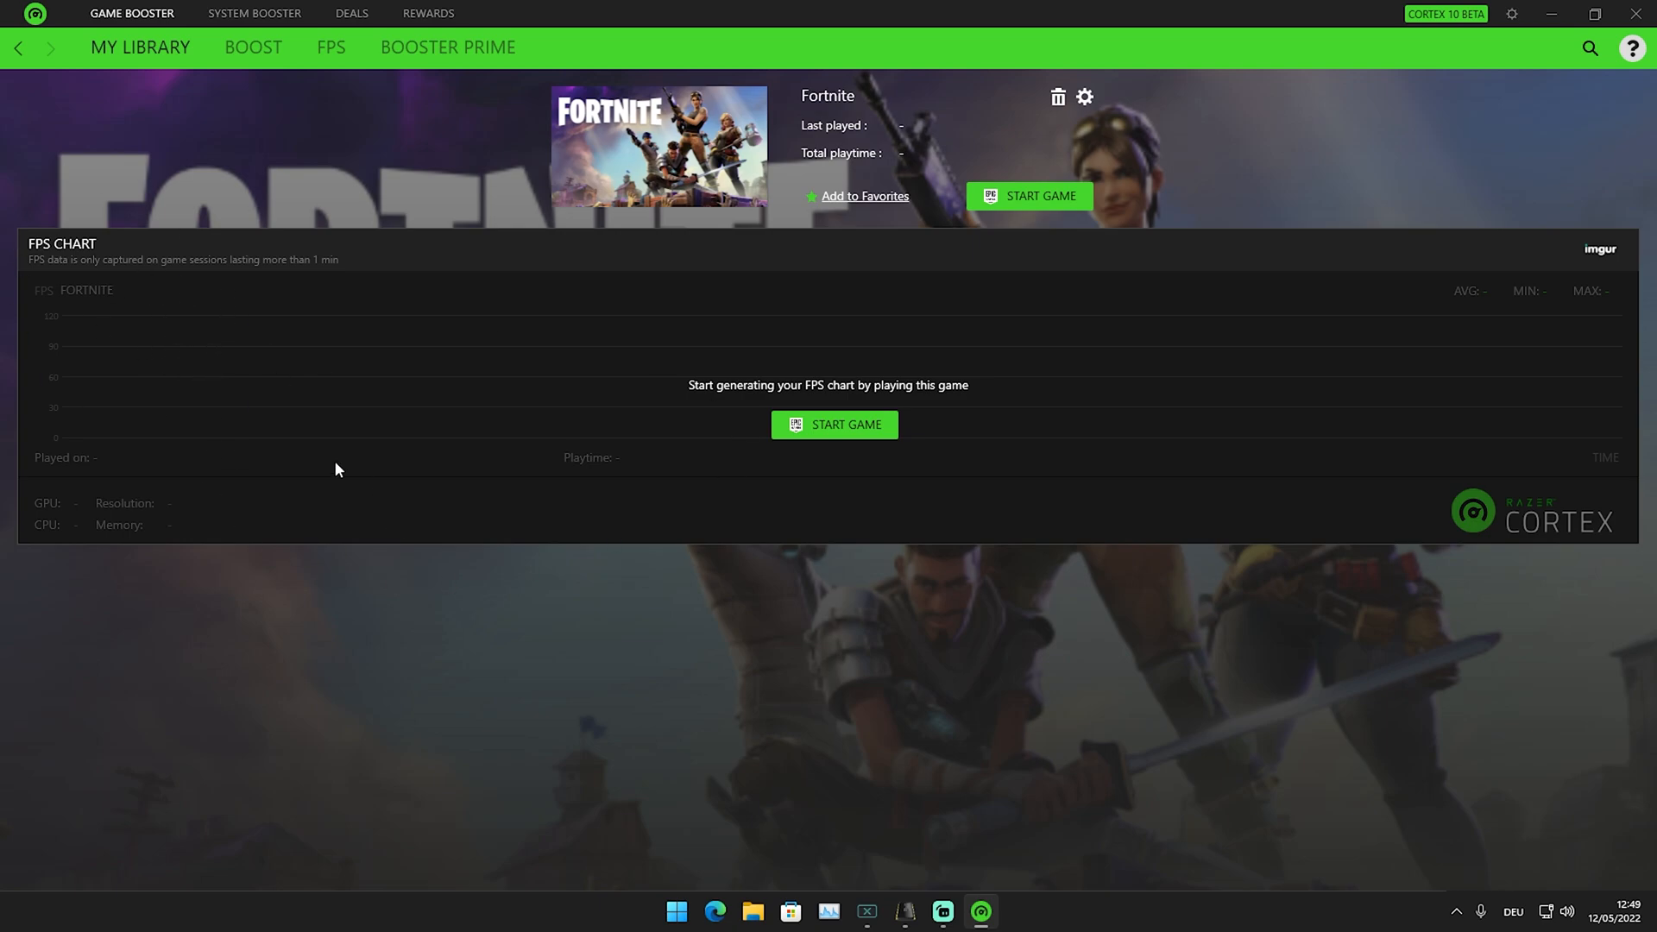
{"action": "mouse_move", "coordinate": [770, 407]}
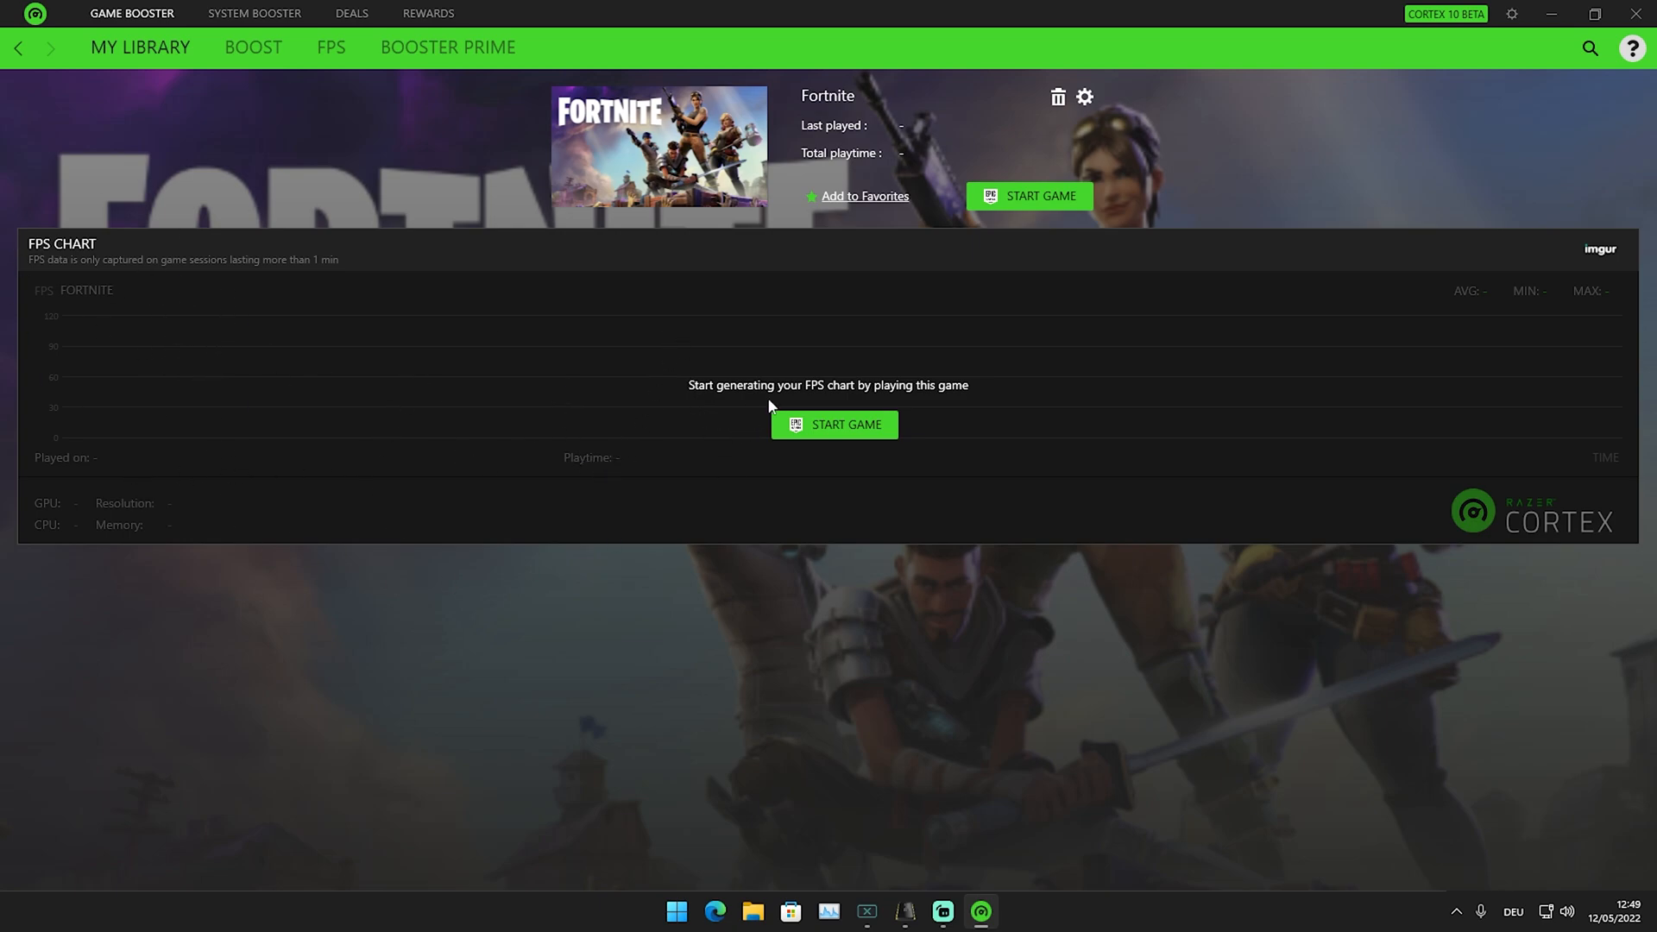
{"action": "mouse_move", "coordinate": [1560, 285]}
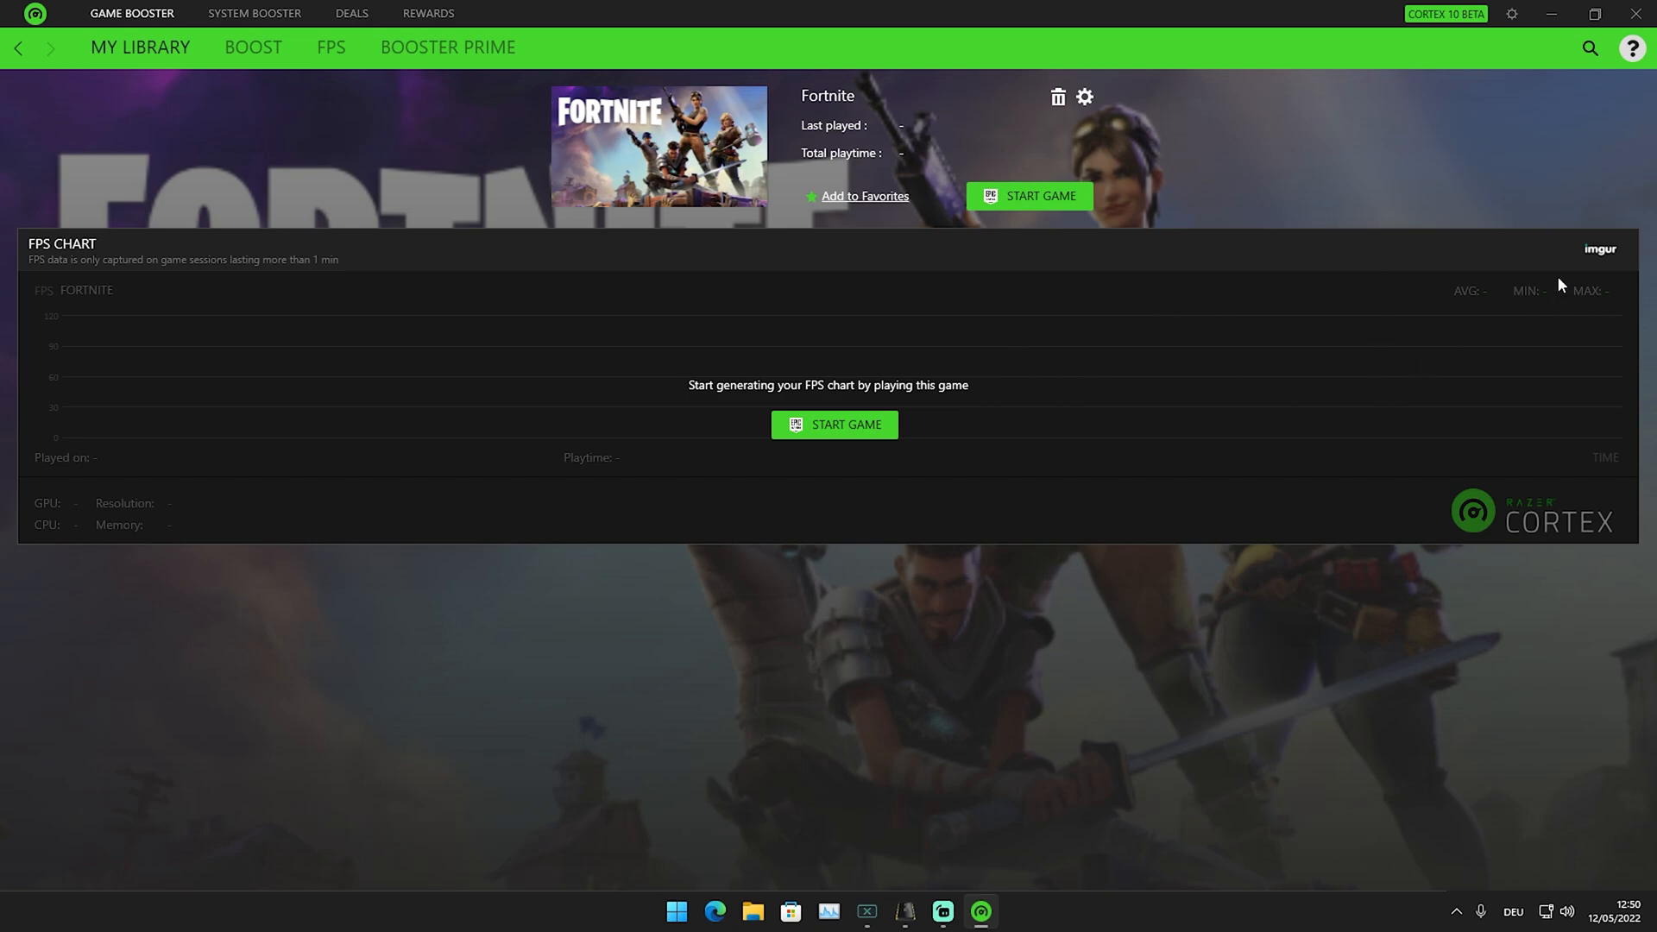
{"action": "mouse_move", "coordinate": [815, 596]}
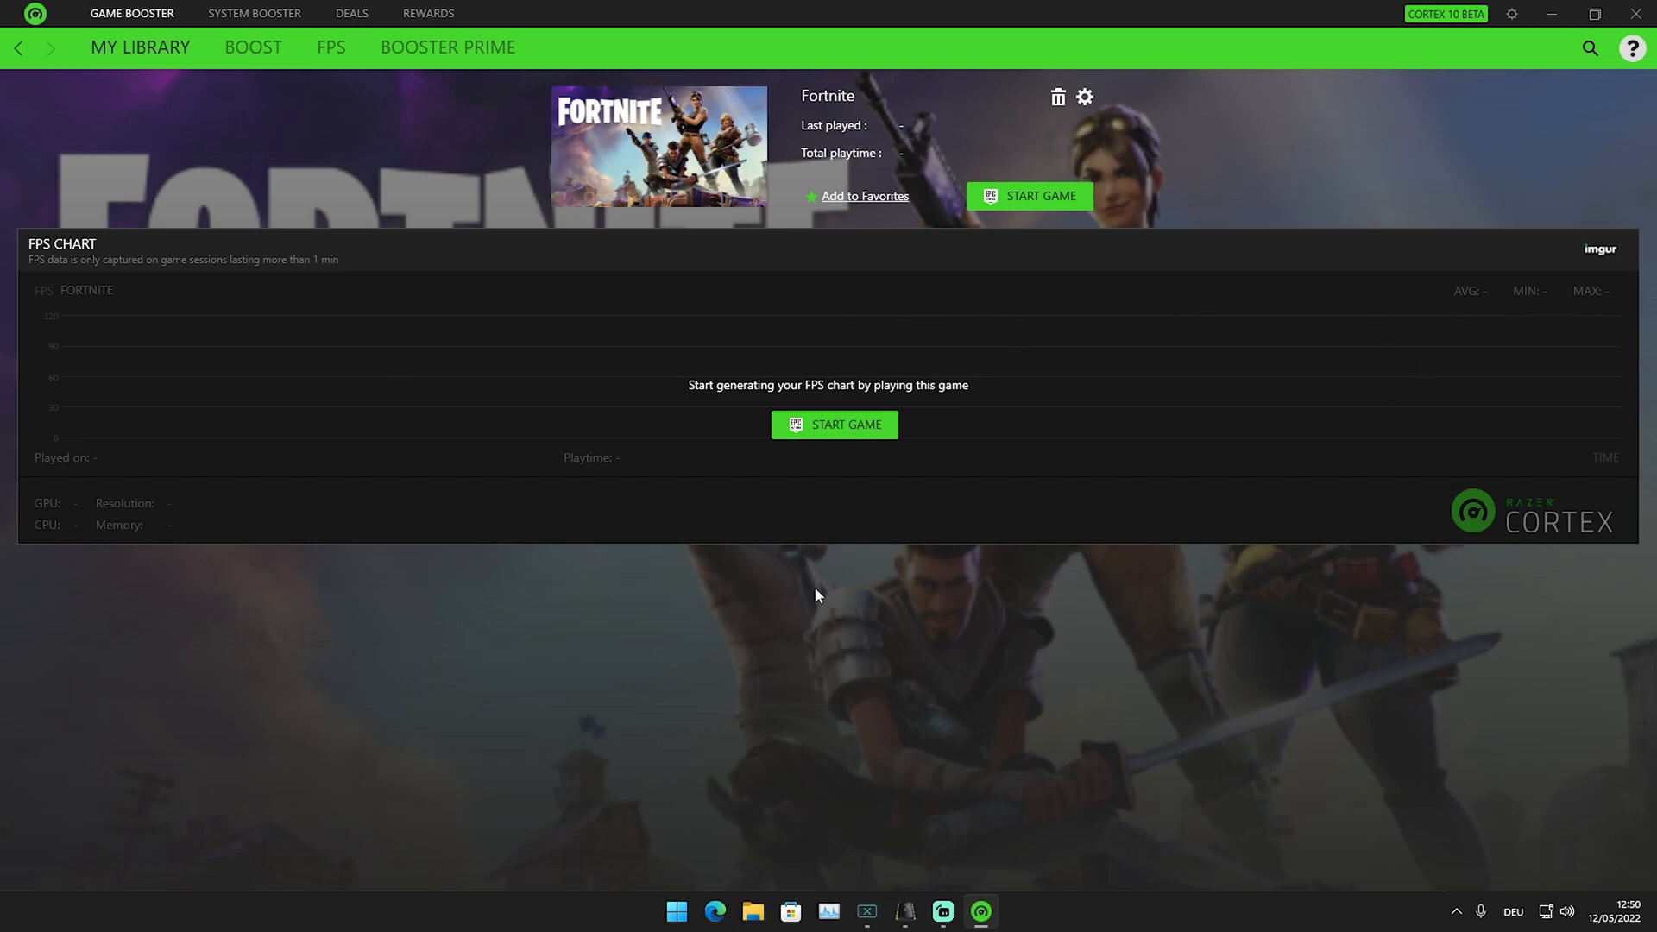
{"action": "mouse_move", "coordinate": [1015, 288]}
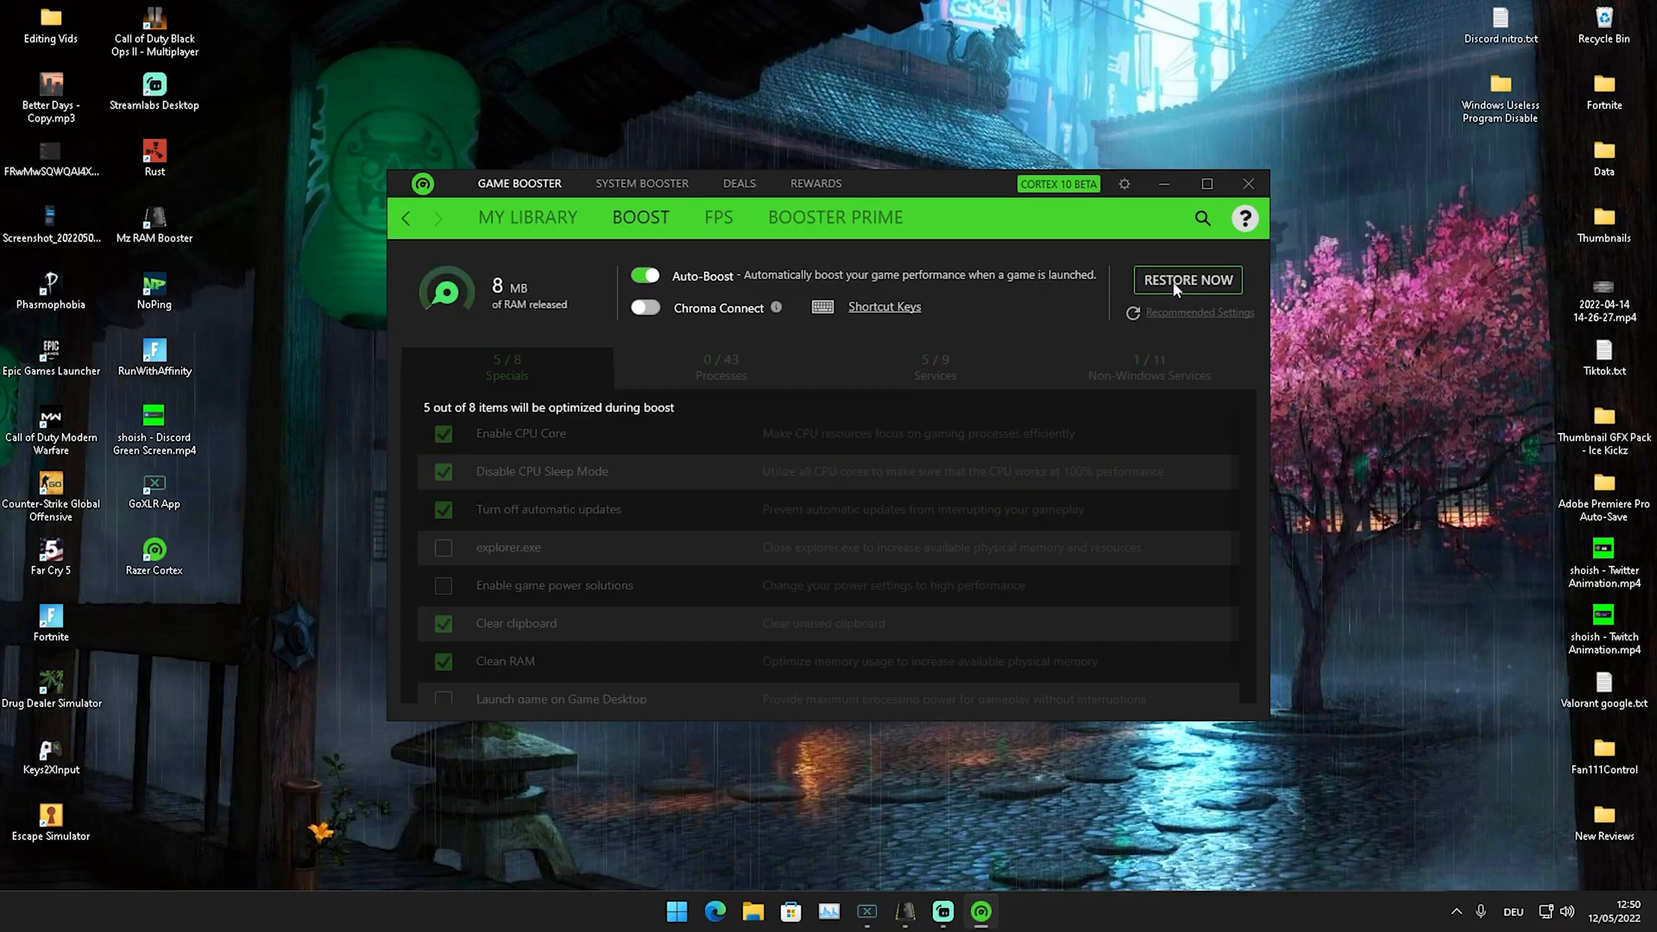
Run Boost Now to release 1036 MB of RAM, then browse the game library.
{"action": "left_click", "coordinate": [1188, 280]}
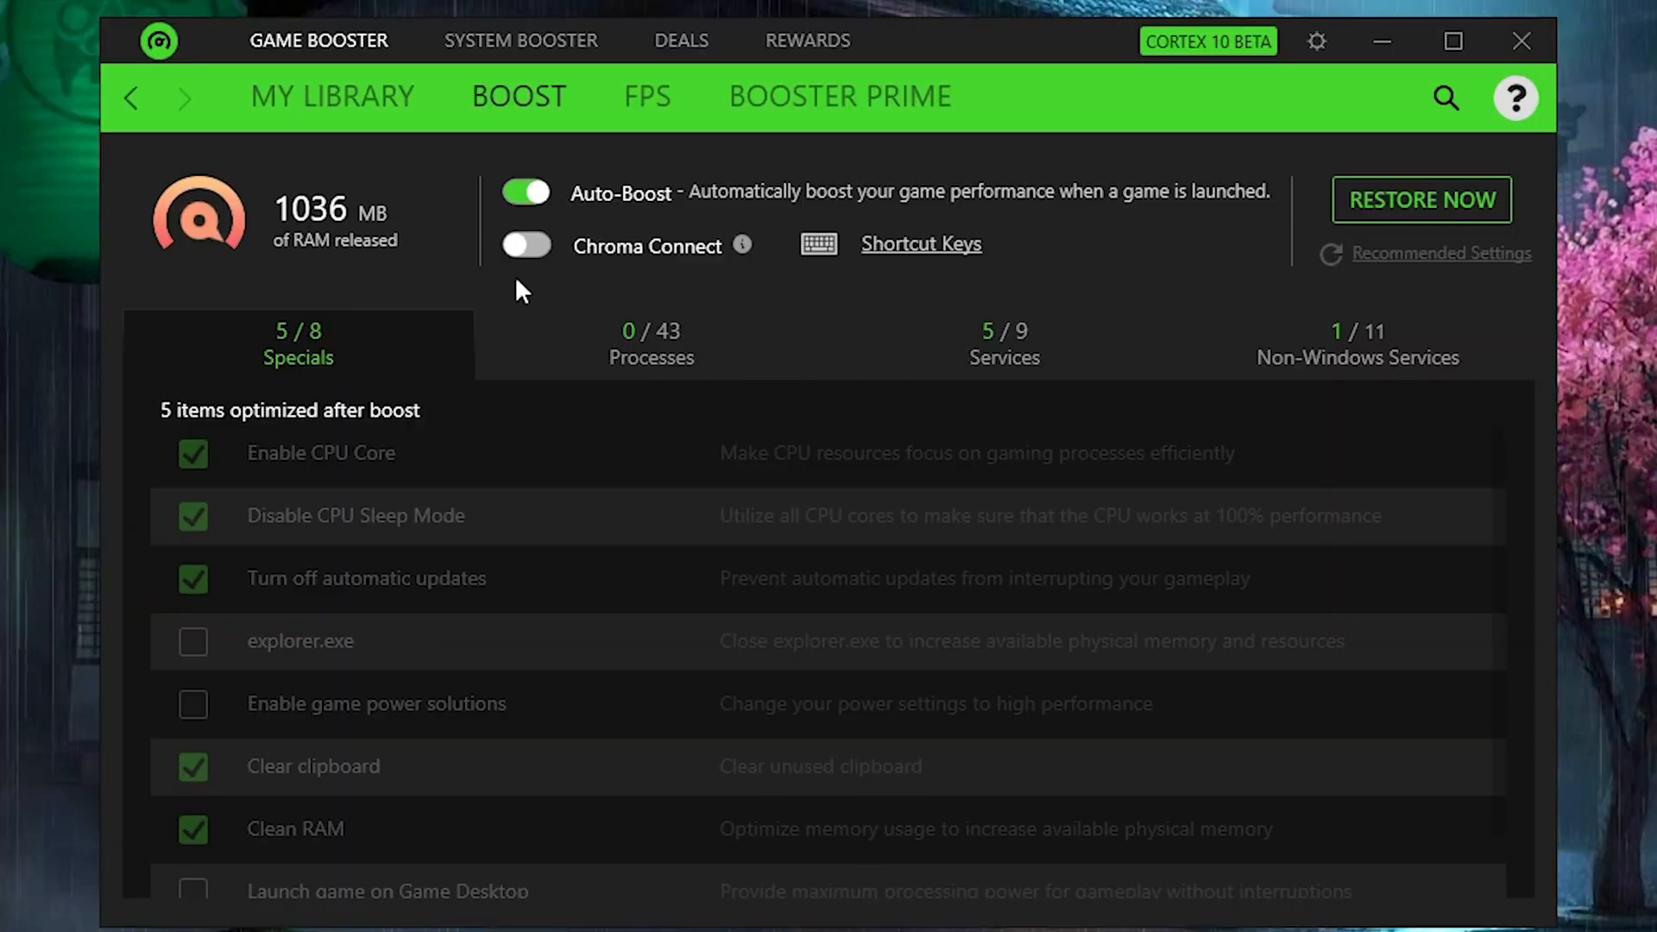
{"action": "mouse_move", "coordinate": [394, 298]}
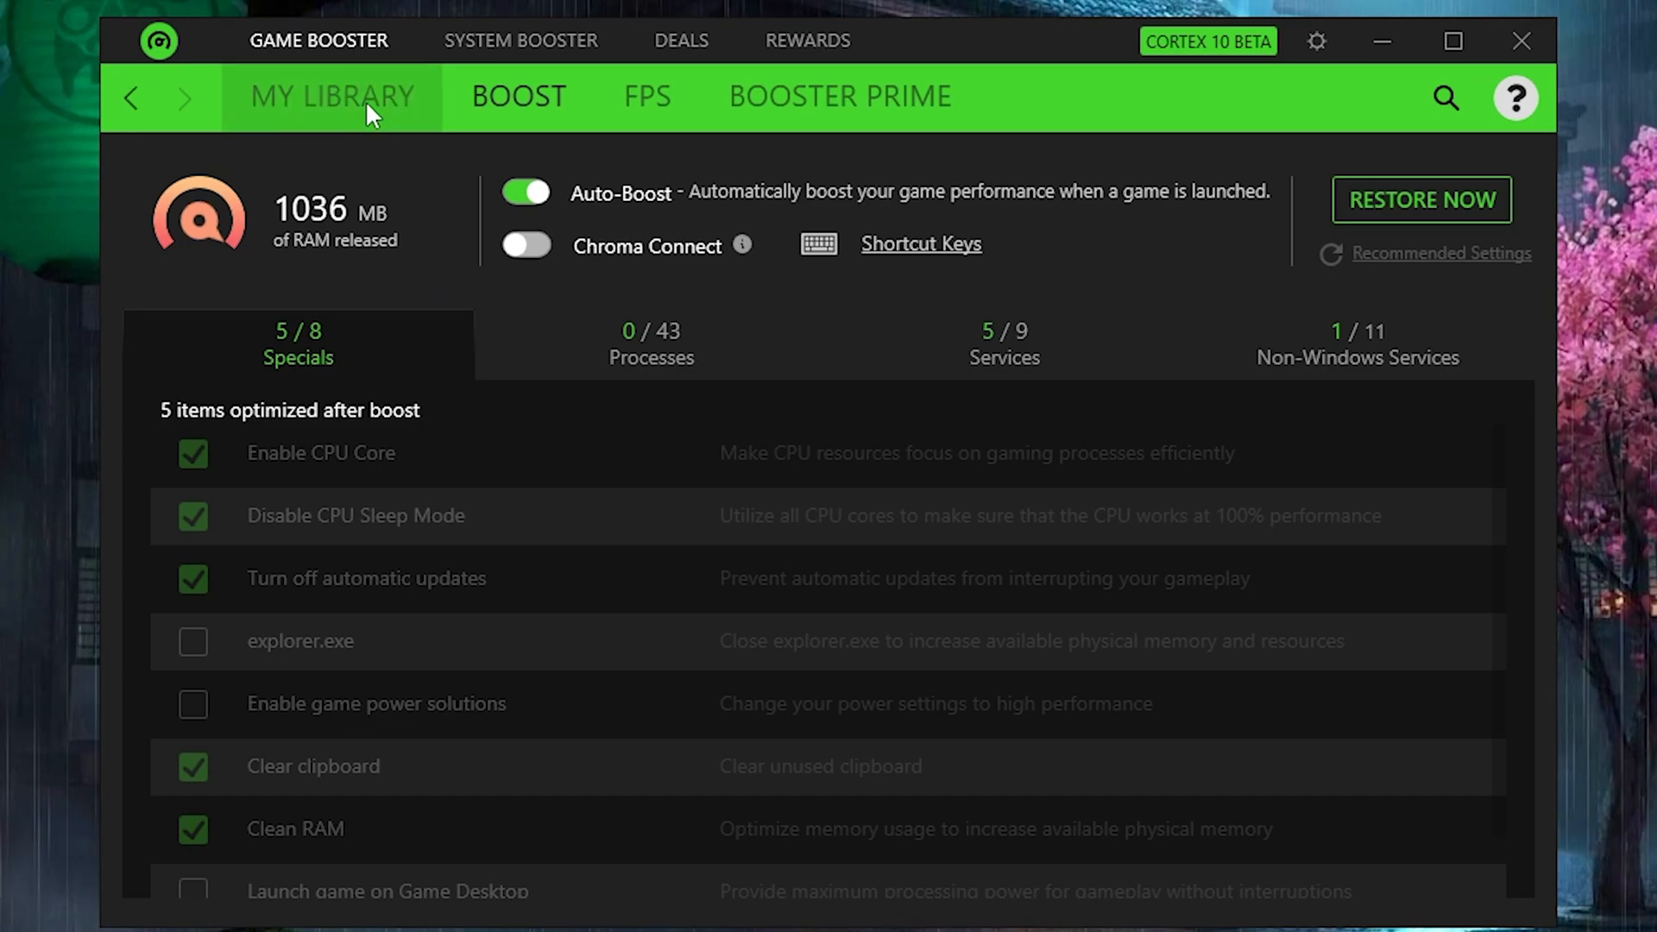
{"action": "left_click", "coordinate": [332, 97]}
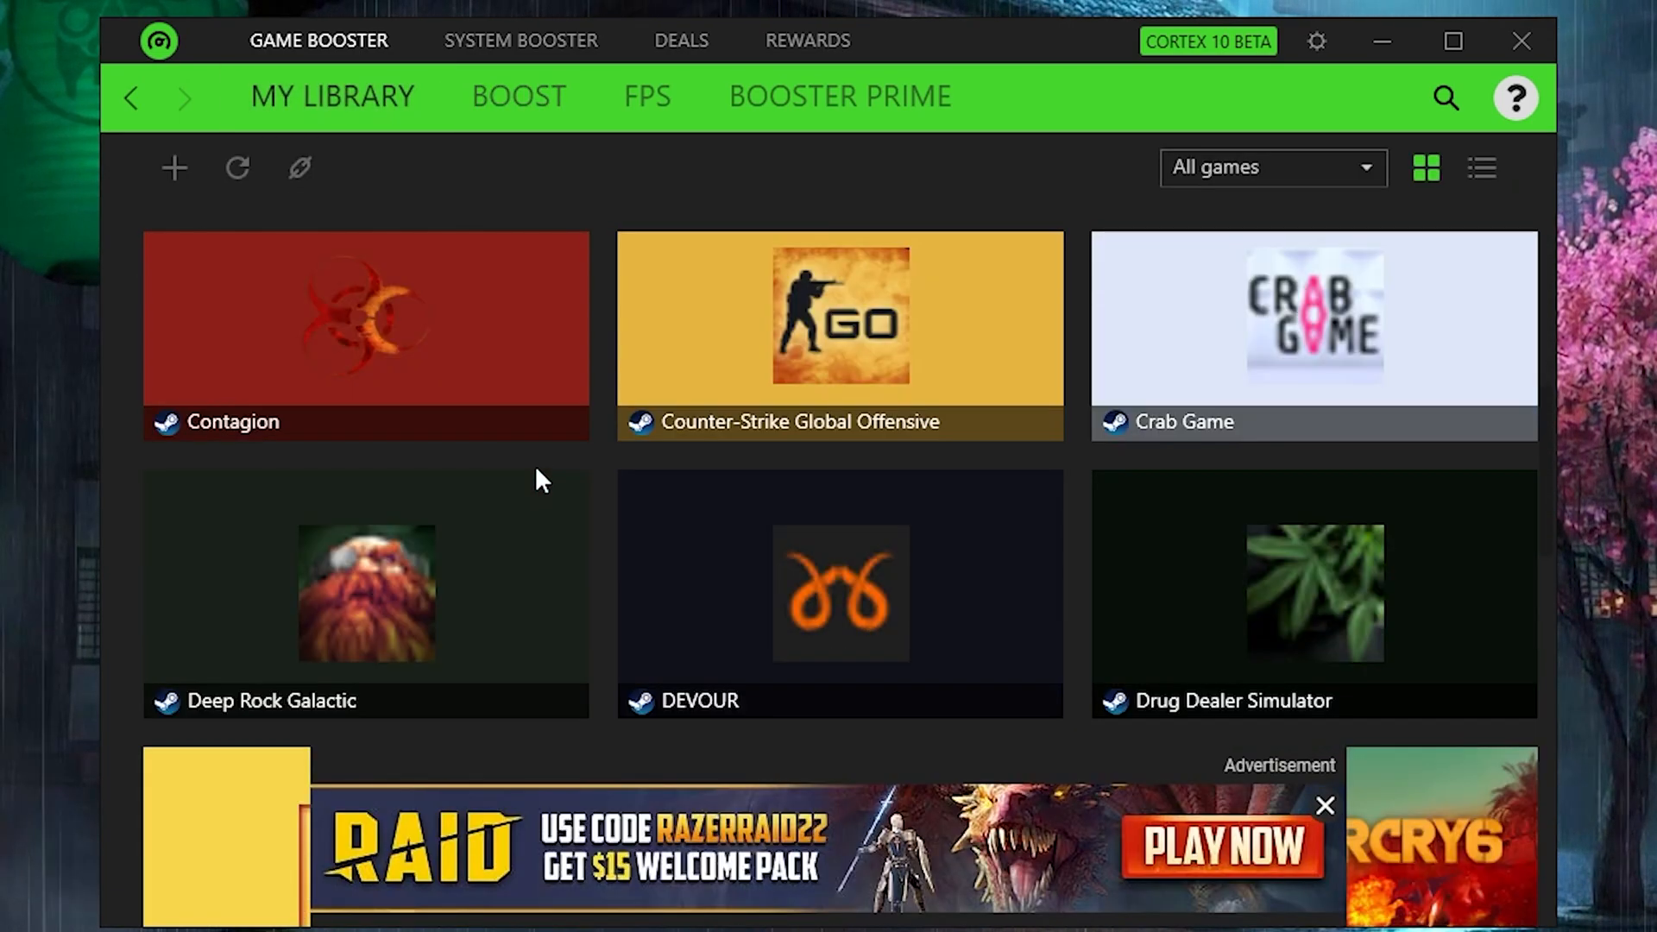
{"action": "scroll", "scroll_direction": "down", "scroll_amount": 3}
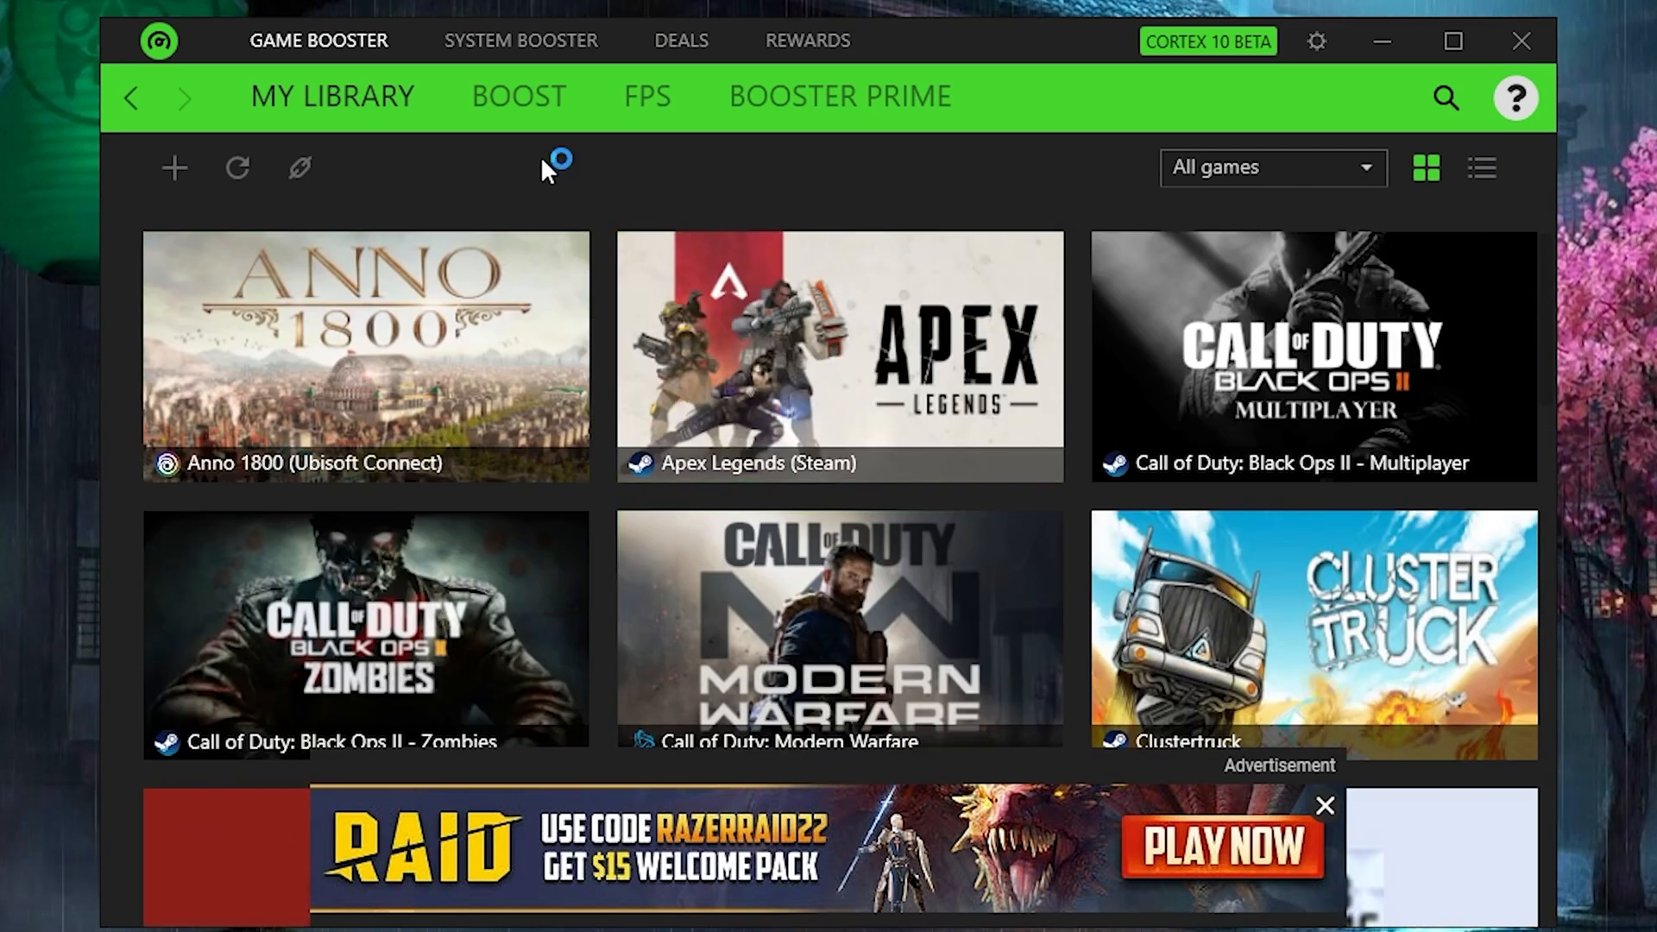
{"action": "mouse_move", "coordinate": [841, 264]}
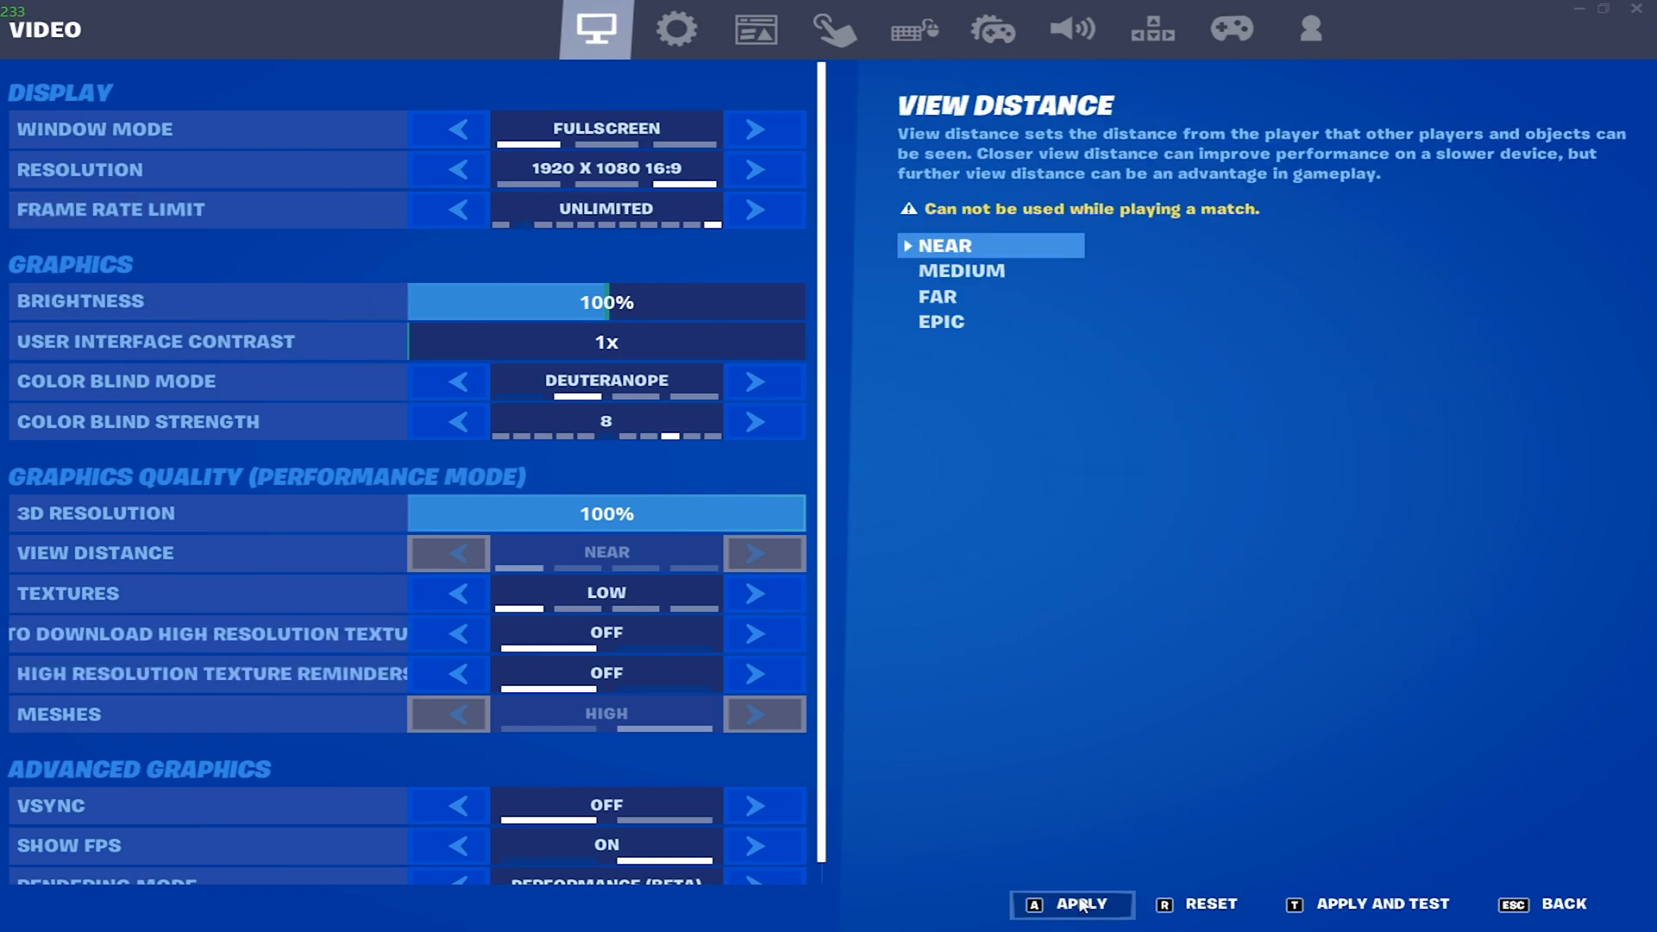
Apply Fortnite's video settings and enter a practice map showing over 700 FPS.
{"action": "left_click", "coordinate": [1070, 903]}
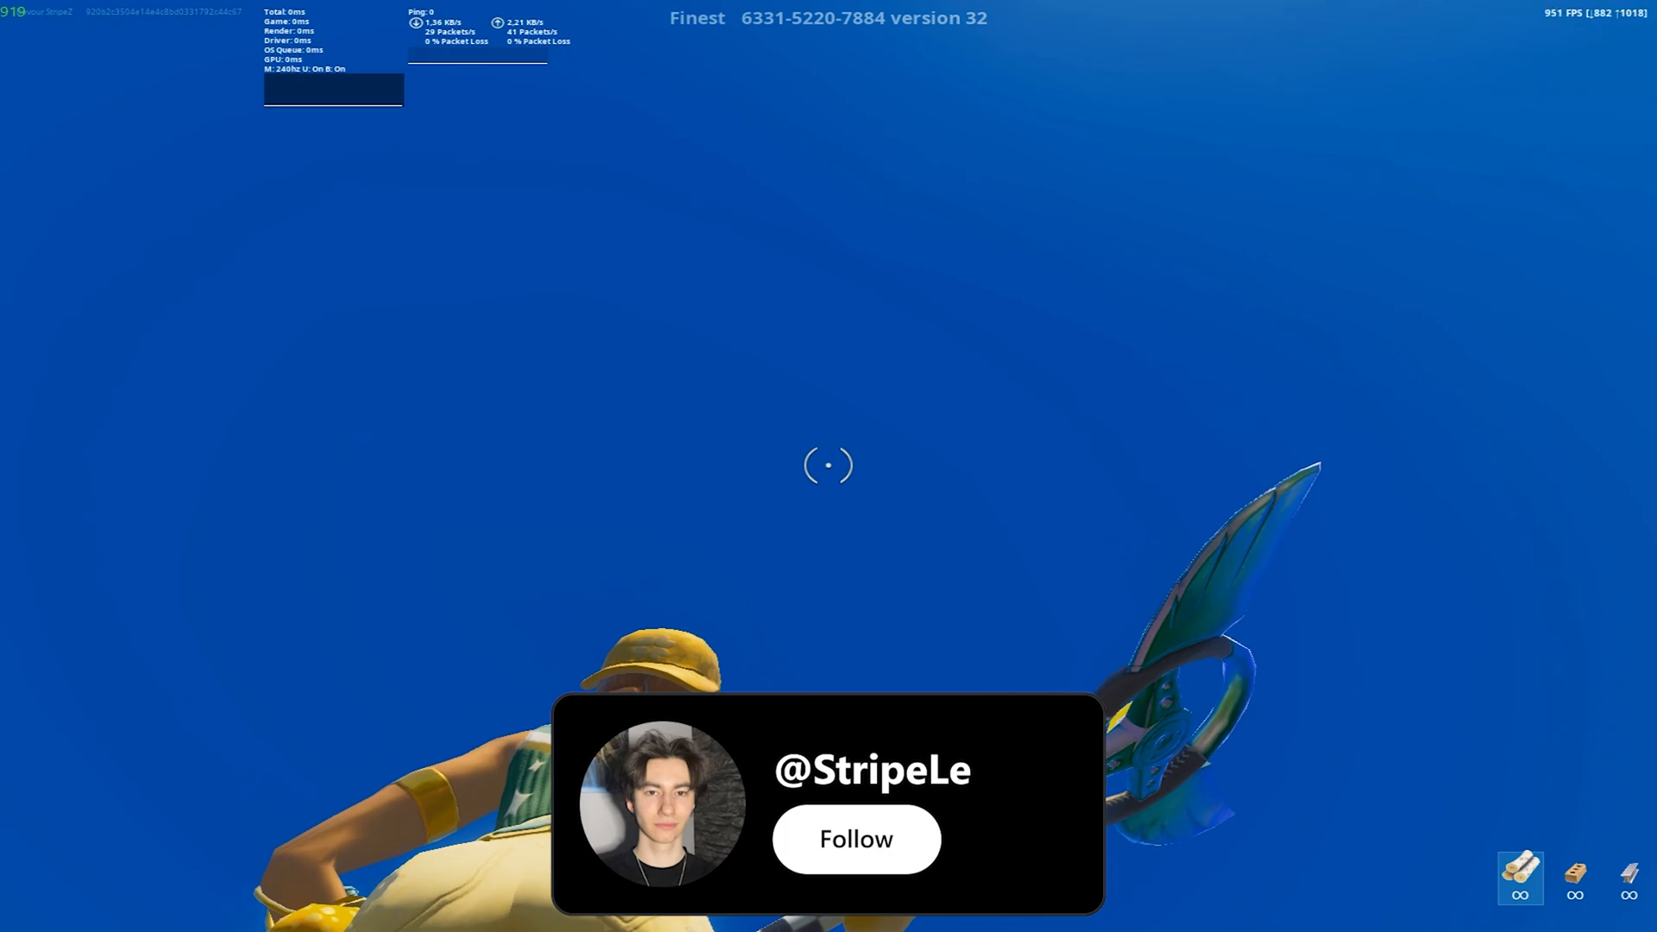
{"action": "left_click", "coordinate": [856, 839]}
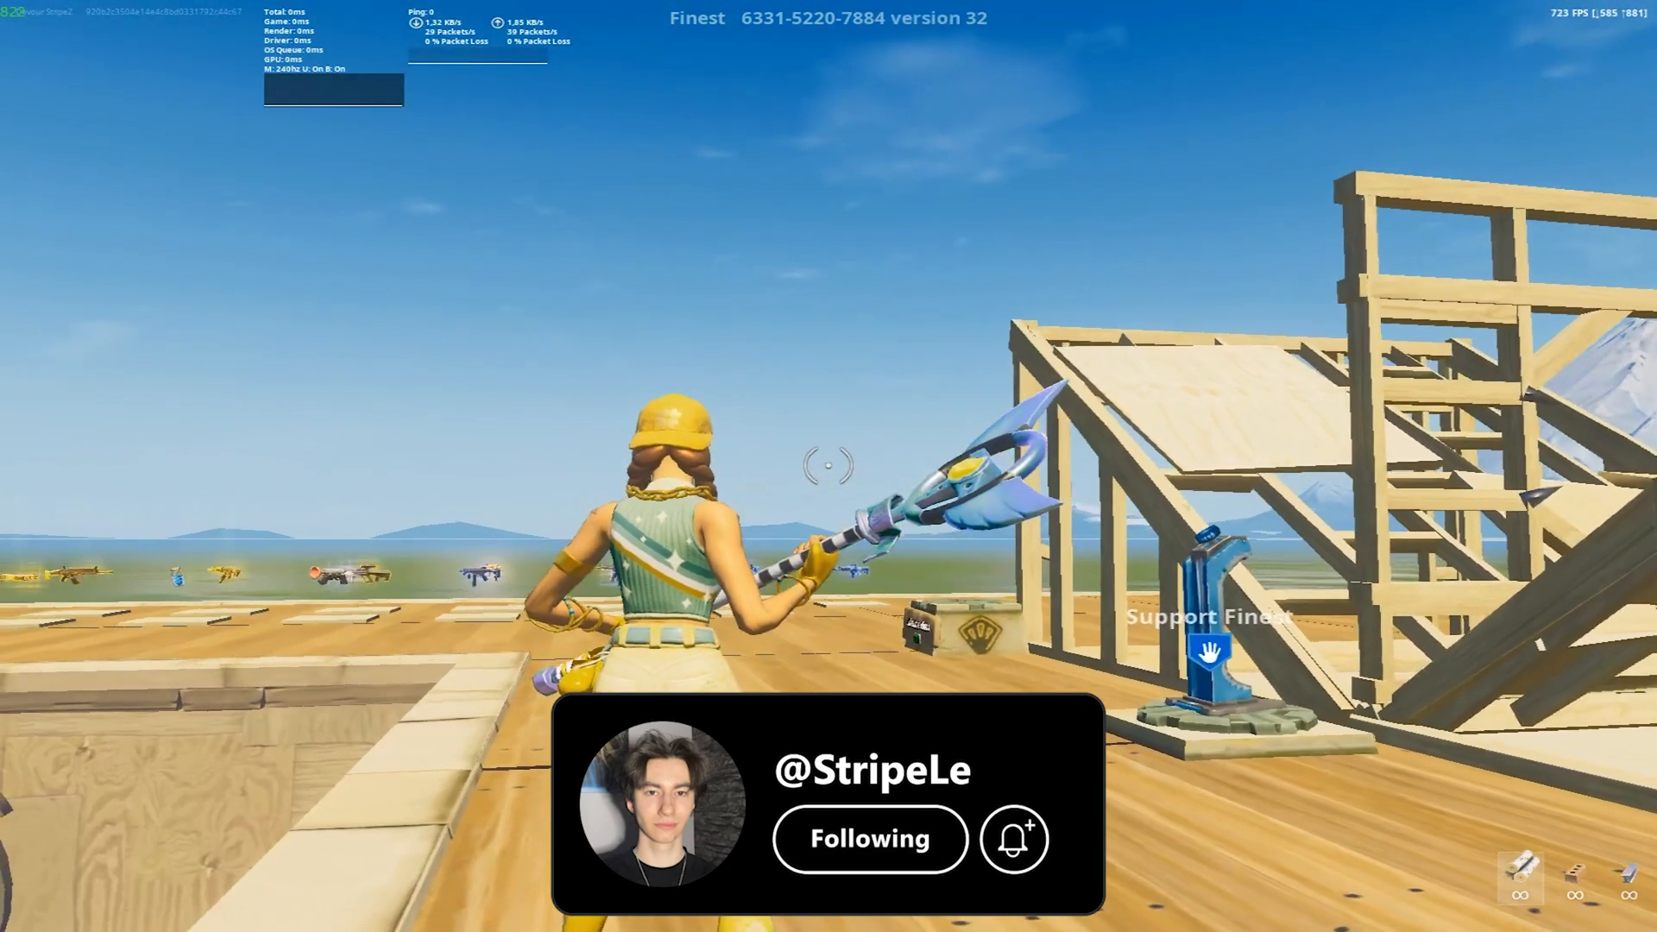